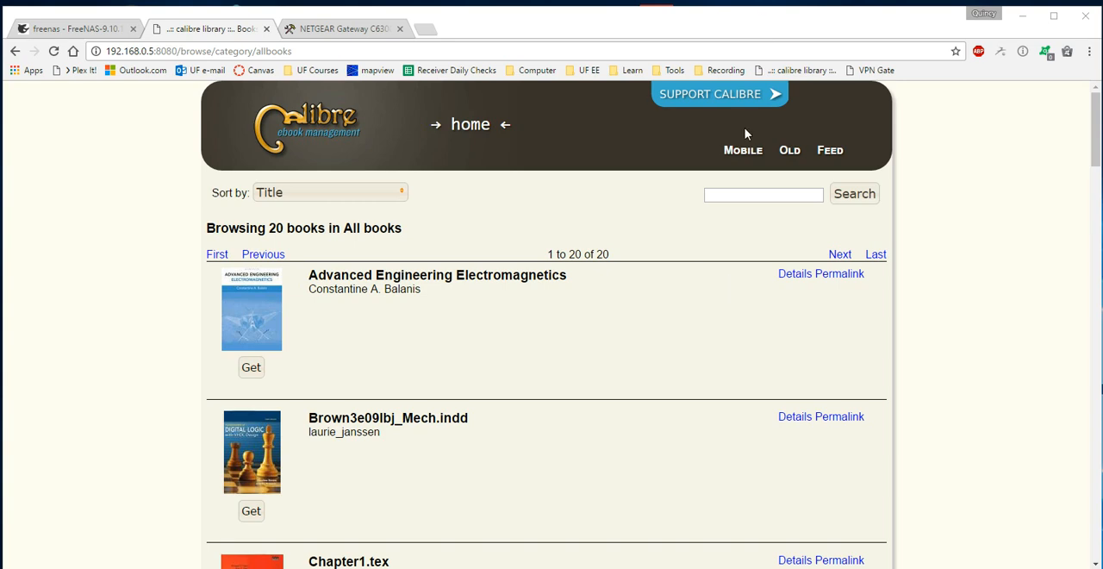
mouse_move(741, 150)
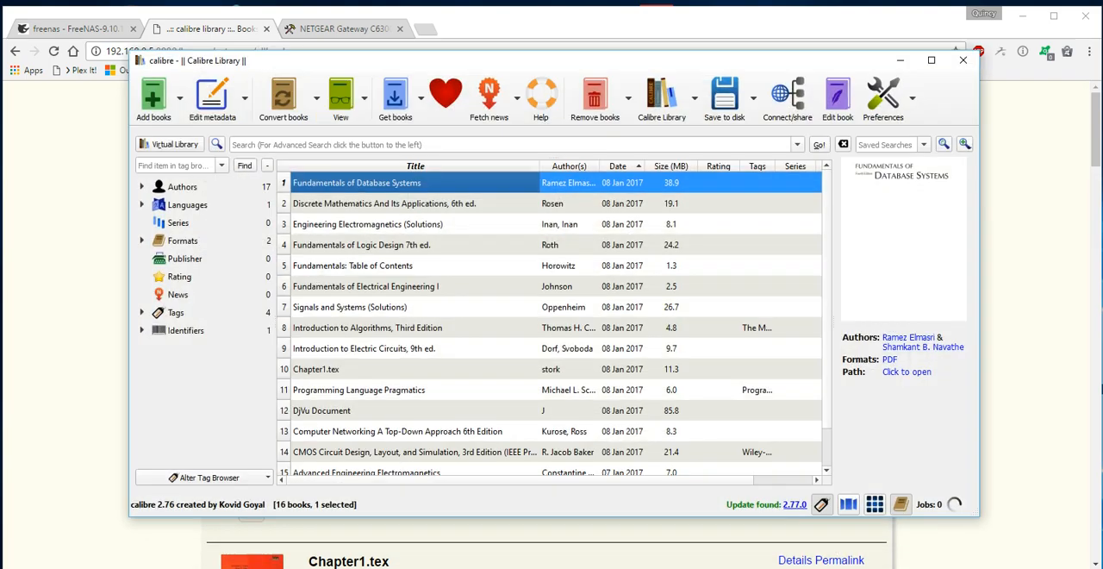
mouse_move(605, 71)
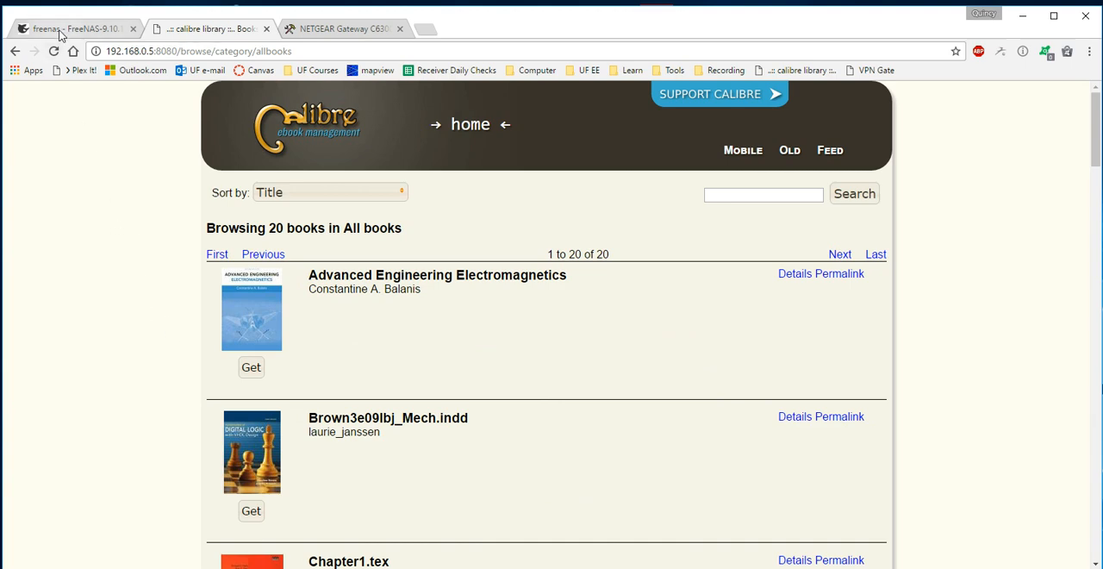
Bring up the FreeNAS jails list showing calibre_1 running at 192.168.0.5
click(73, 28)
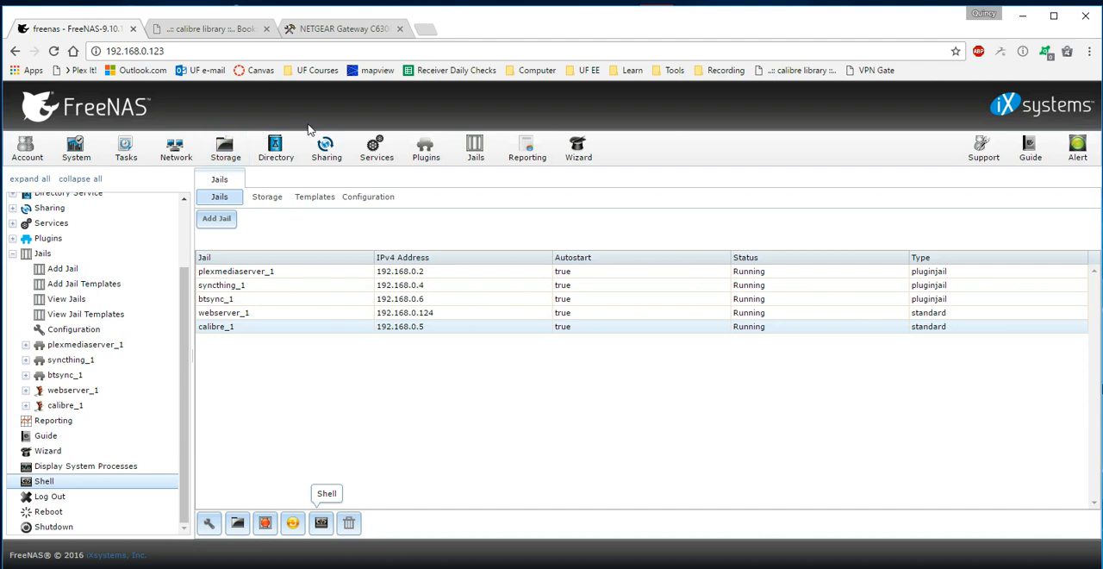
mouse_move(287, 114)
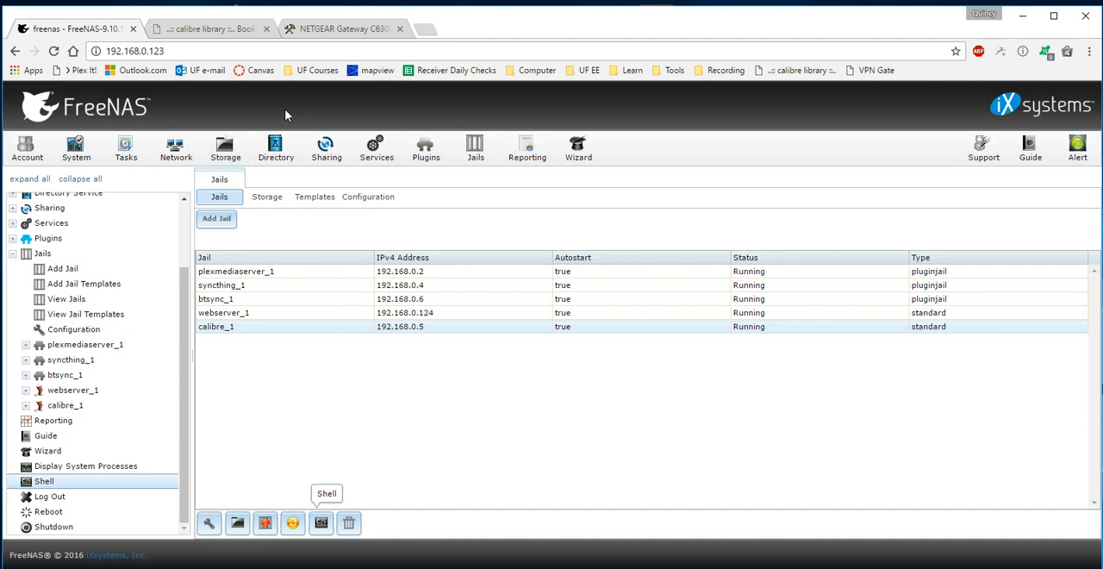
mouse_move(286, 117)
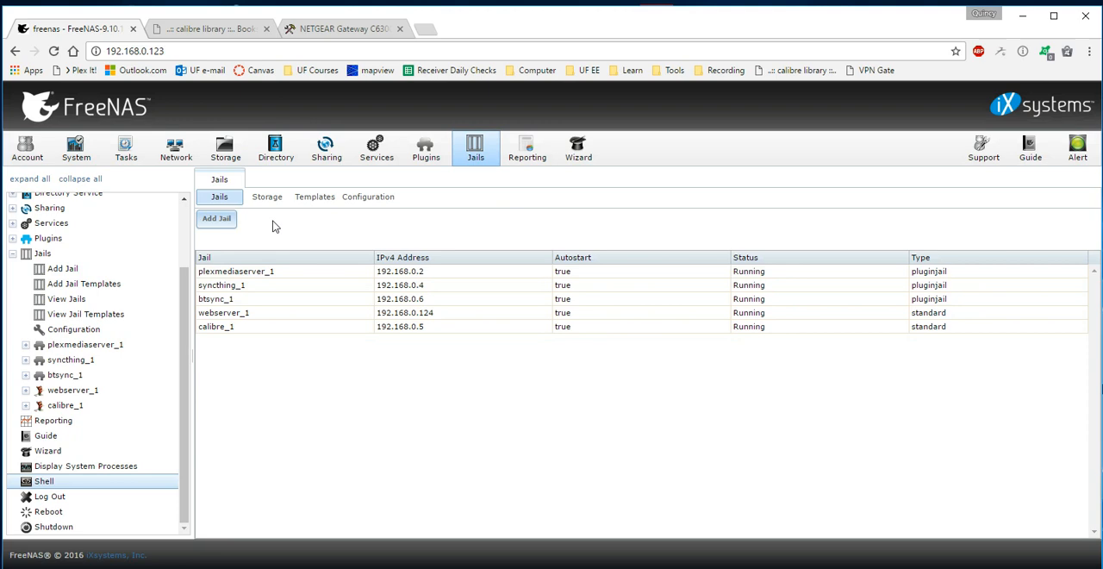
mouse_move(218, 219)
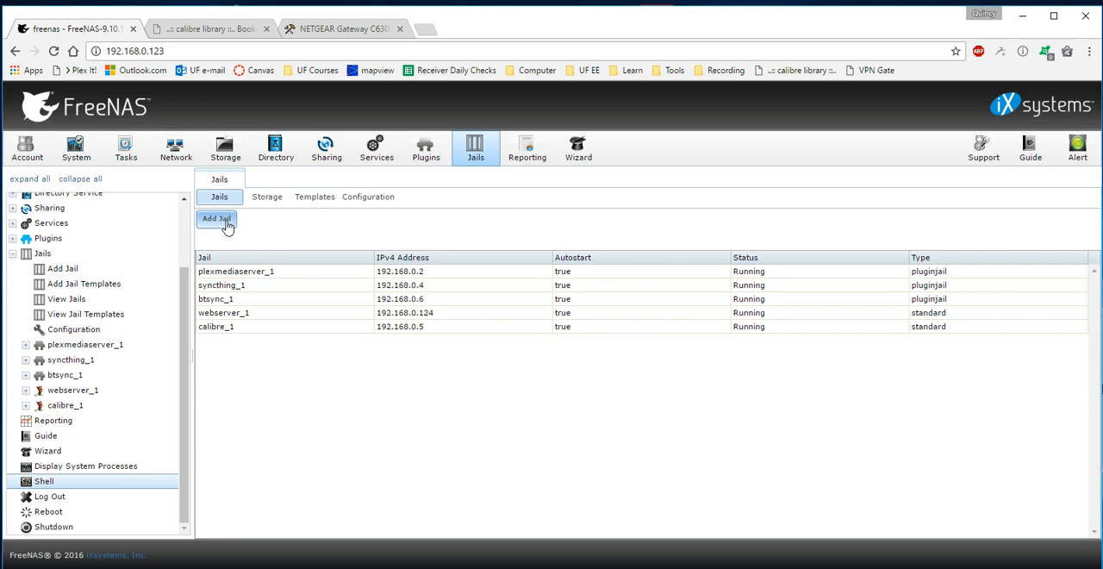
click(217, 219)
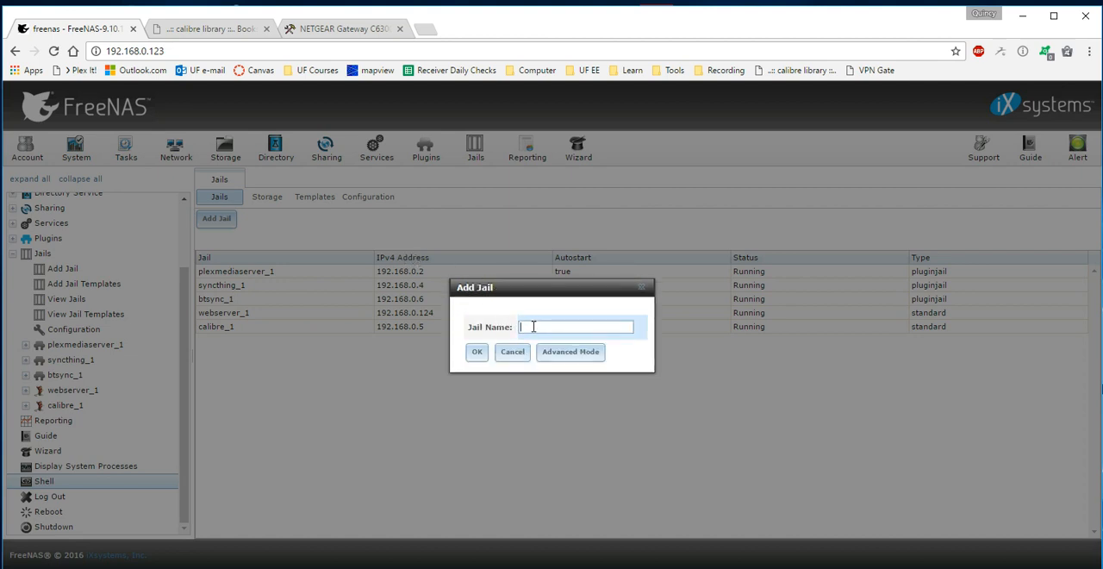
text(calibre_1)
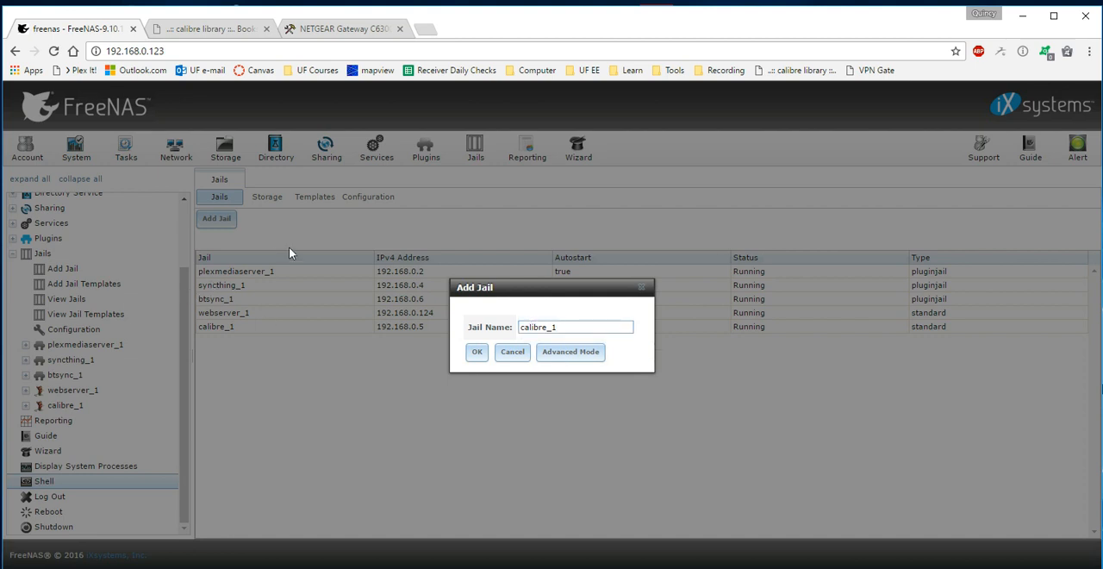
mouse_move(299, 376)
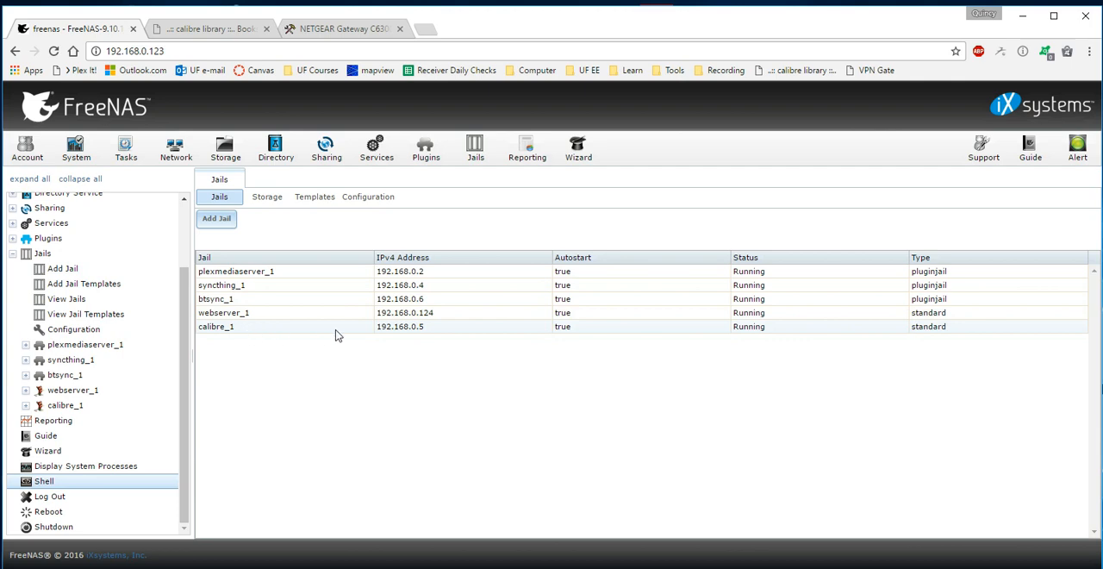
mouse_move(377, 335)
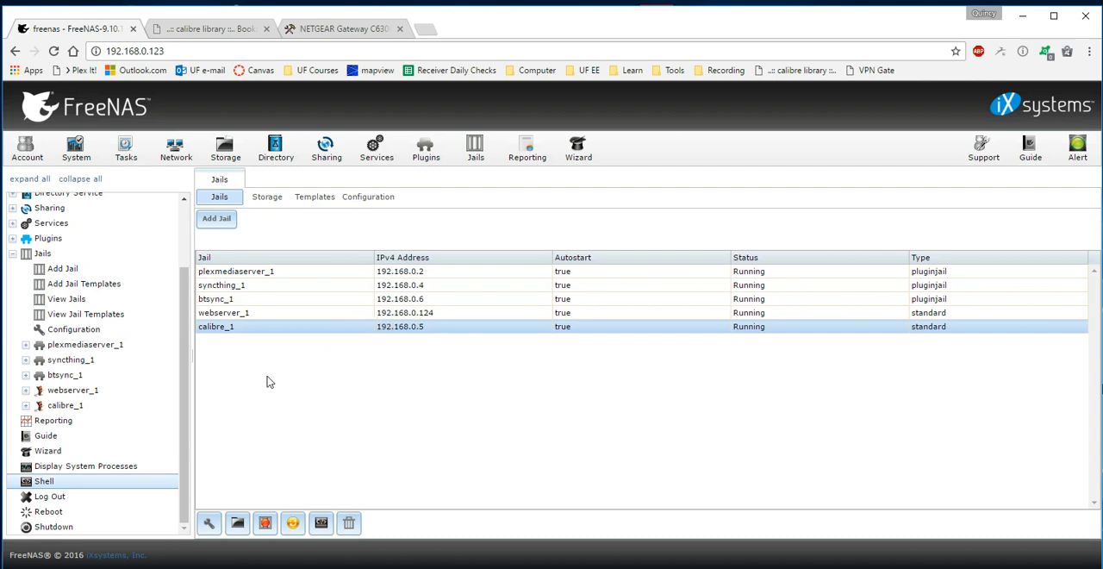
click(217, 219)
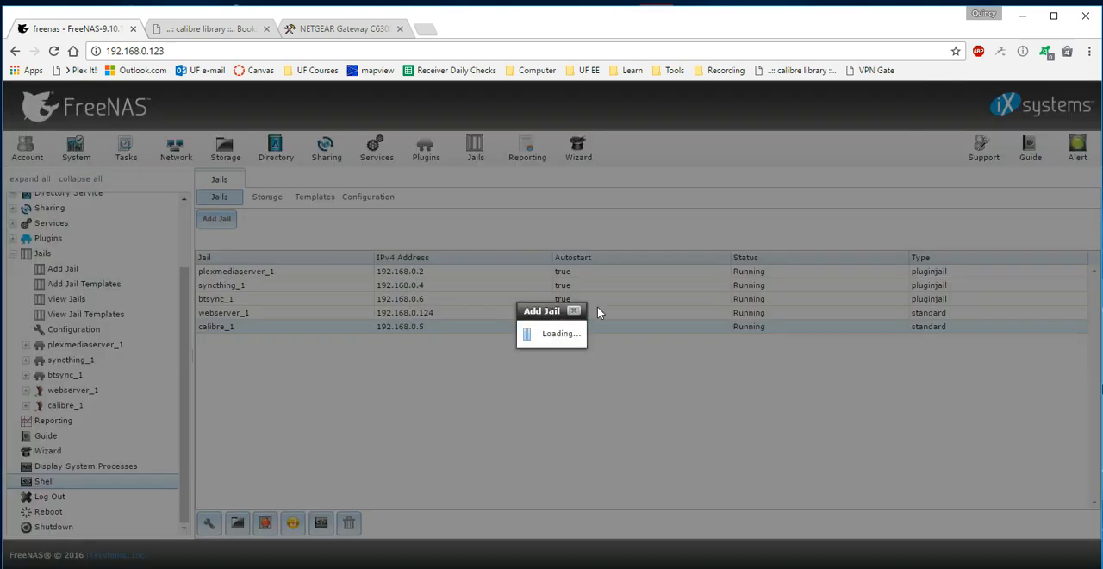
mouse_move(603, 333)
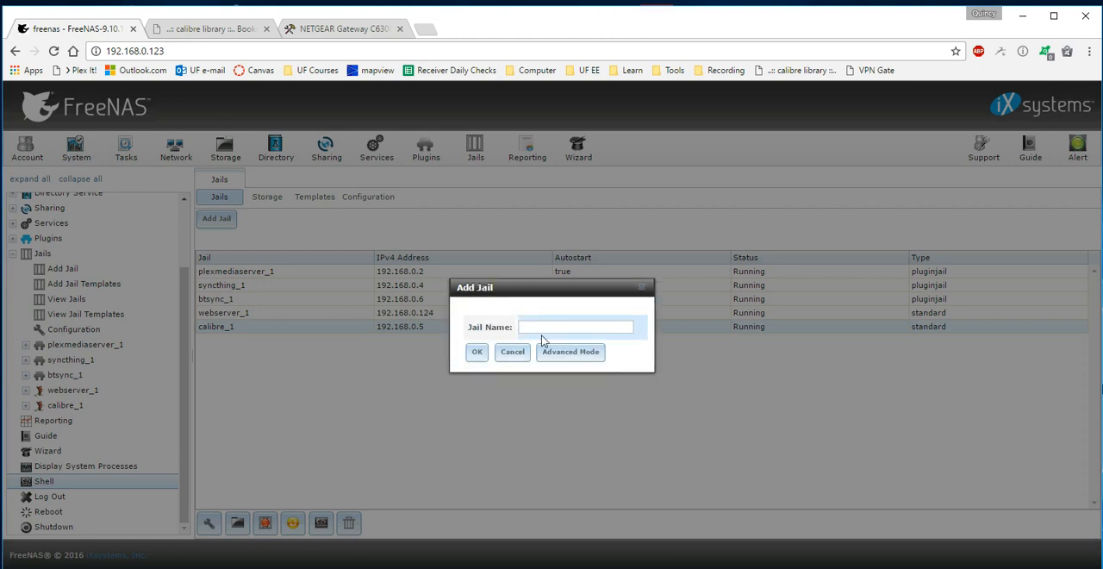
click(569, 352)
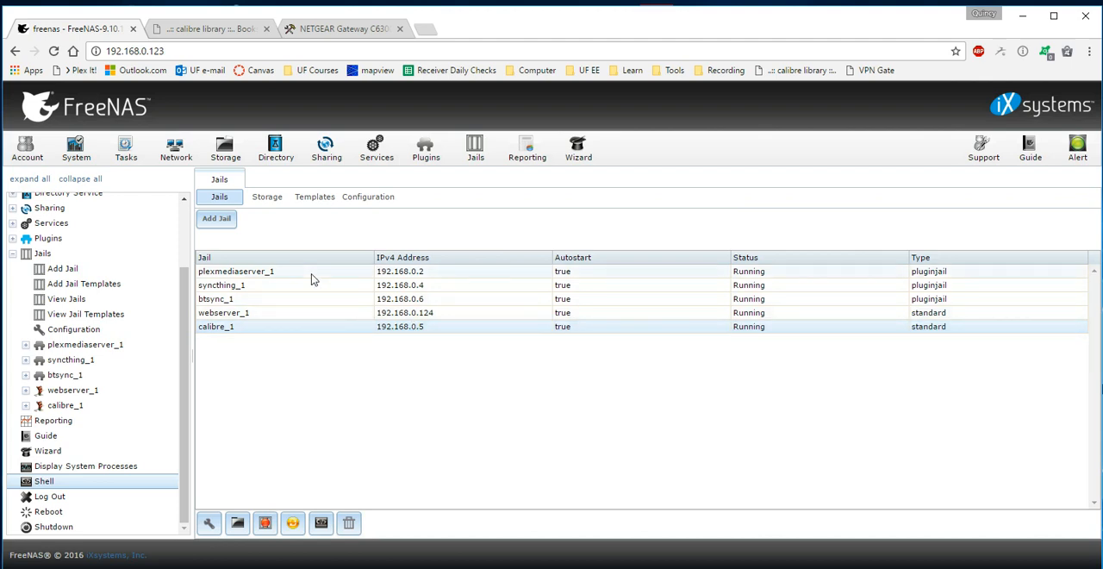
Show the jail storage mappings, including calibre_1's Books mounts at /media/books and /mnt/books
click(267, 196)
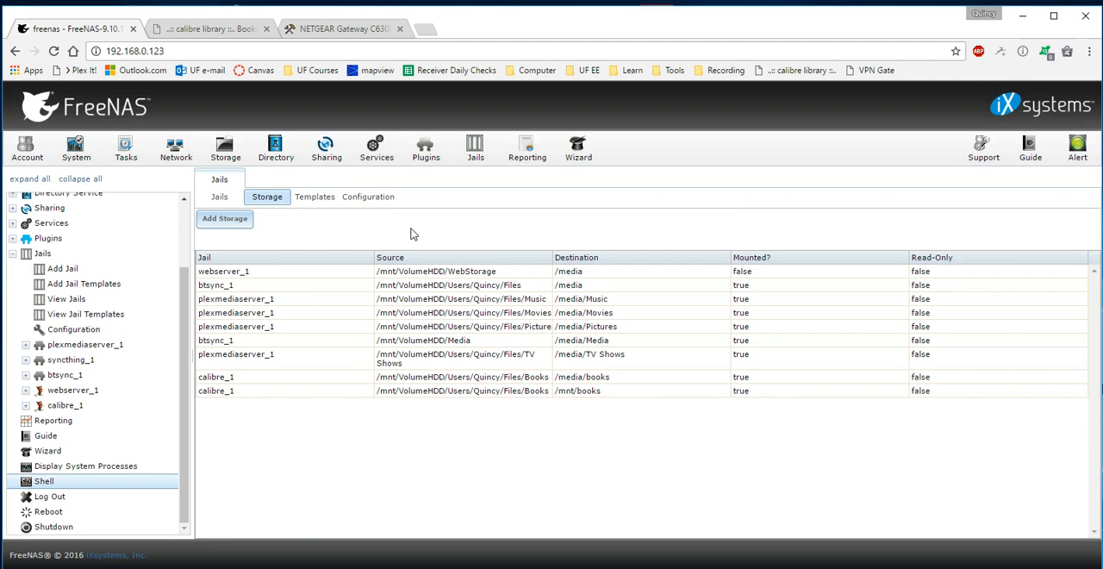
mouse_move(352, 282)
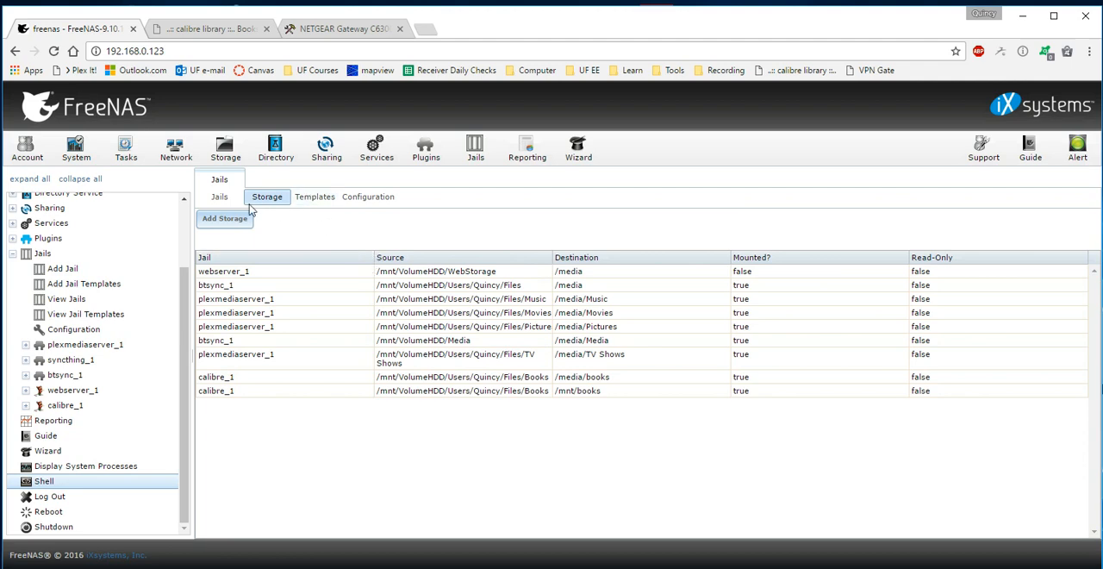
Begin an Add Storage entry targeting the calibre_1 jail, leaving the destination unset for now
click(224, 219)
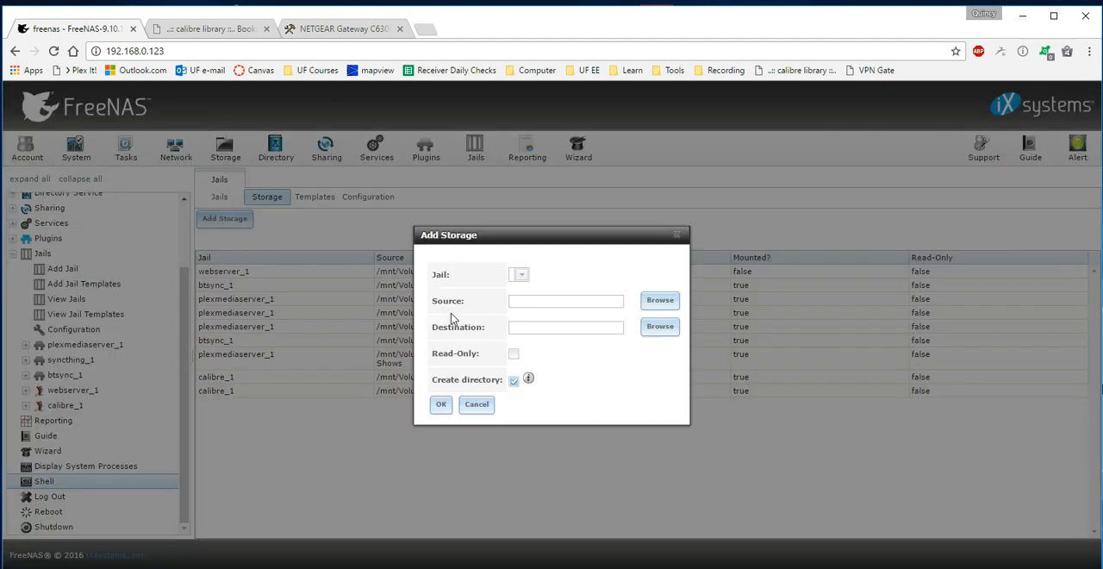
click(521, 274)
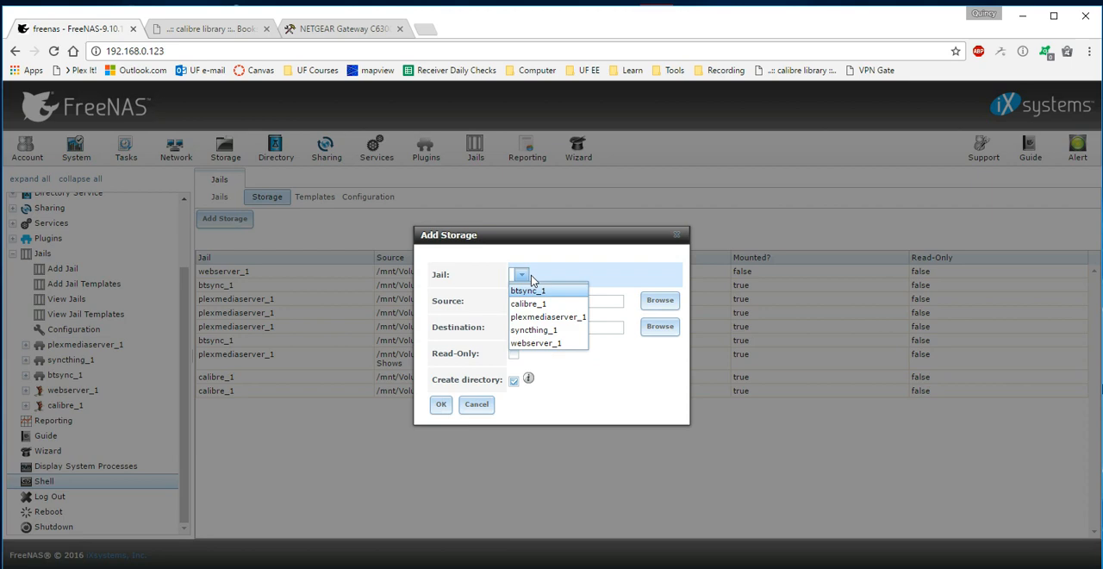
click(528, 303)
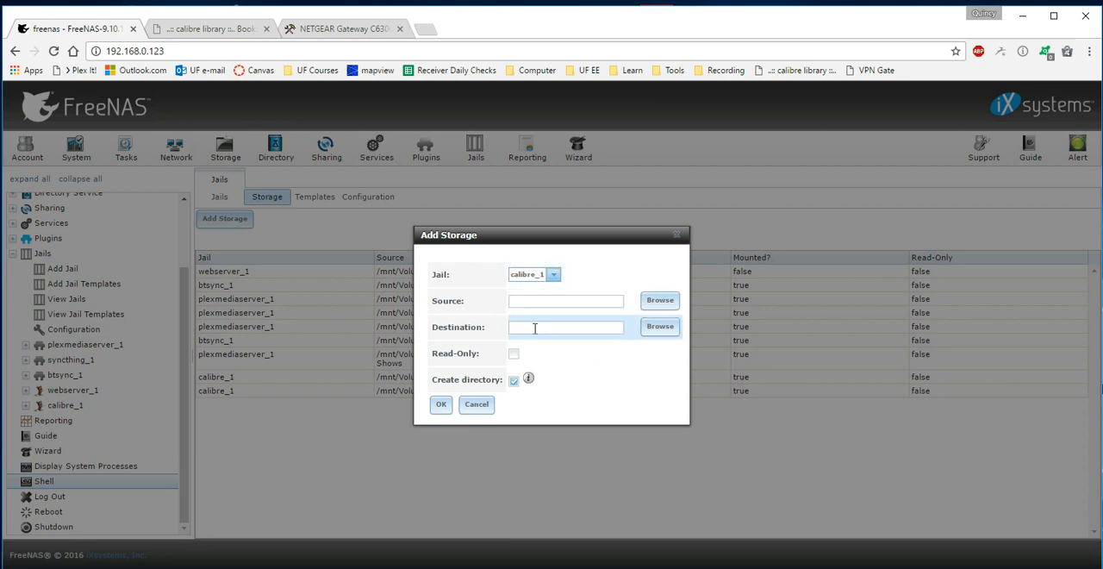
click(659, 326)
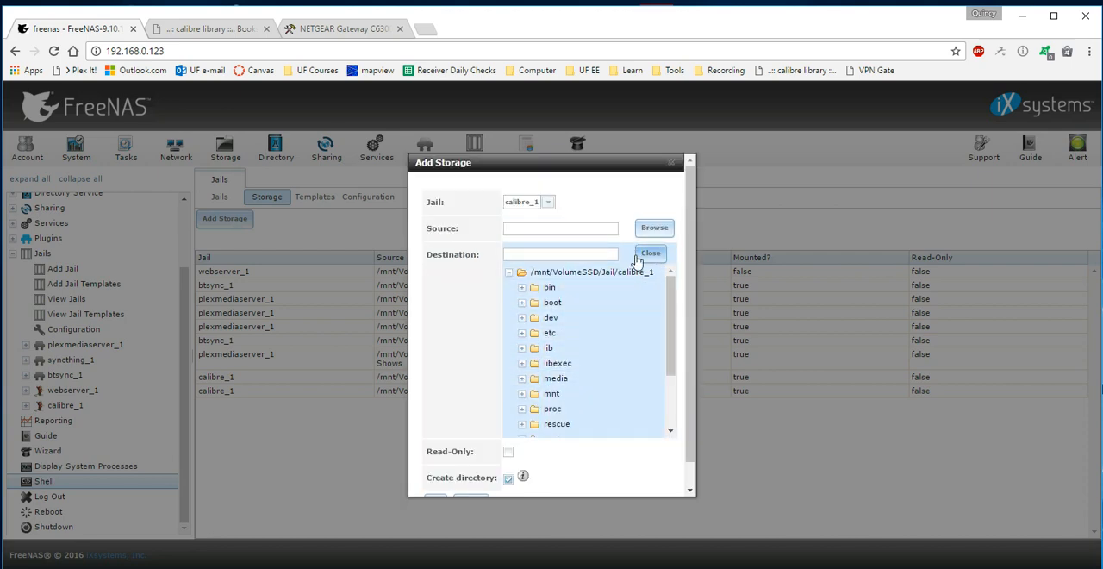
click(650, 251)
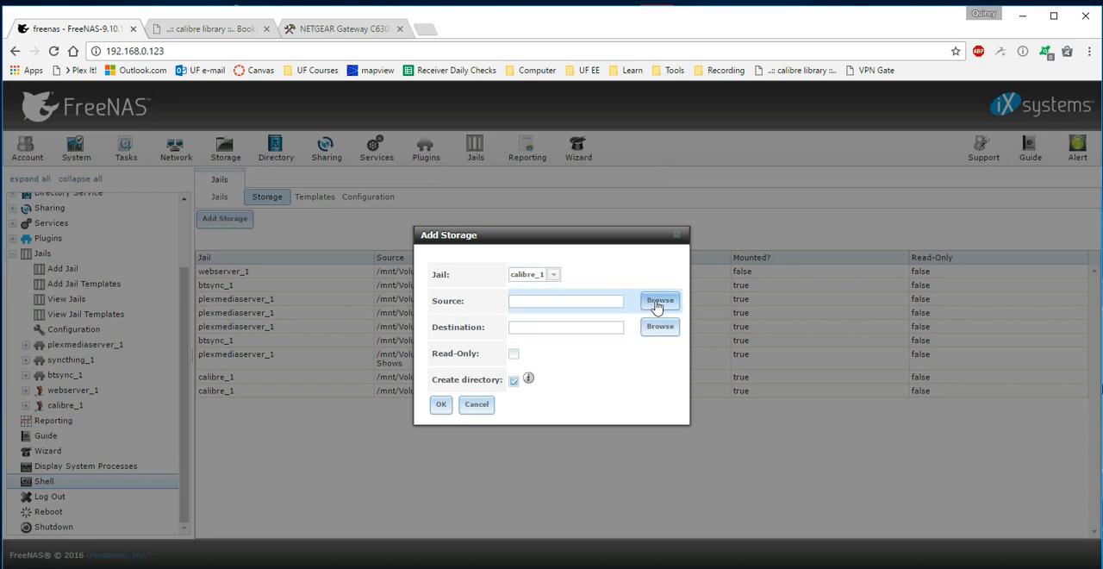
mouse_move(658, 304)
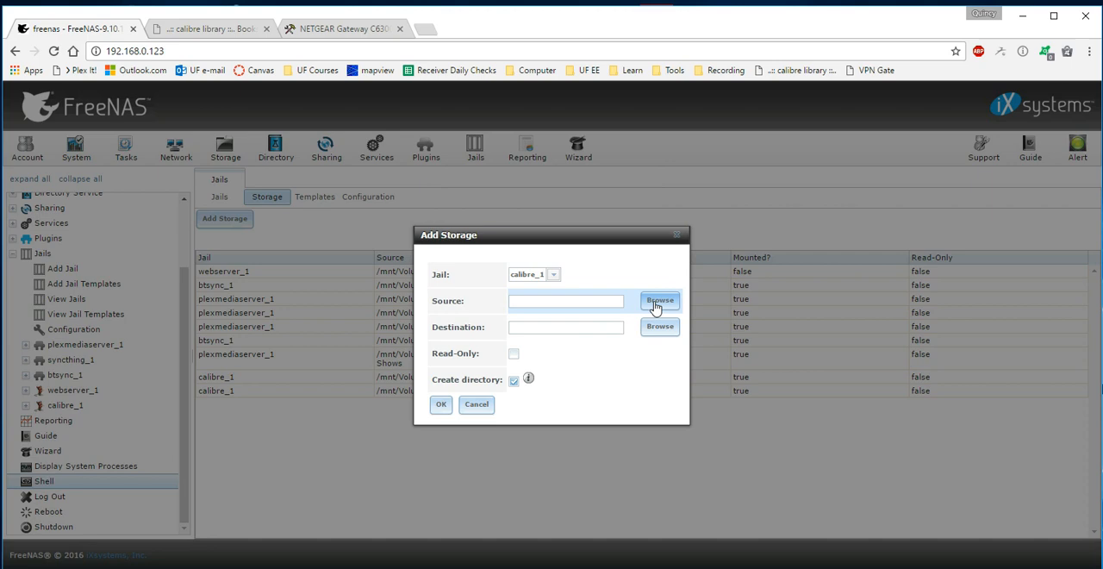
Choose the user's Books folder under /mnt/VolumeHDD/Users as the mount source
click(659, 300)
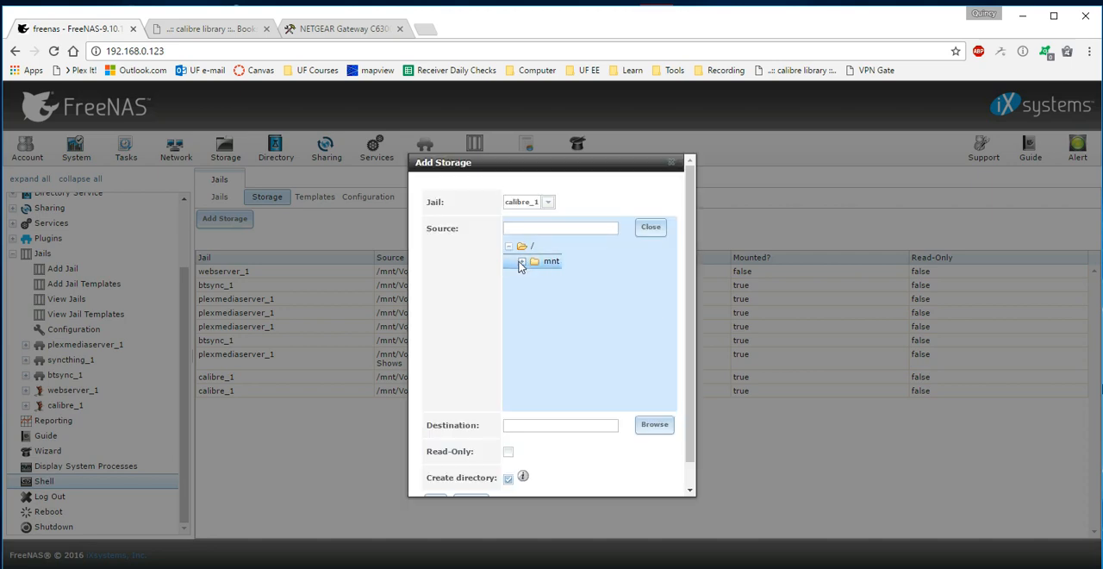
click(520, 262)
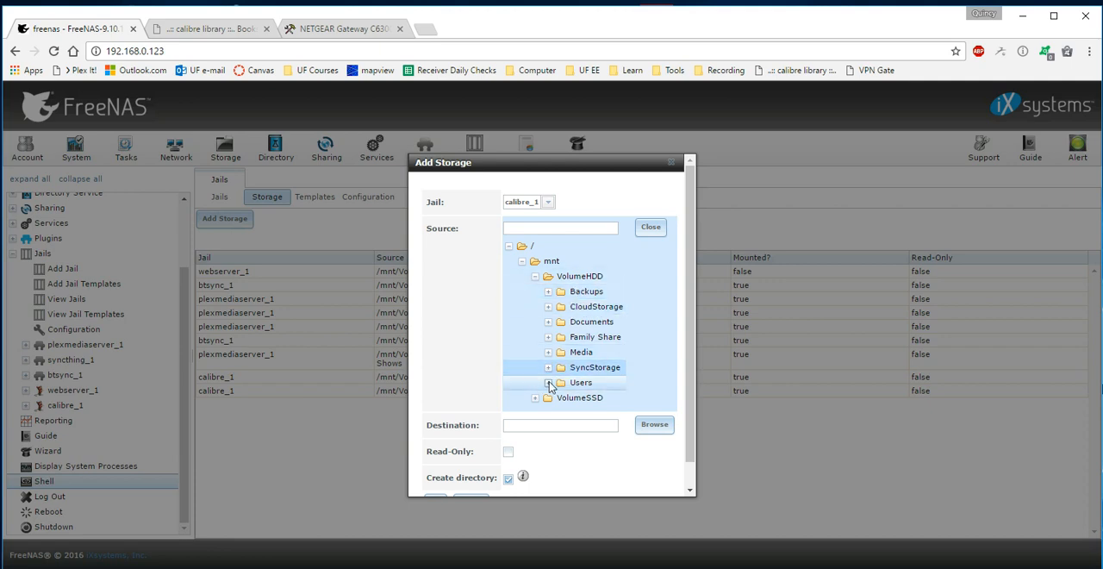
click(549, 382)
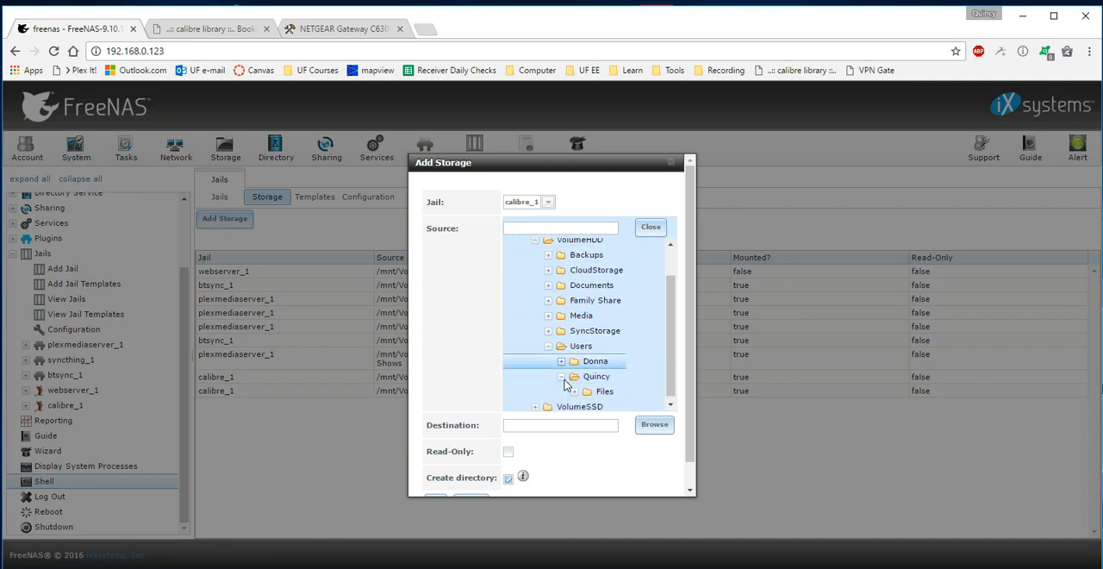
click(586, 390)
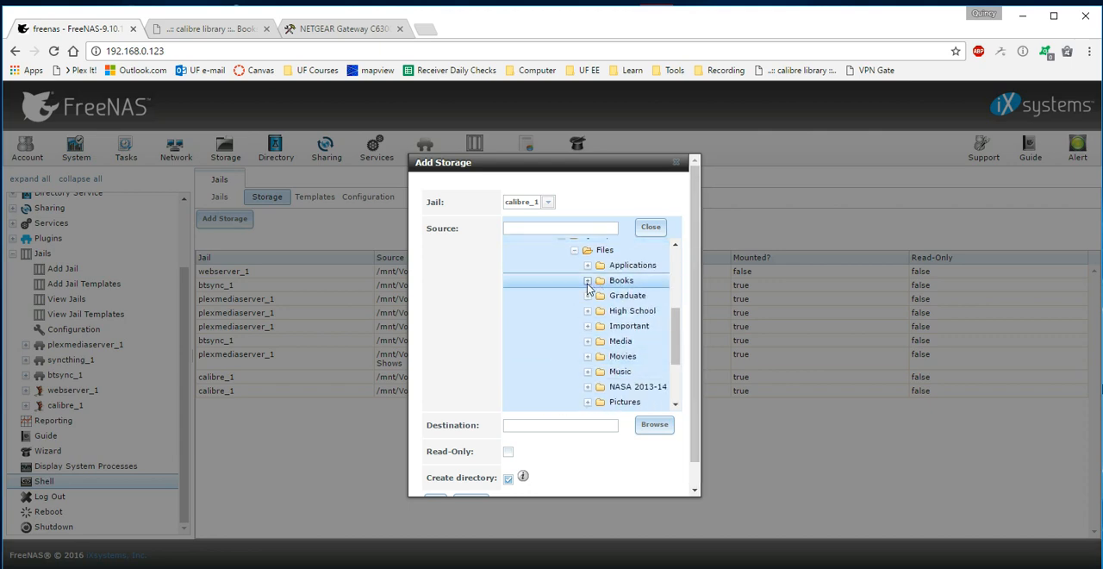
click(588, 279)
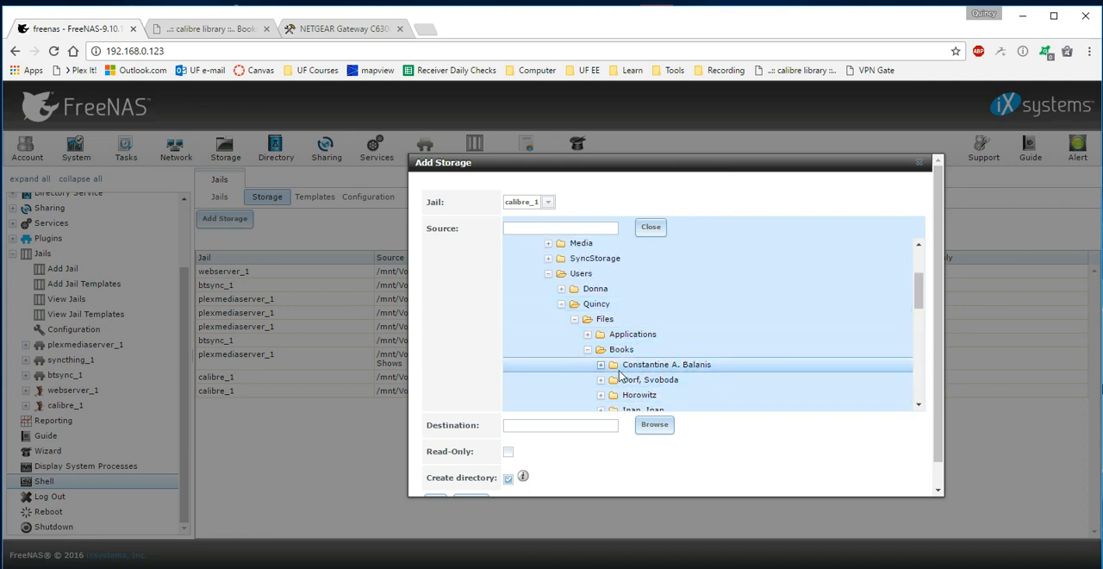
scroll(down, 3)
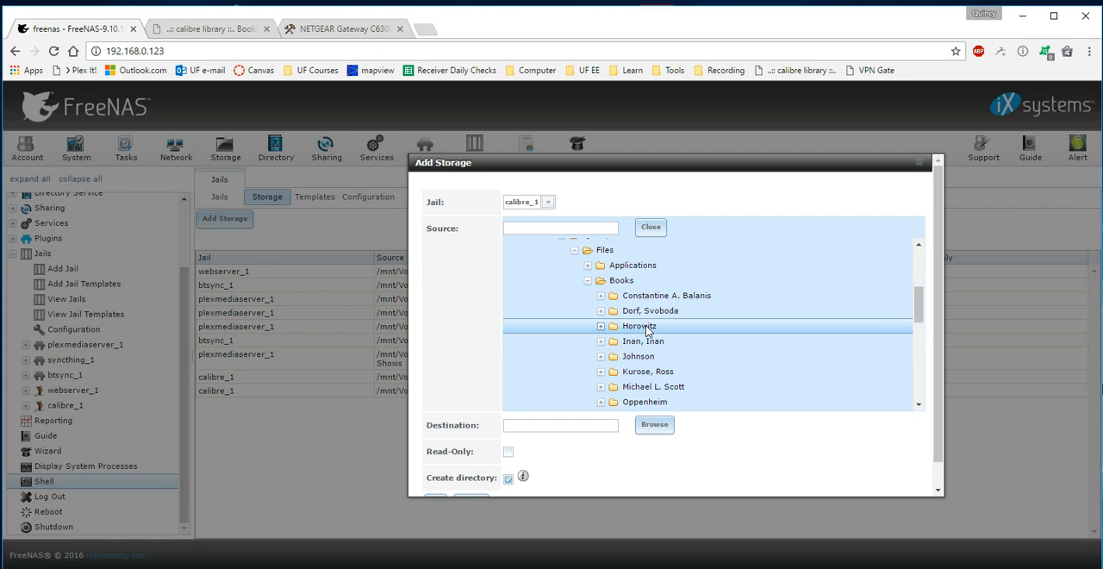
scroll(down, 3)
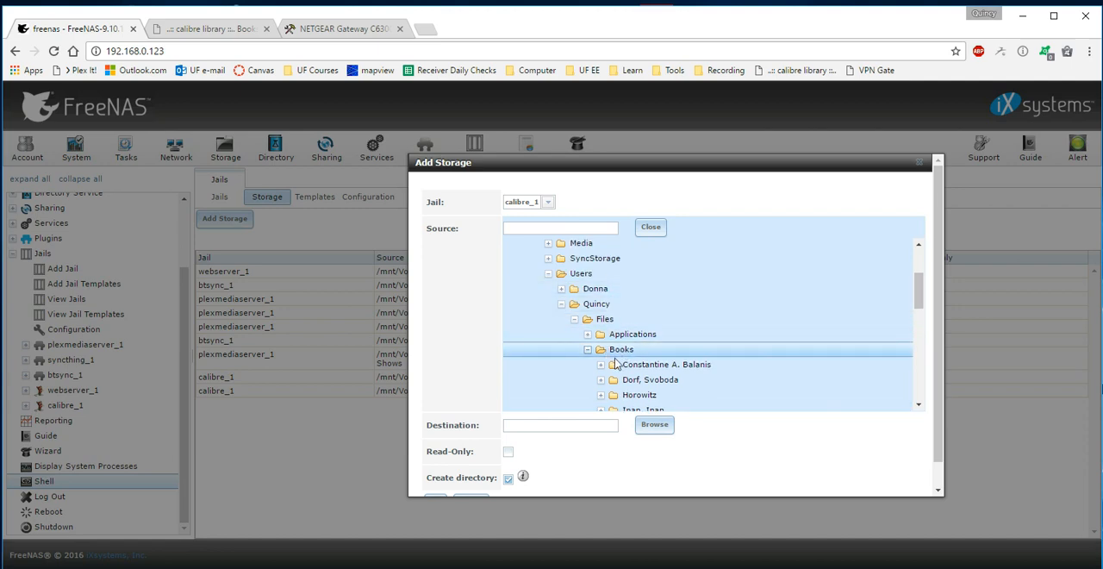
scroll(down, 3)
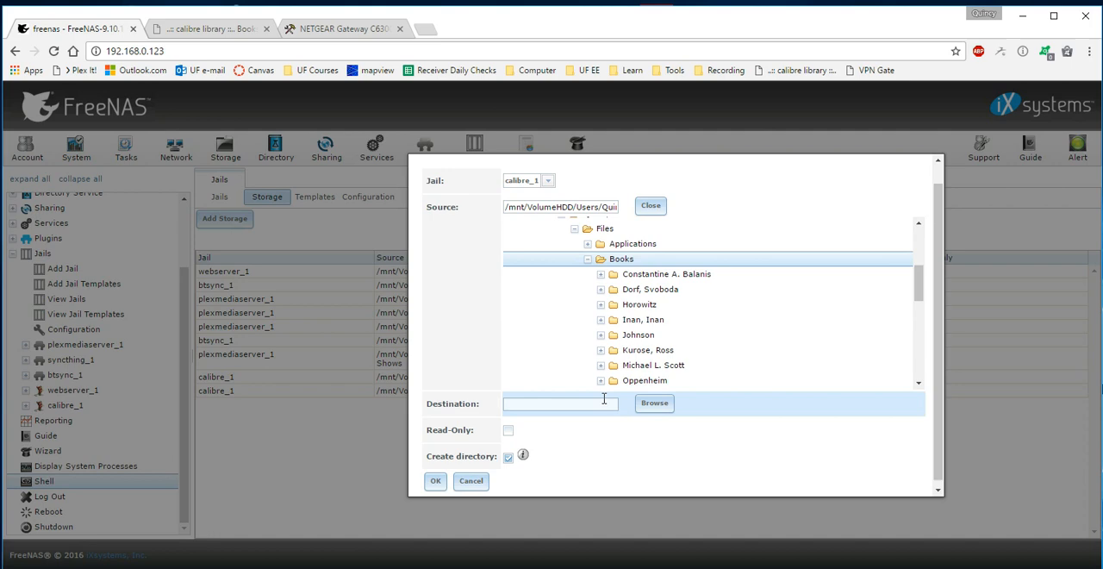
Set the destination to /mnt/books with Create directory and submit the calibre_1 mount
click(653, 401)
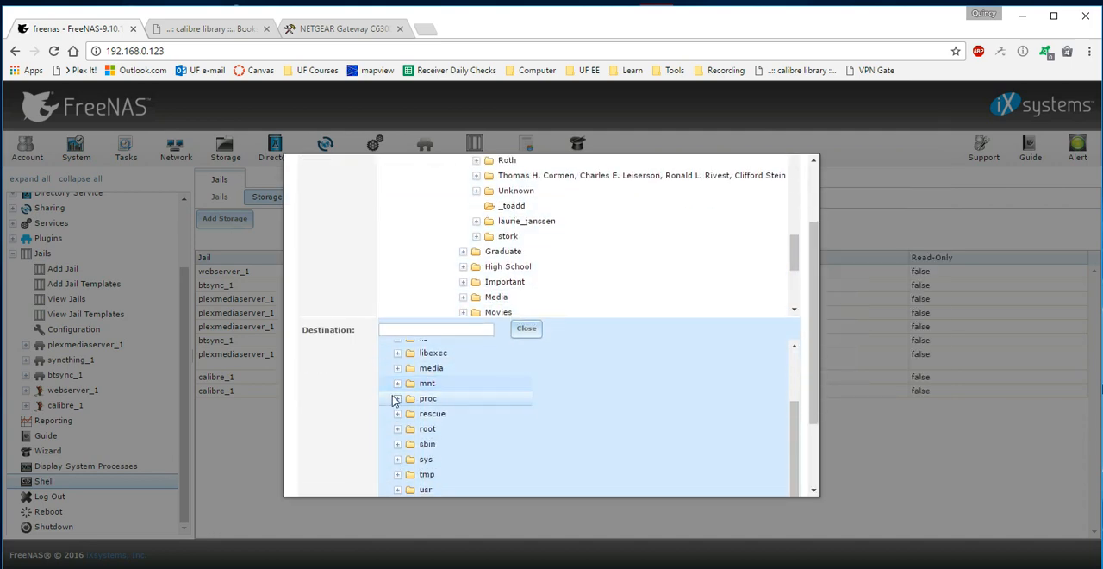
click(396, 383)
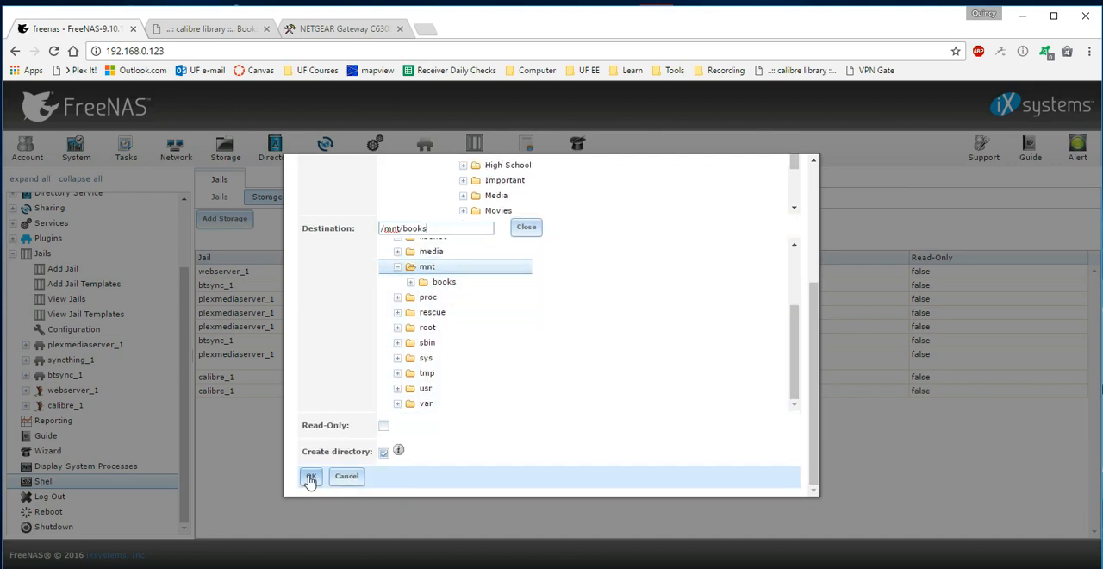
click(311, 476)
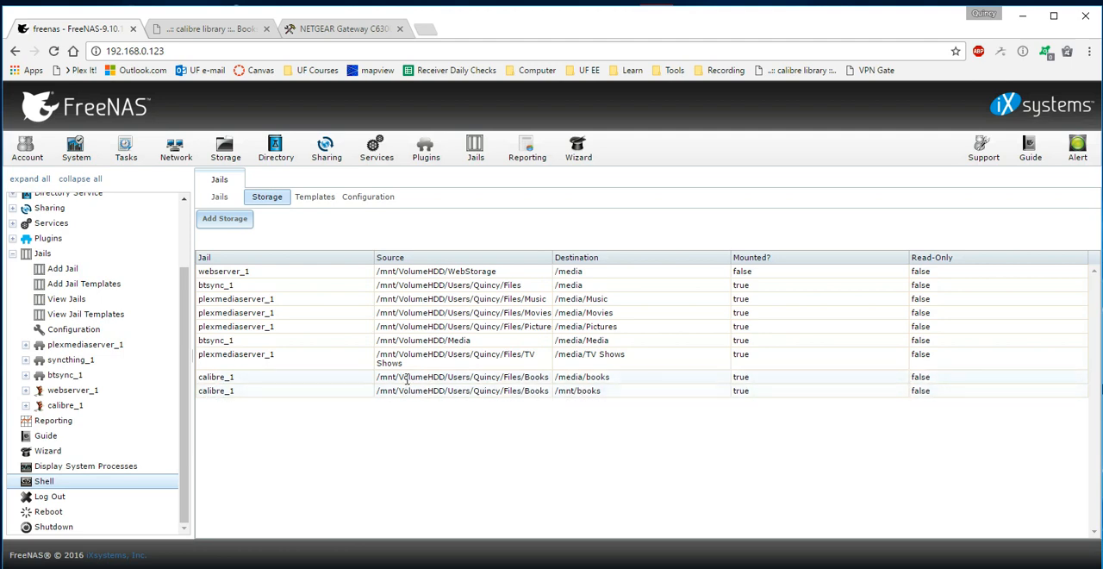
click(462, 376)
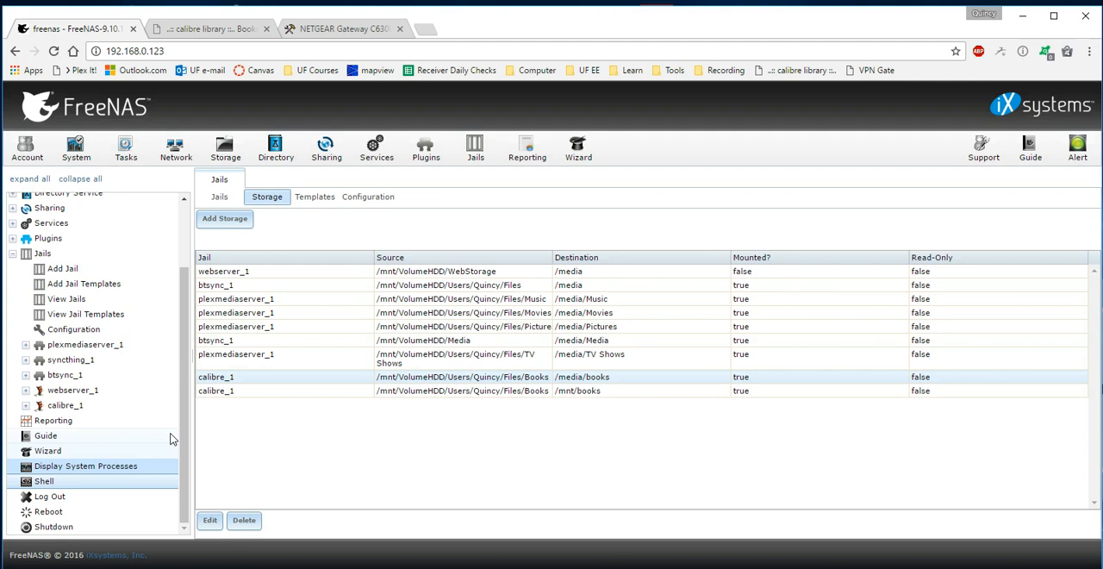
mouse_move(69, 497)
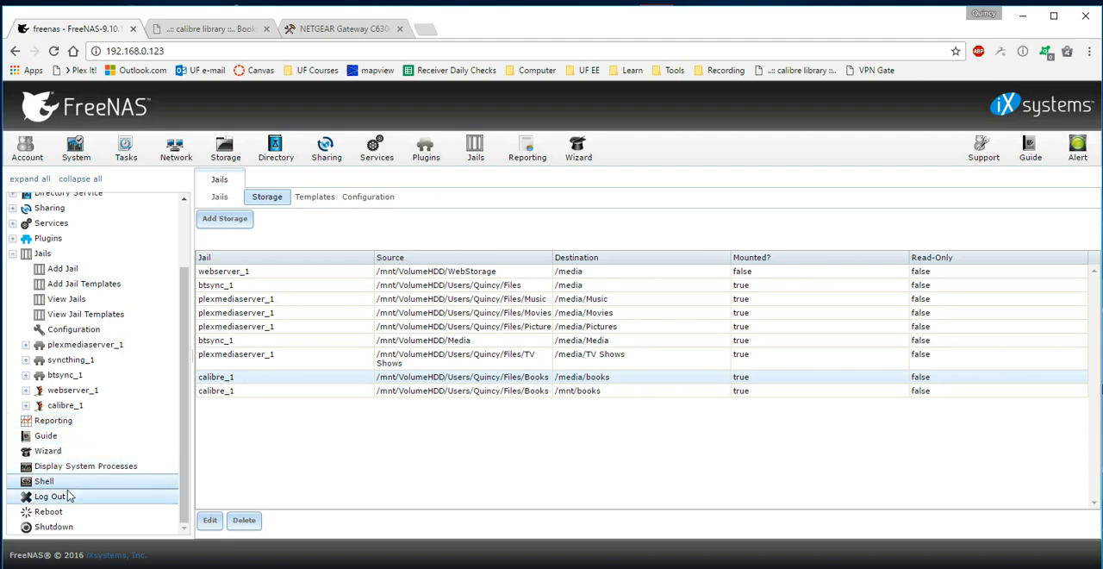
click(43, 481)
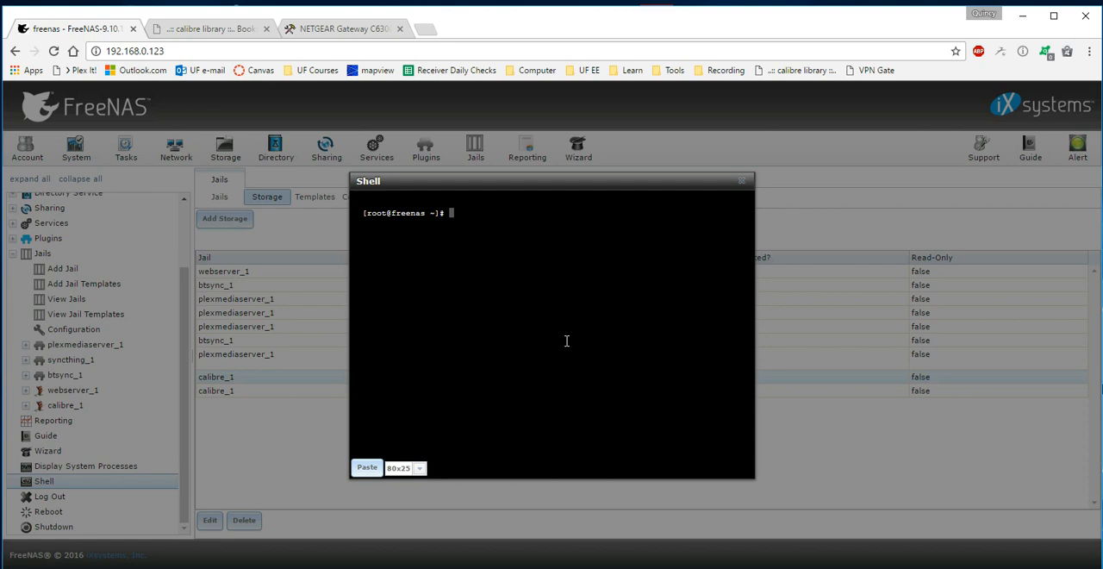
text(jls)
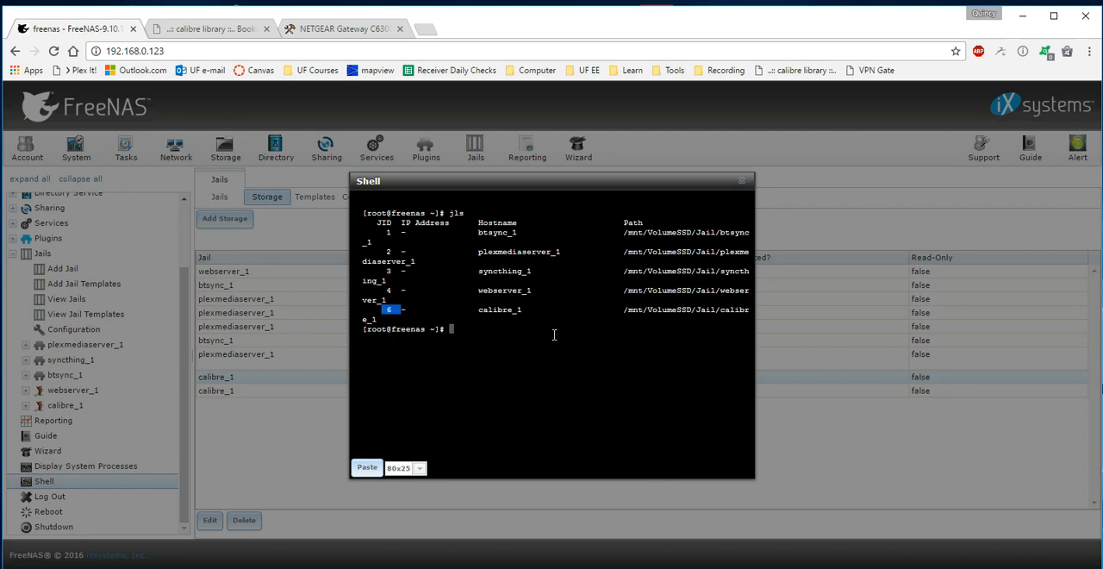
double_click(500, 310)
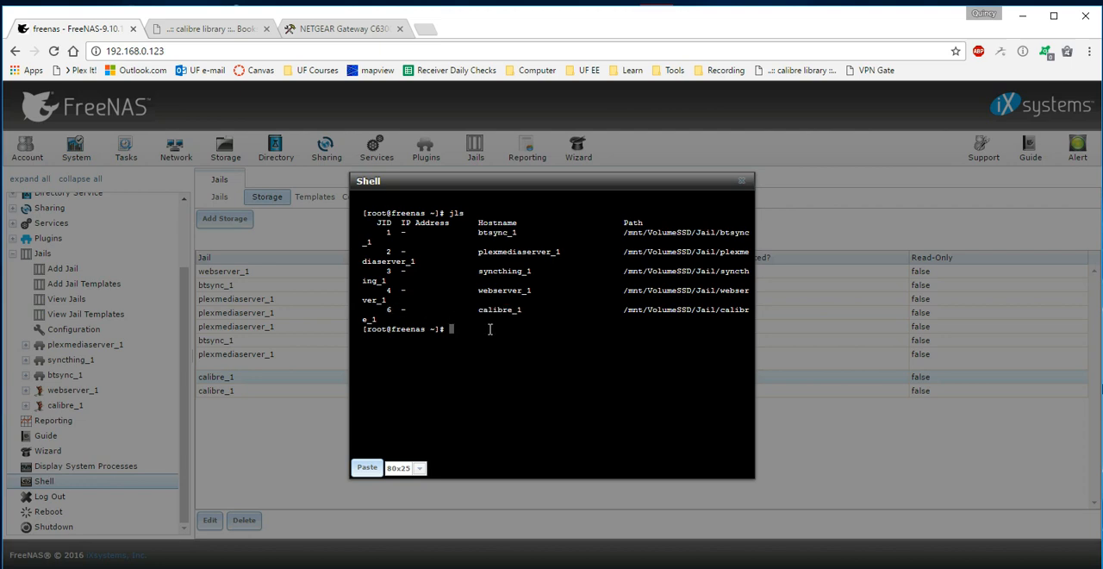
text(jexec 6 csh)
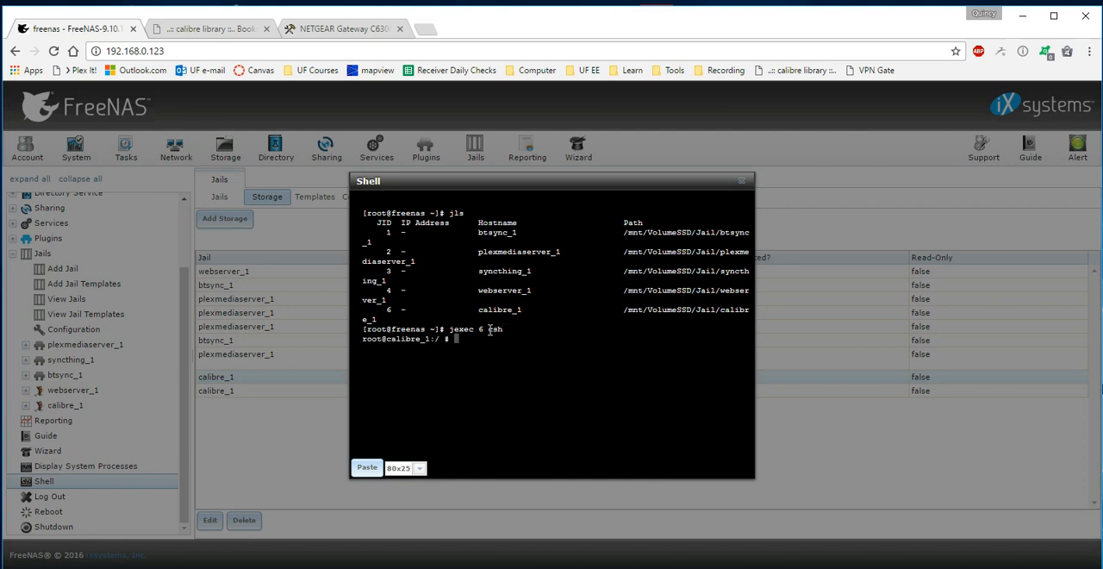
double_click(411, 338)
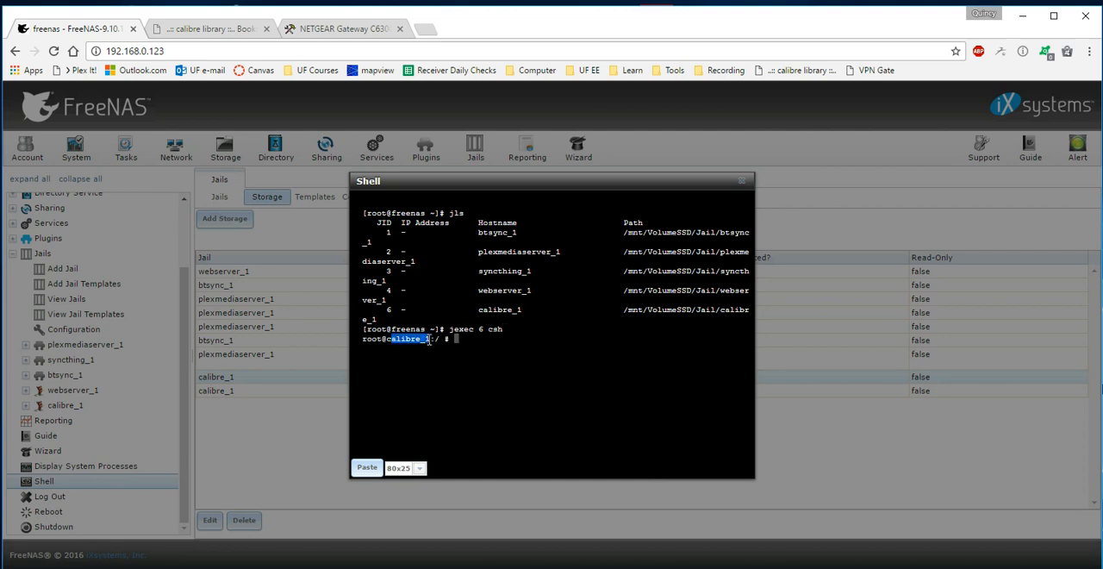
mouse_move(448, 424)
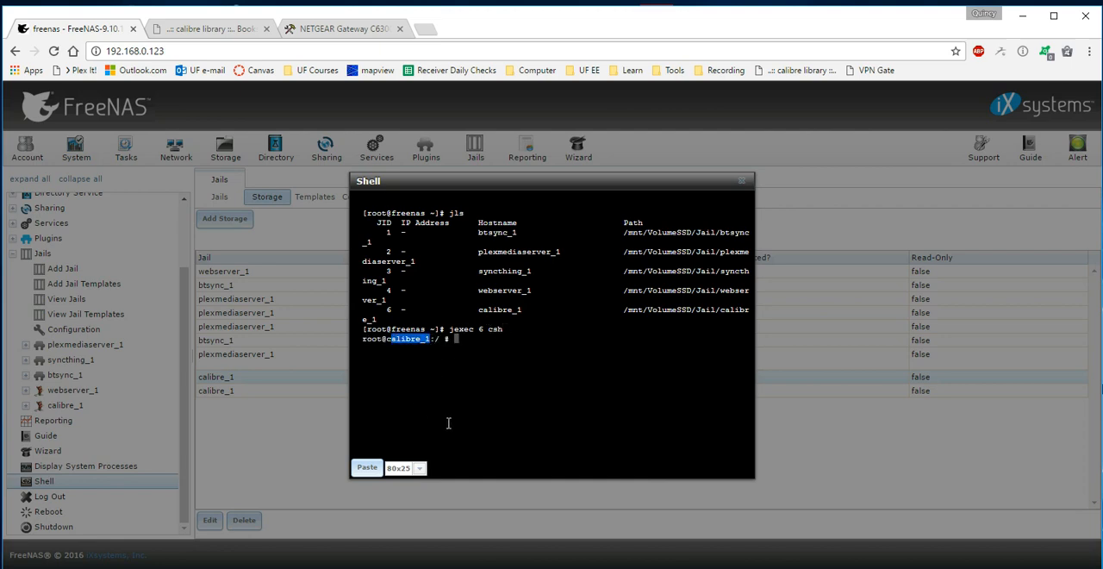
click(741, 181)
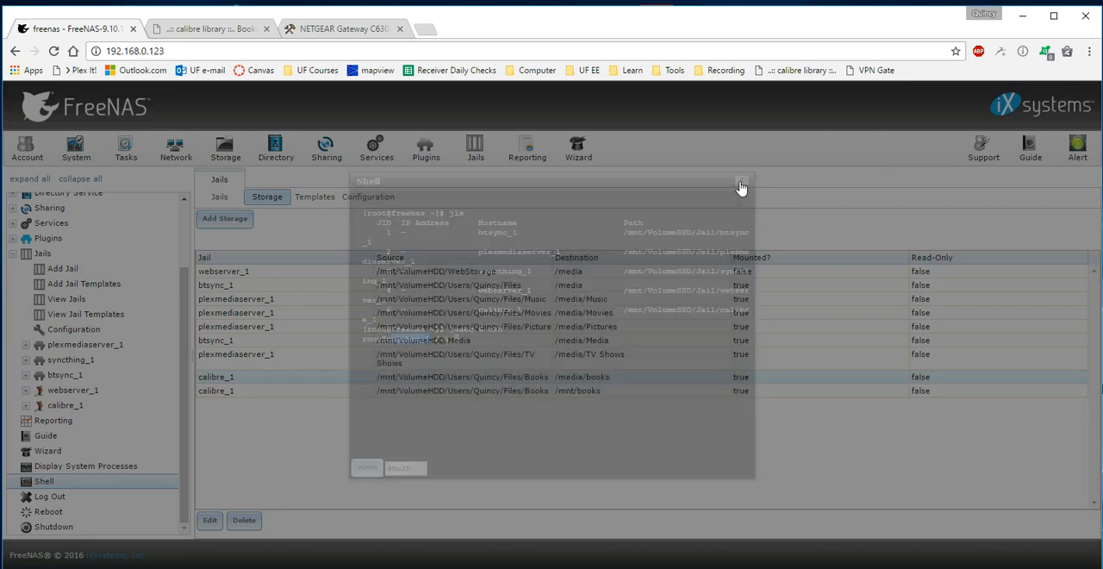
Launch a command shell inside the calibre_1 jail from the jails list
click(741, 181)
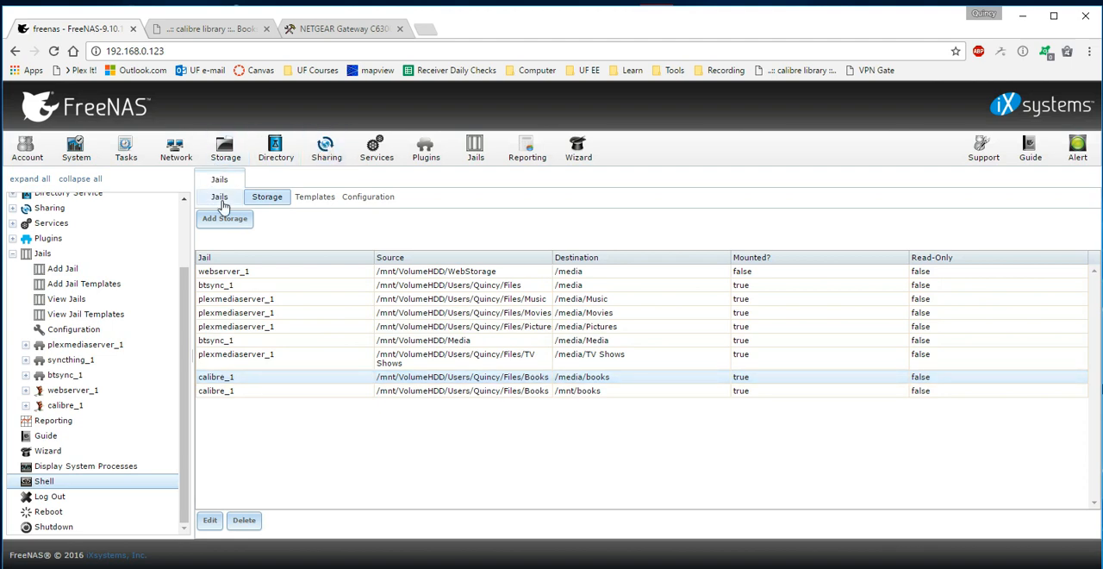
click(219, 197)
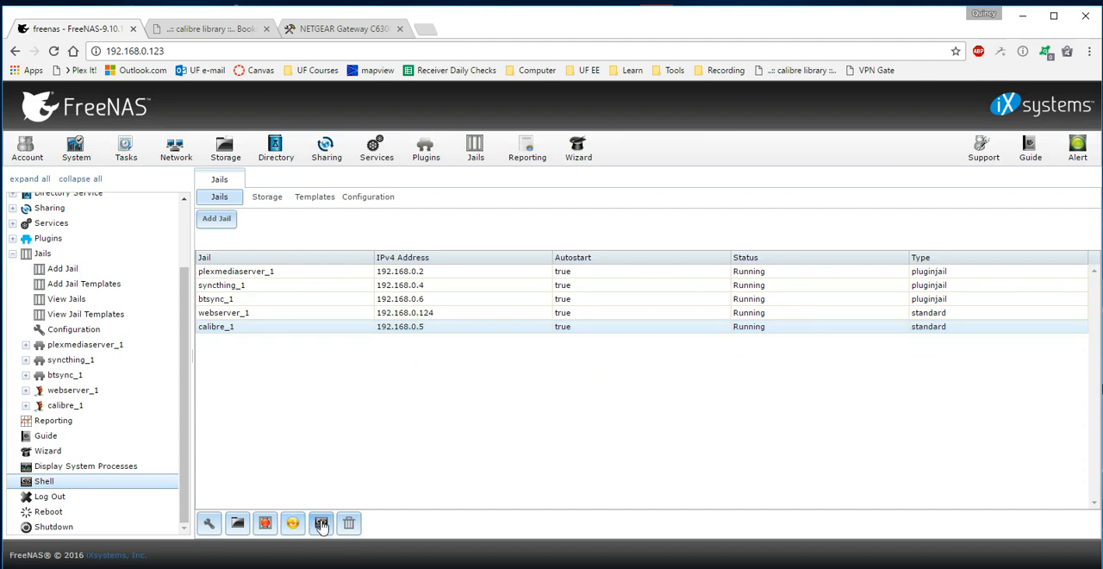
click(320, 524)
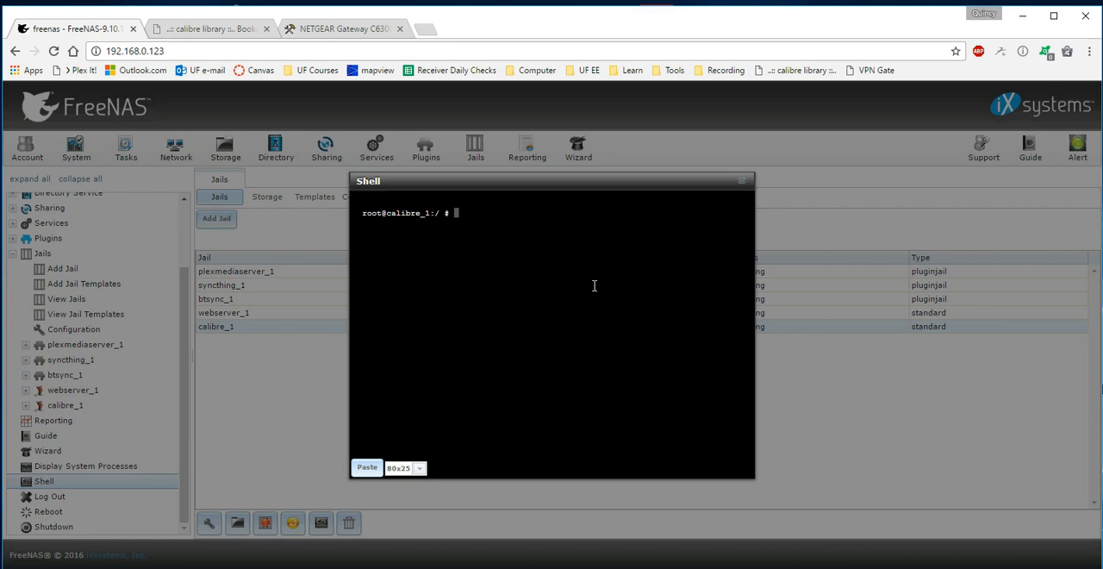
Run pkg install nano and pkg install Calibre in the jail; both report already installed
text(p)
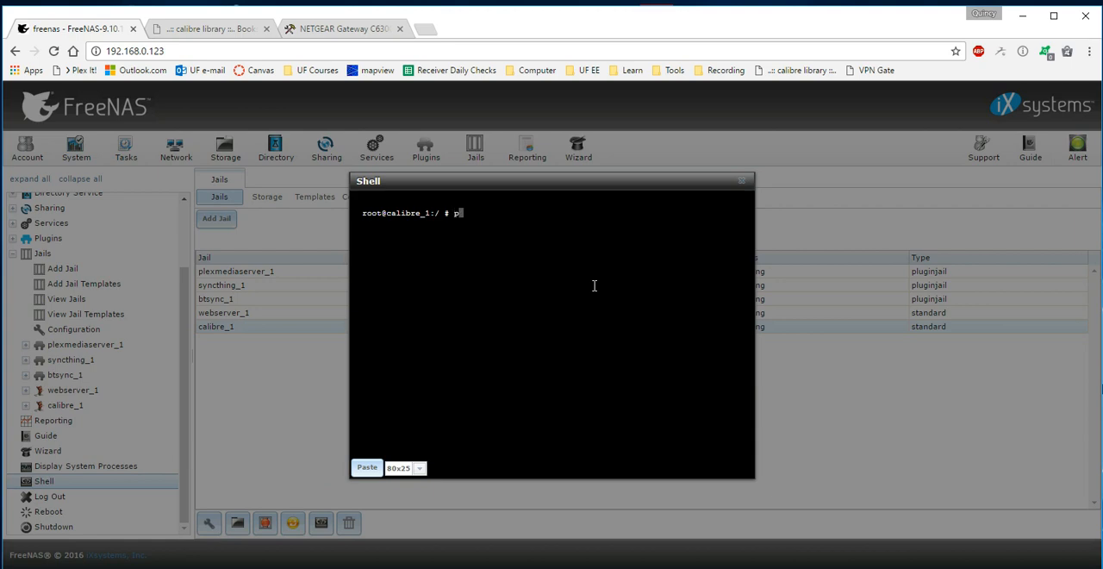
text(kg)
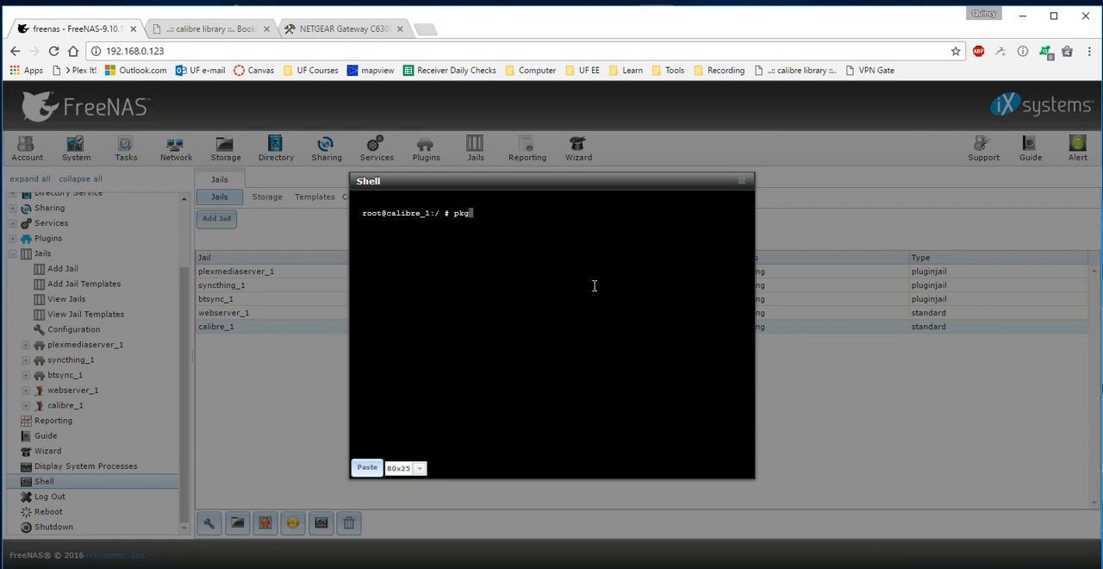
text(install)
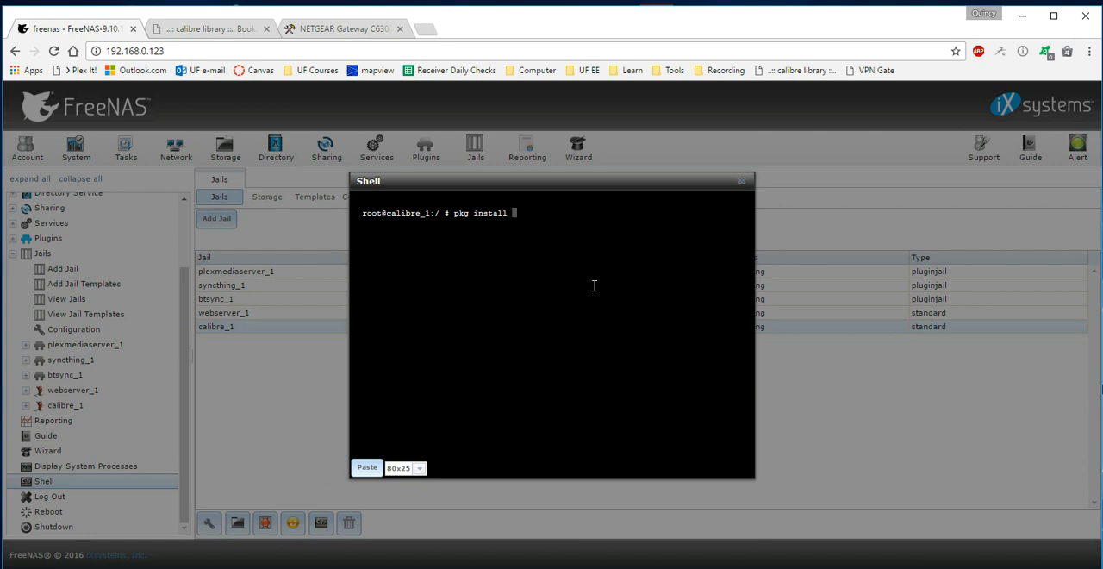
text(nano)
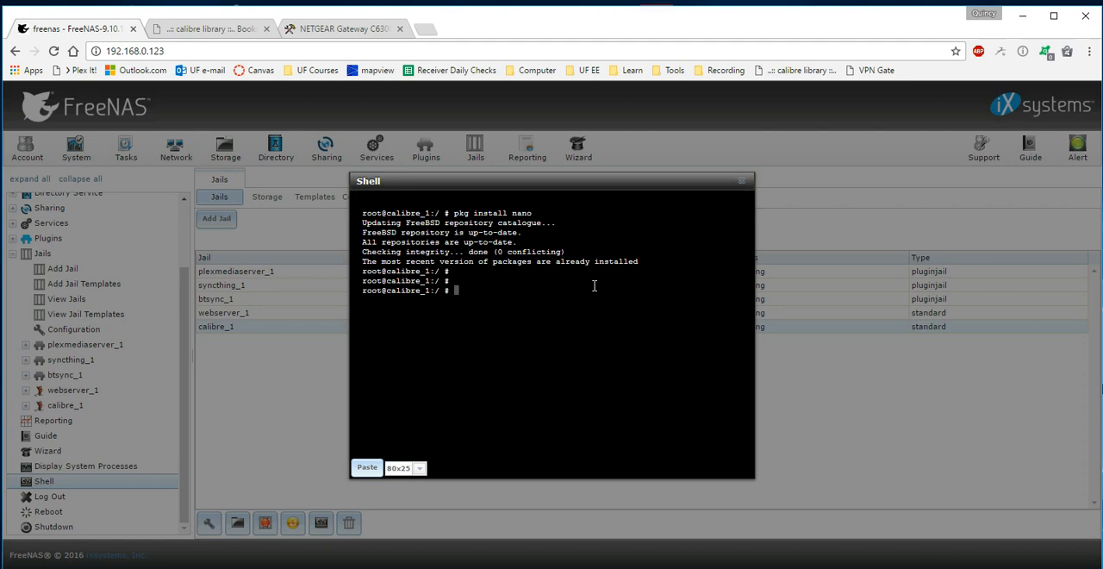
text(p)
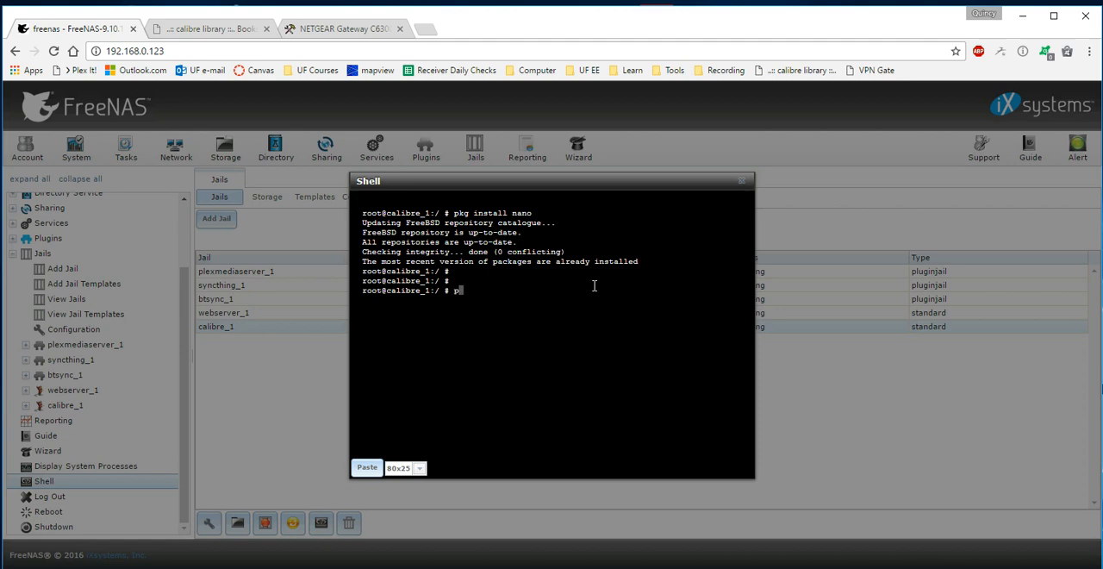
text(pkg install)
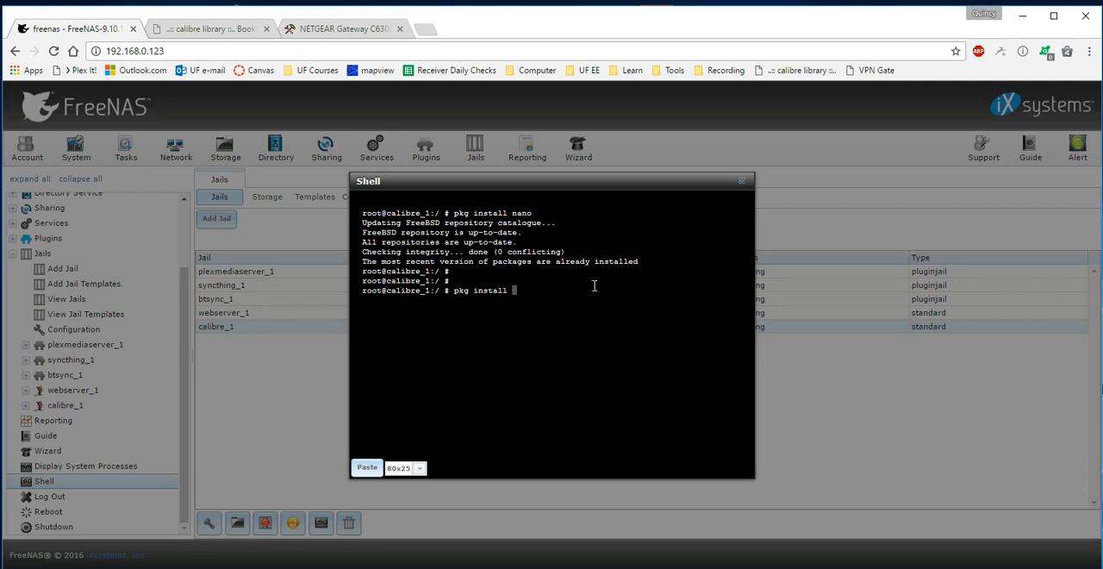
text(Calibre)
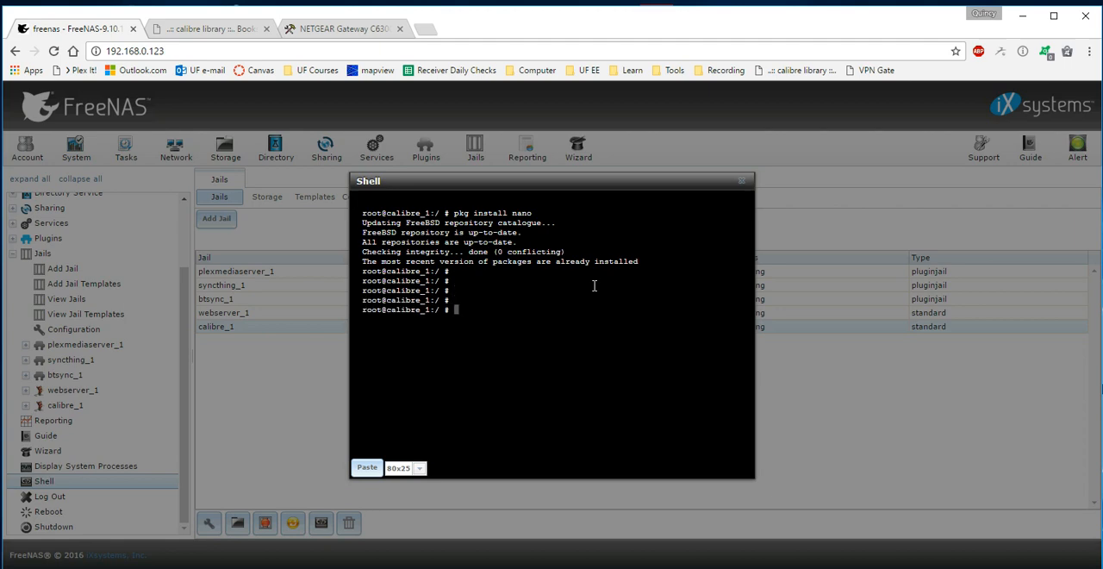
Run nano -c usr/local/etc/rc.d/calibre to edit the calibre service script
text(n)
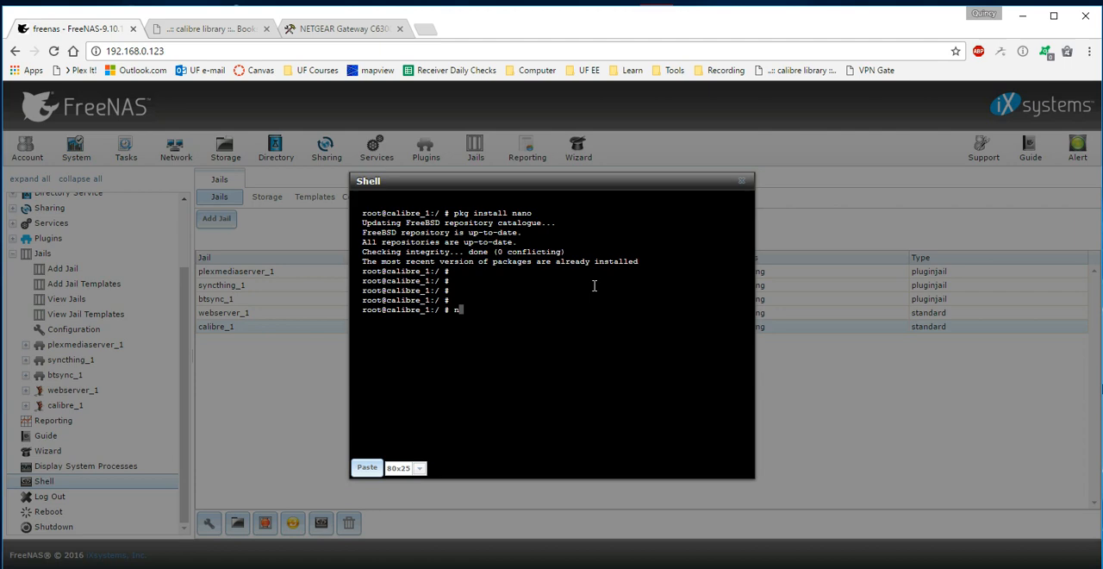
text(ano -)
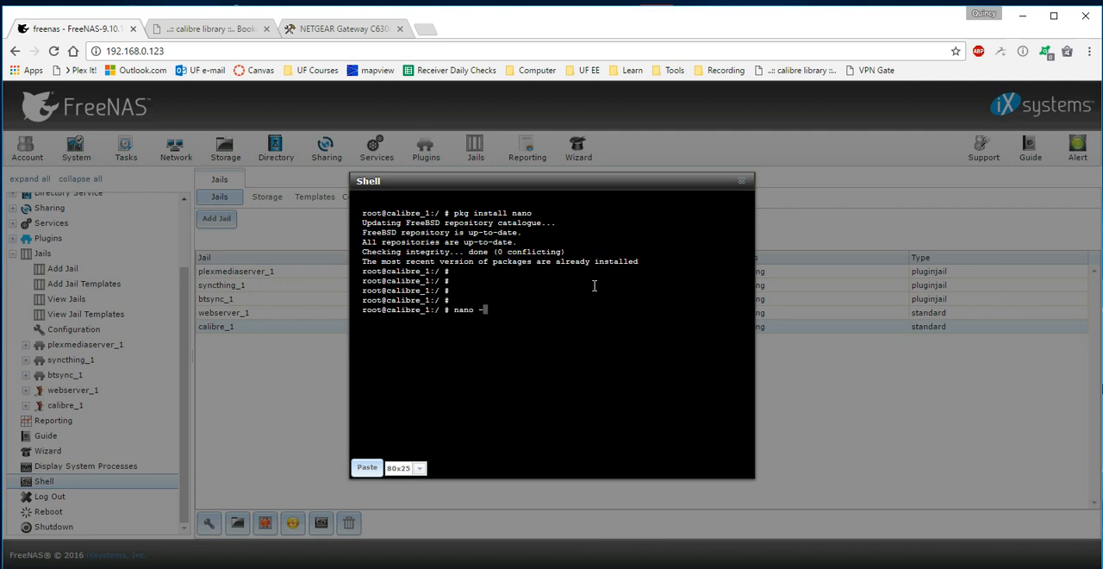
text(c)
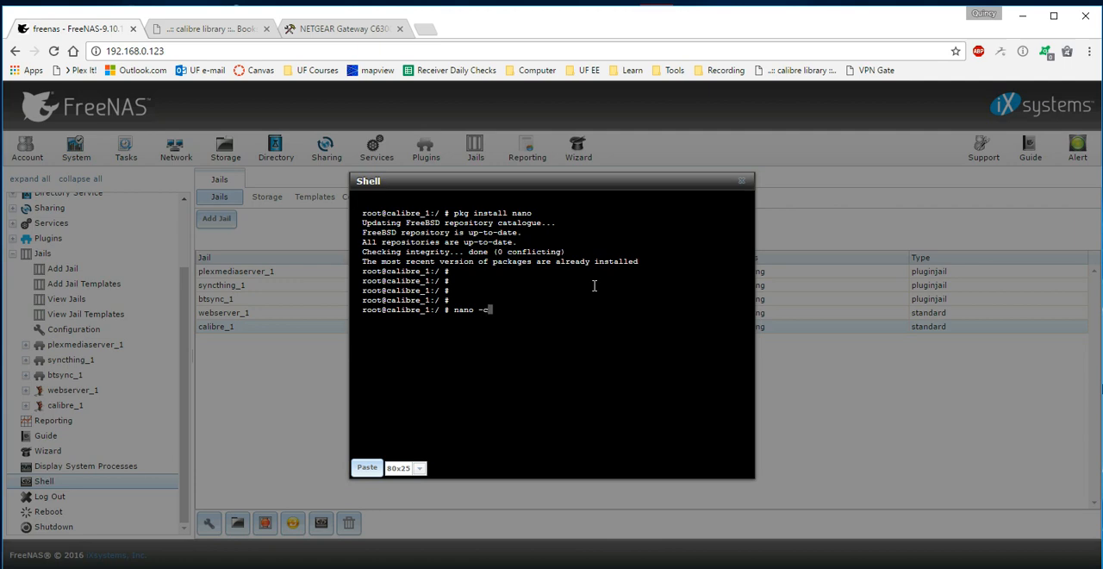
text(us)
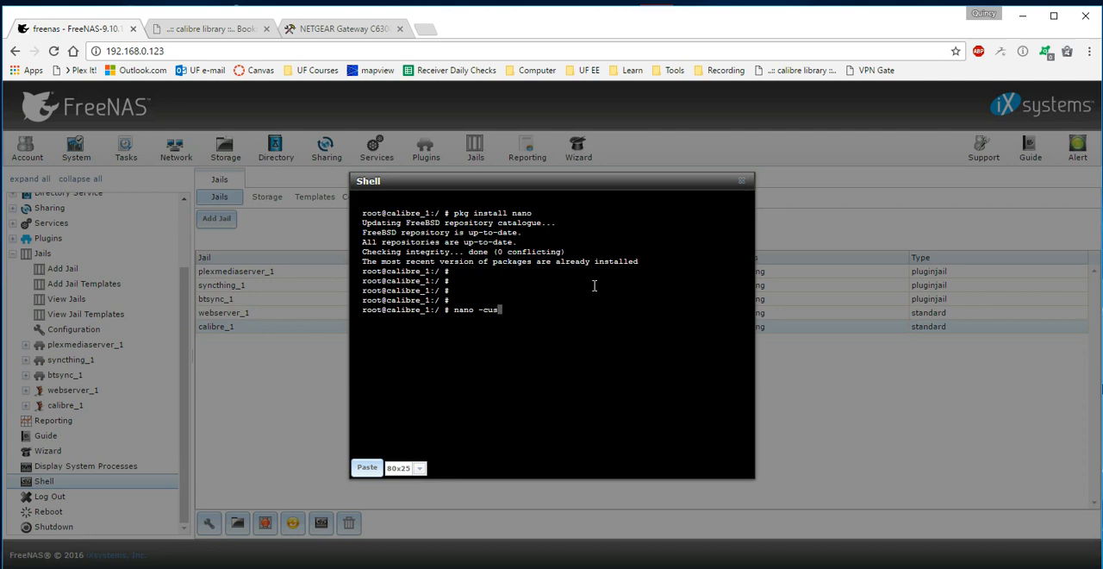
key(BackSpace)
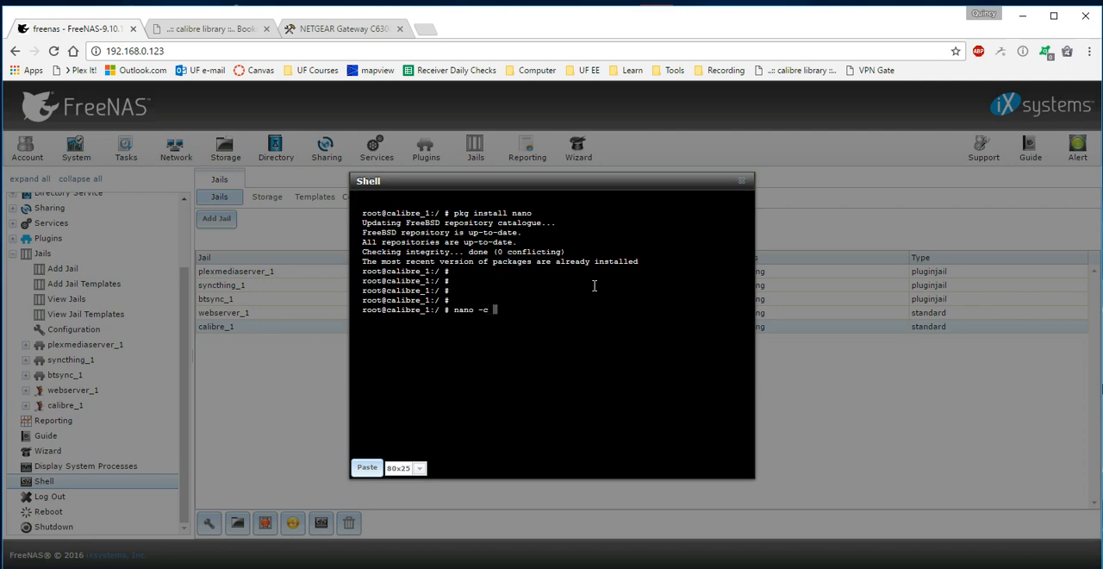
text(usr/)
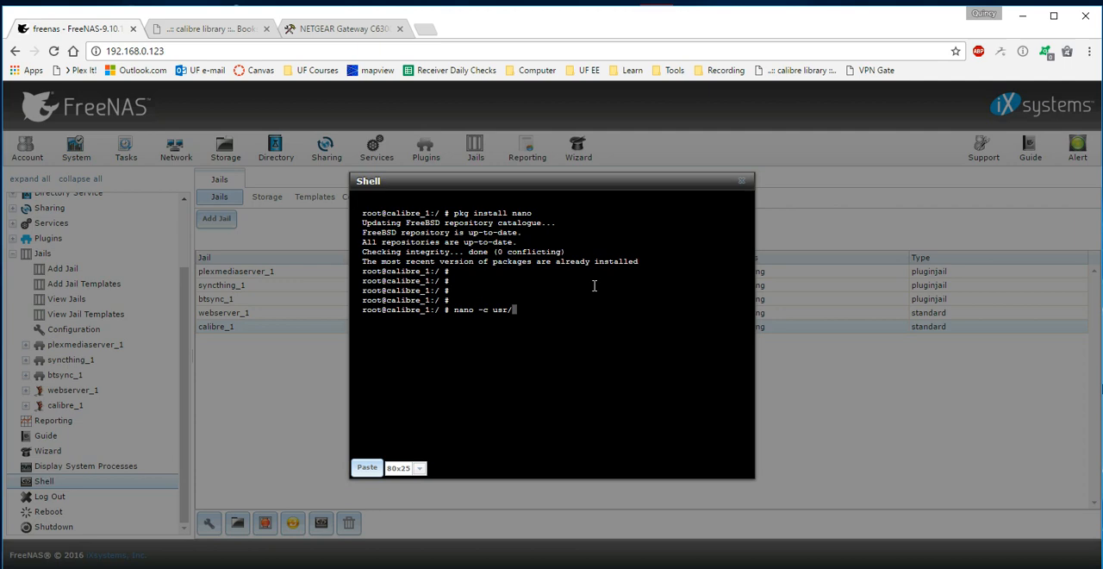
text(local)
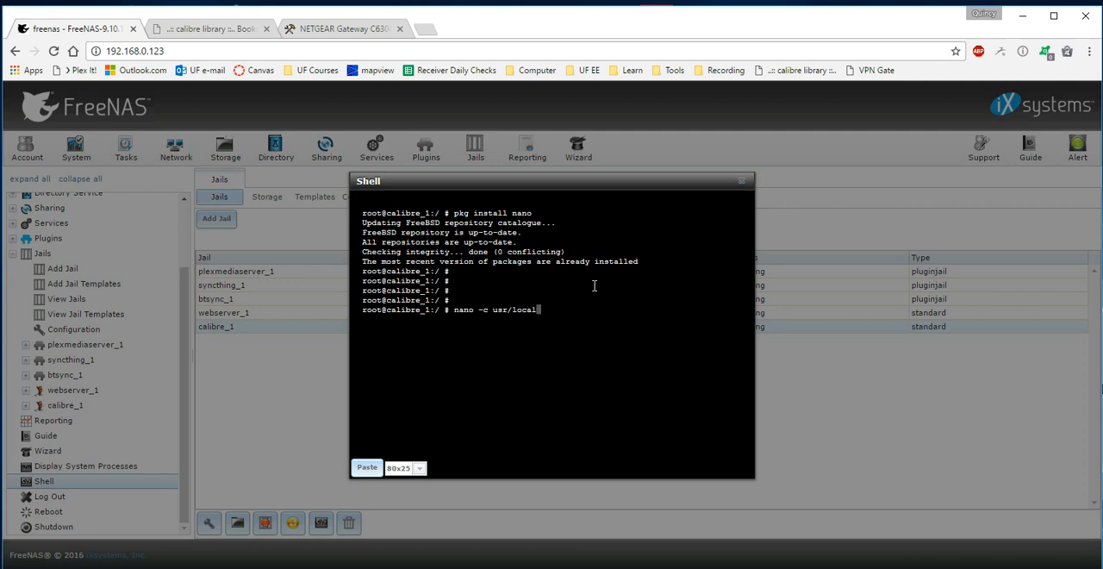
text(et)
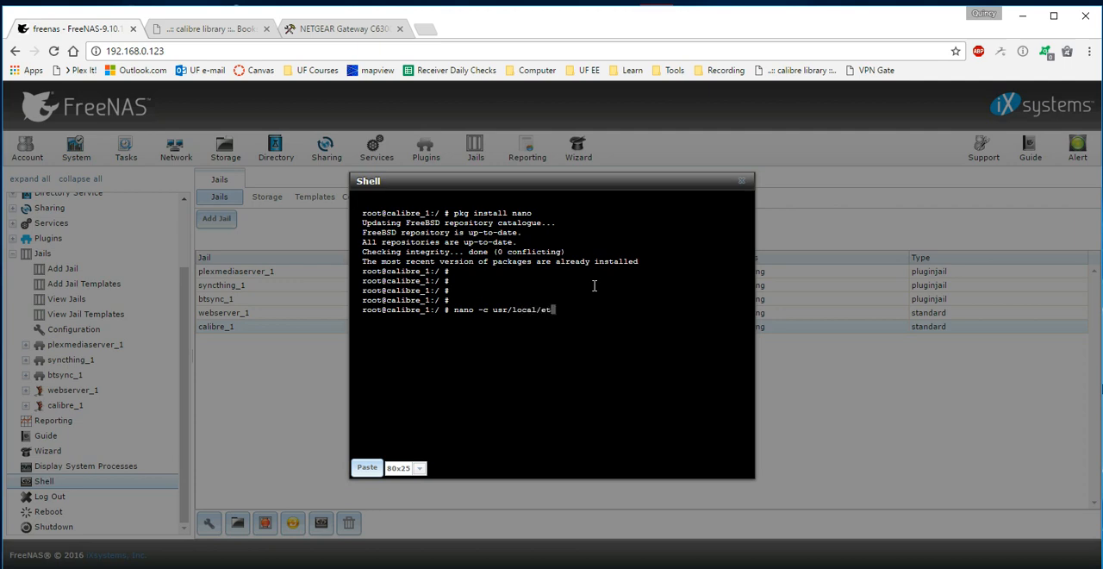
text(/)
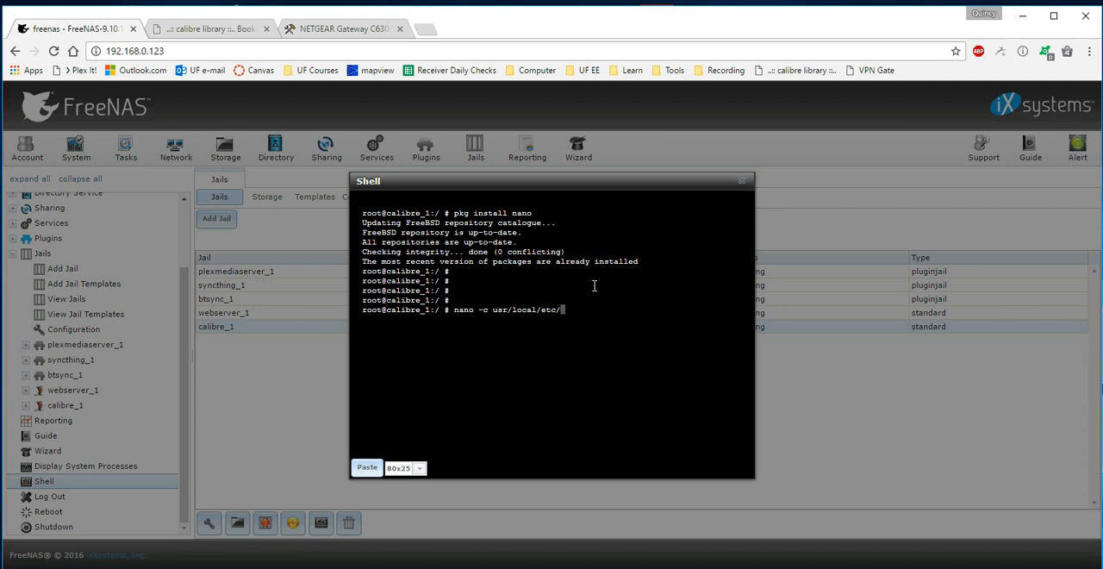
text(rc.d)
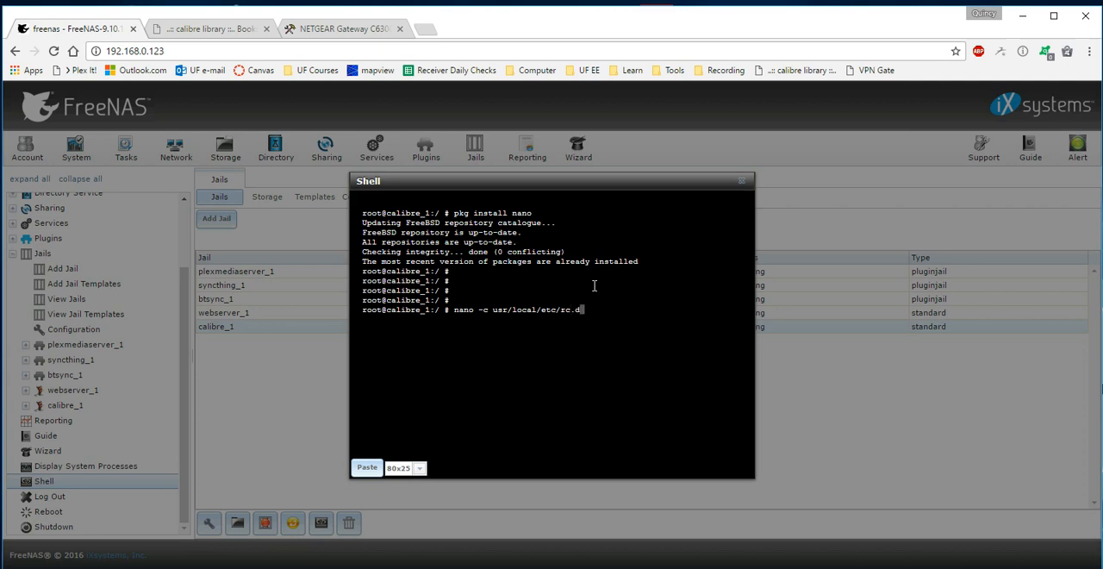
text(calib)
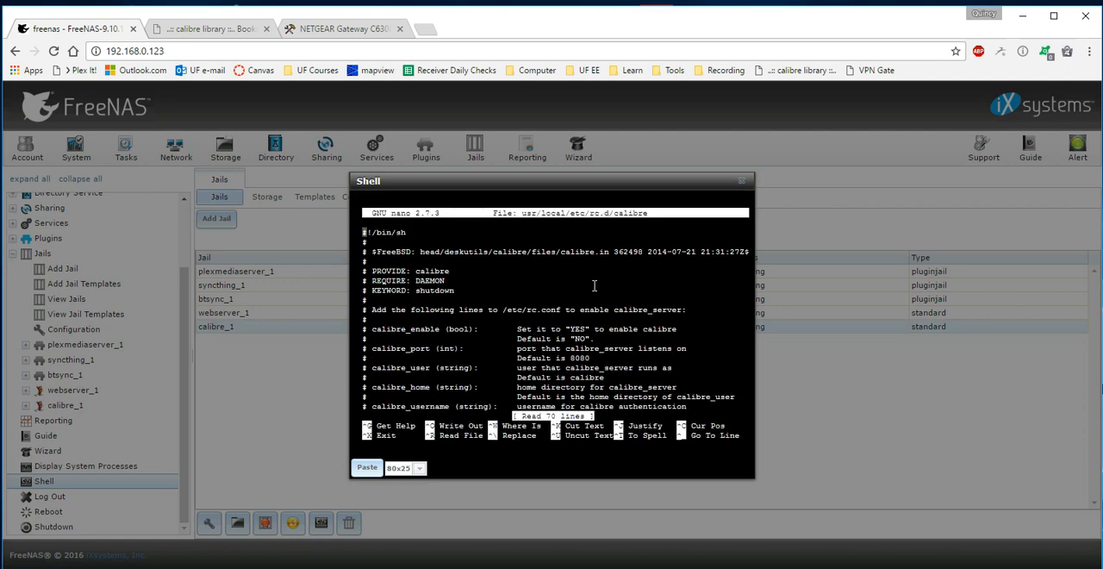
mouse_move(490, 322)
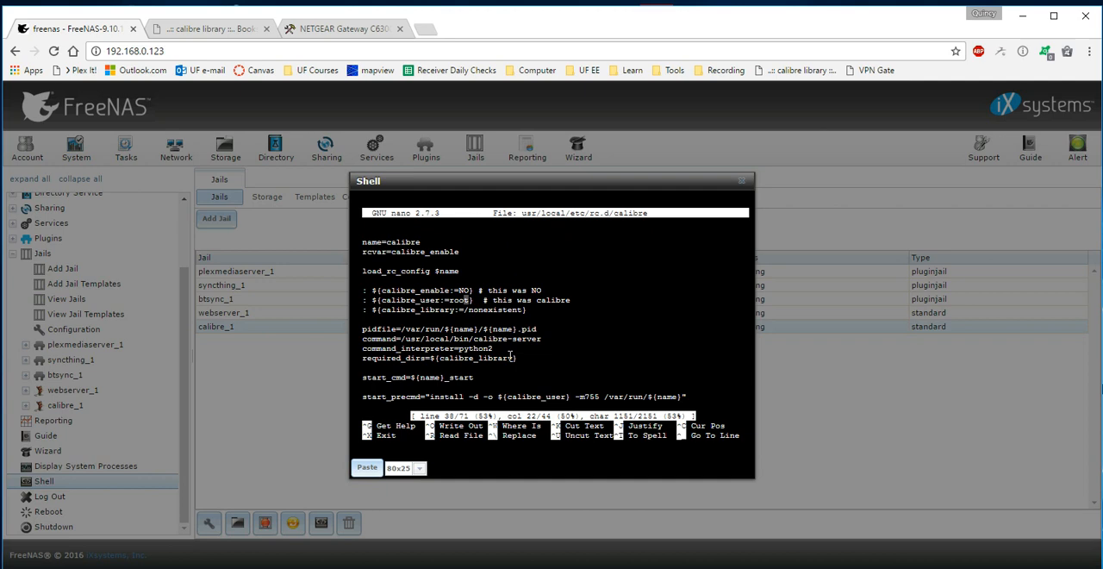
Set calibre_user to root in the service script, save it and exit nano
key(Right)
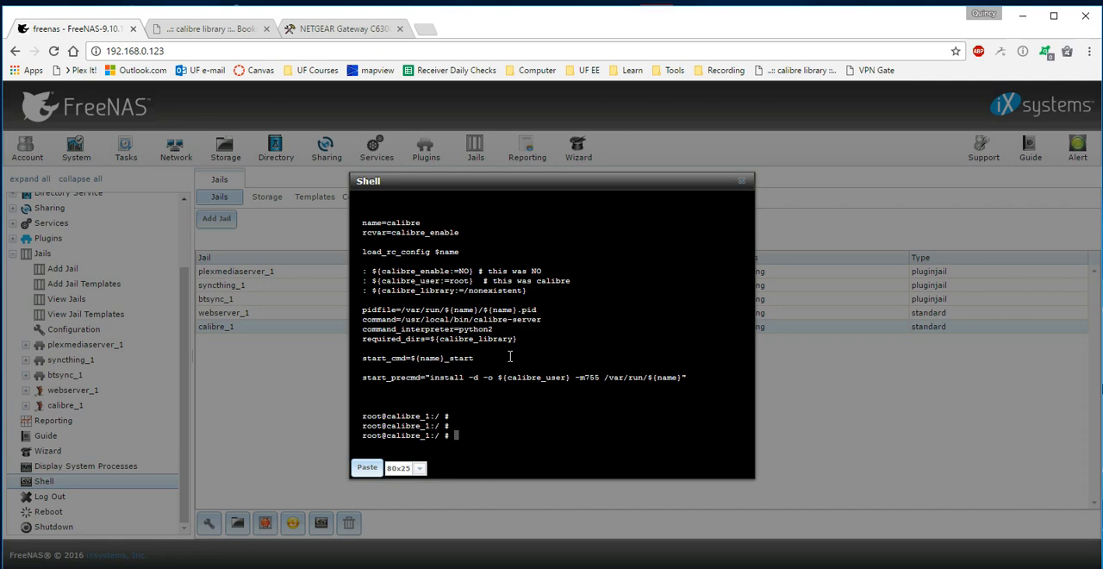
Edit etc/rc.conf adding calibre_enable YES, calibre_user root, calibre_library /mnt/books, then save
text(nano)
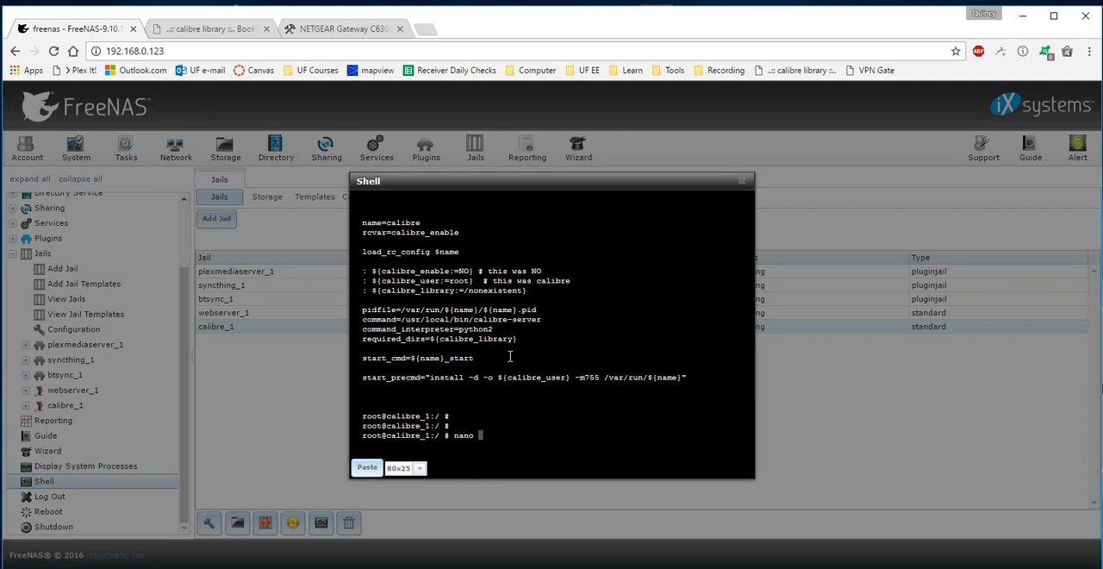
text(etc/rc/)
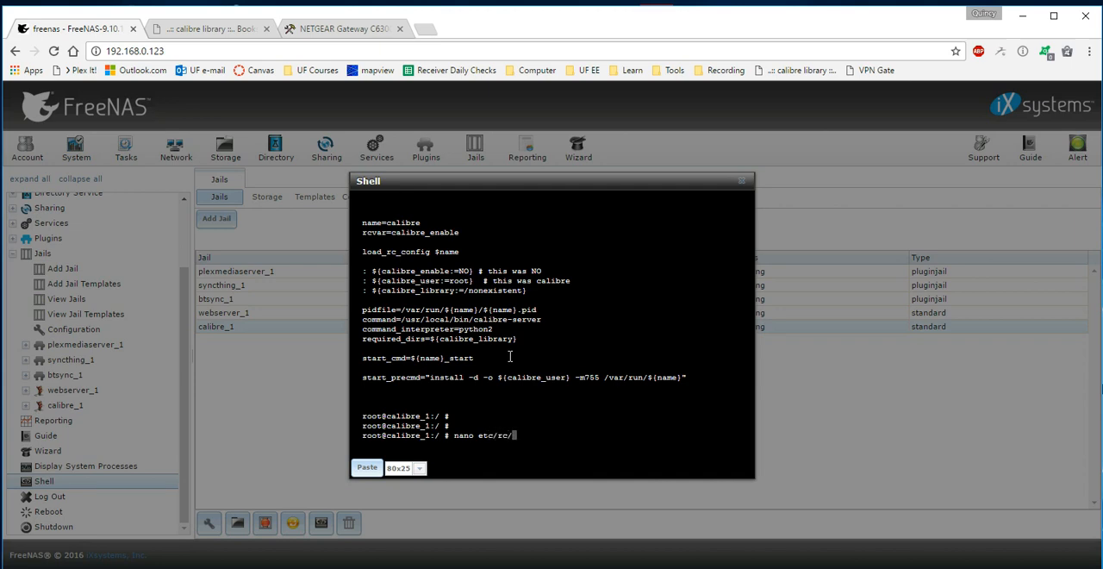
text(.)
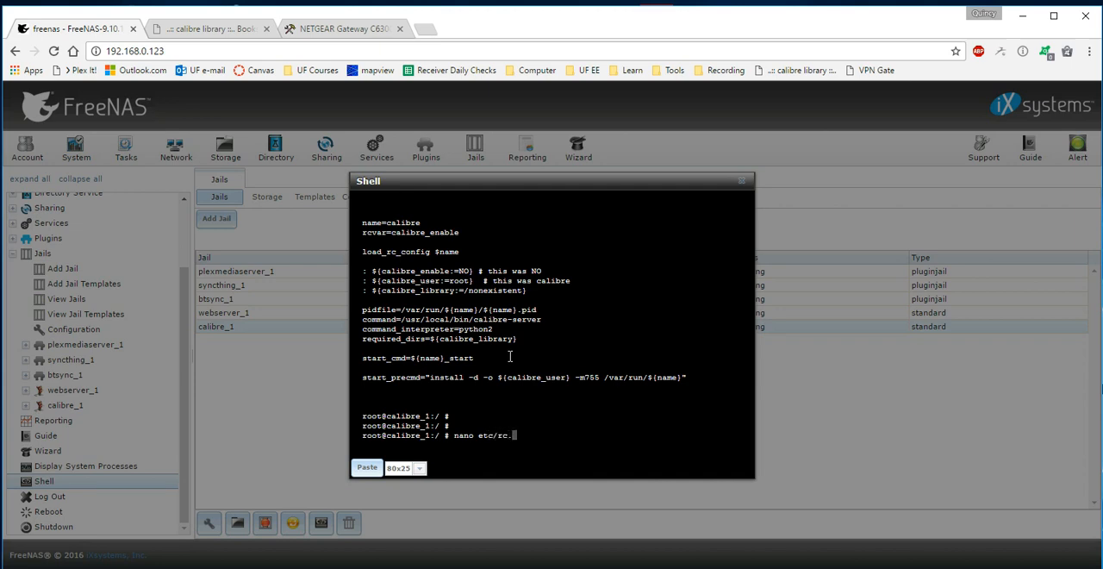
text(conf)
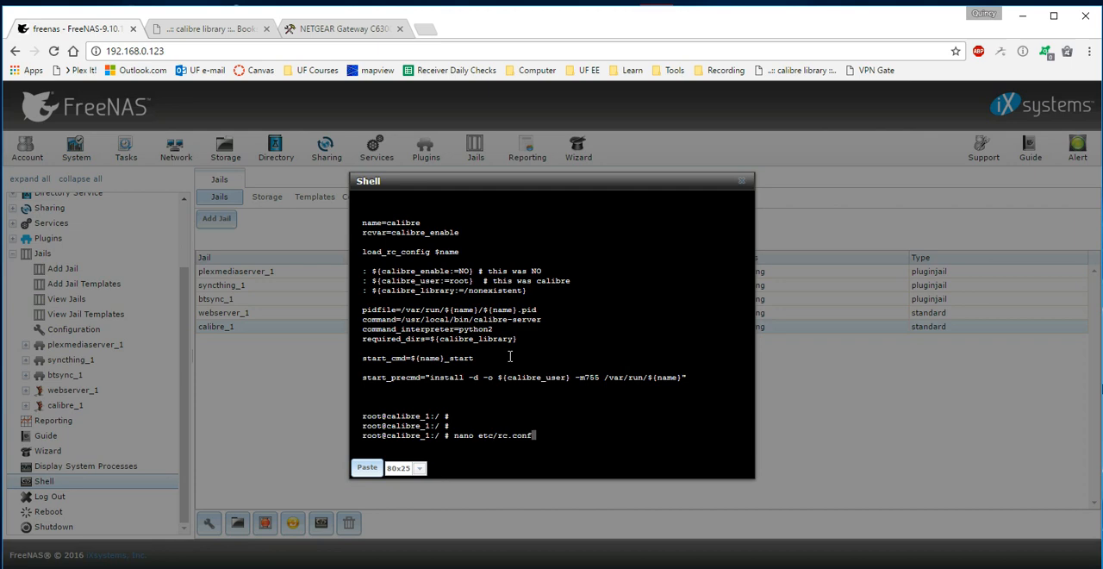
key(Return)
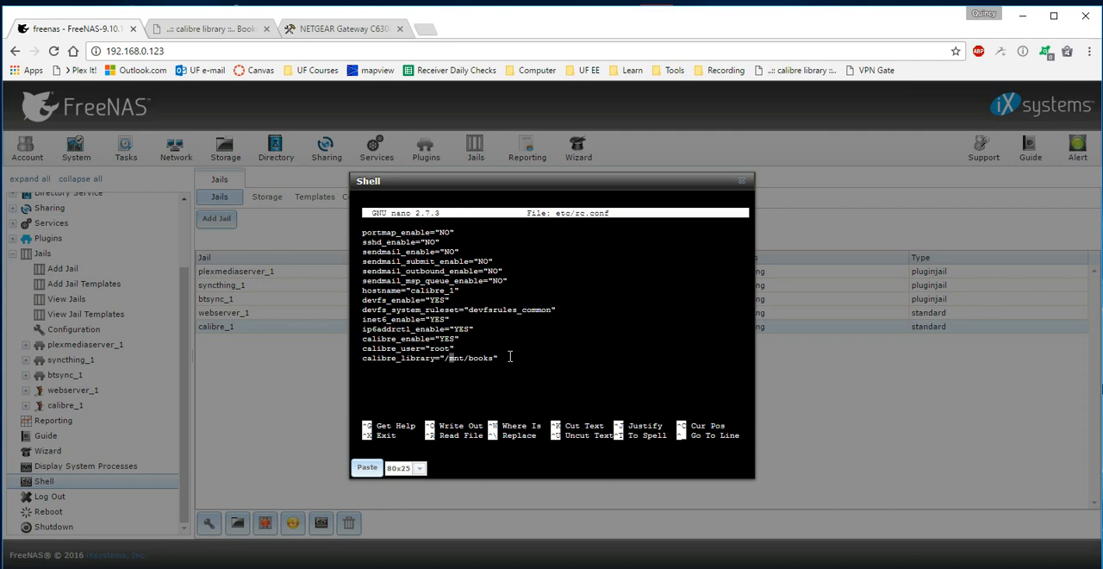
key(ctrl+z)
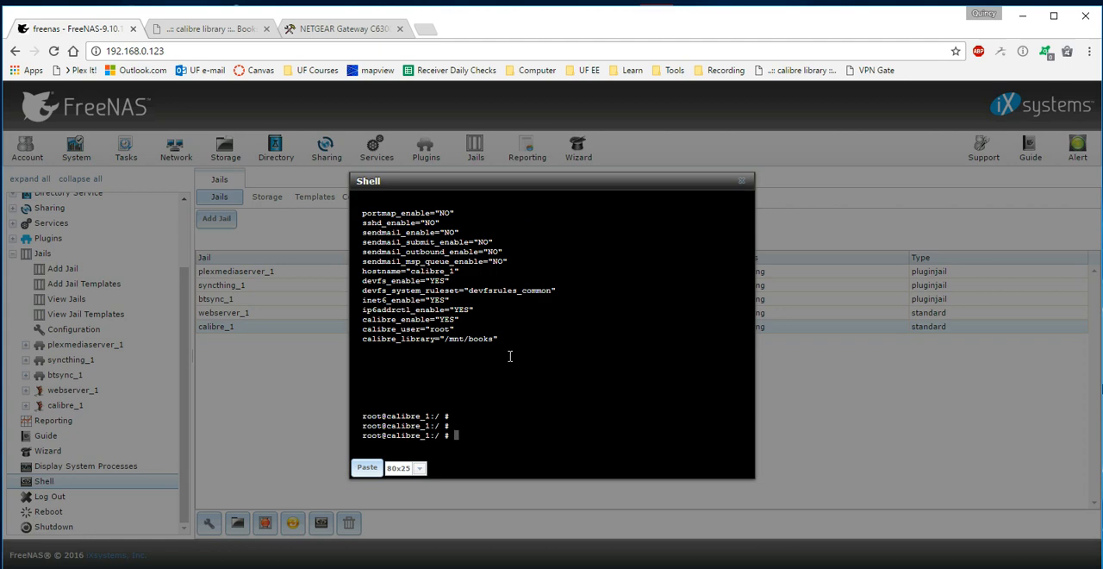
Run calibredb add /mnt/book/_toadd/* --library-path /mnt/books, then check the Calibre web library
text(calibre)
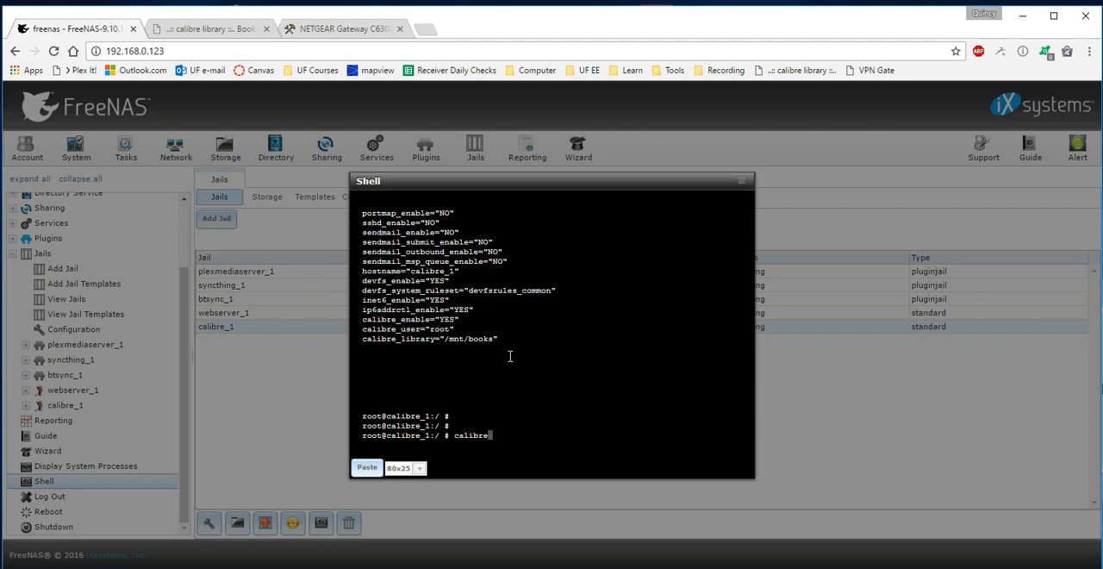
text(db add)
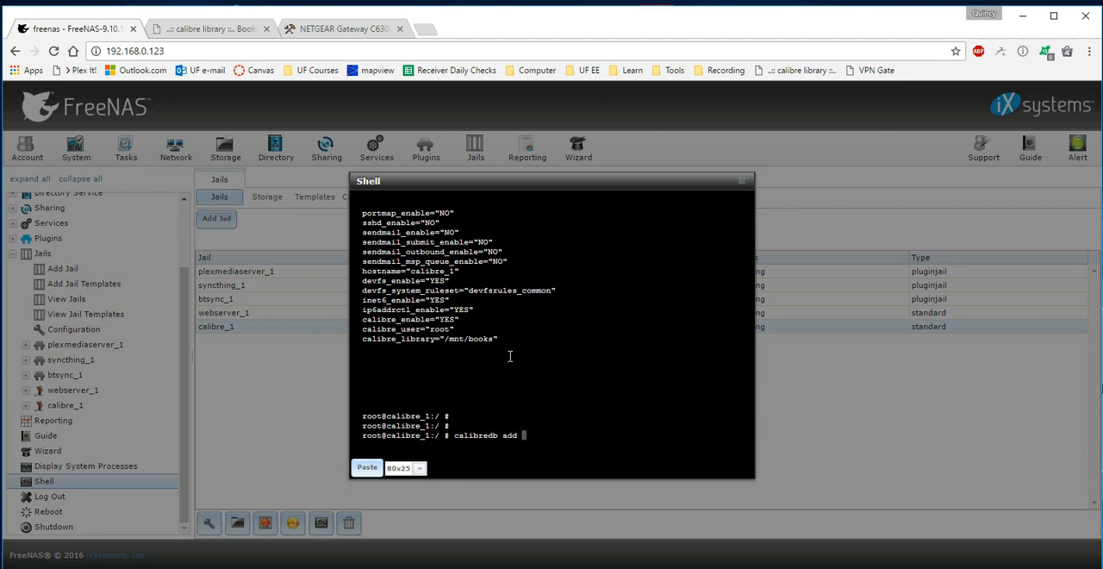
text(/mnt/book)
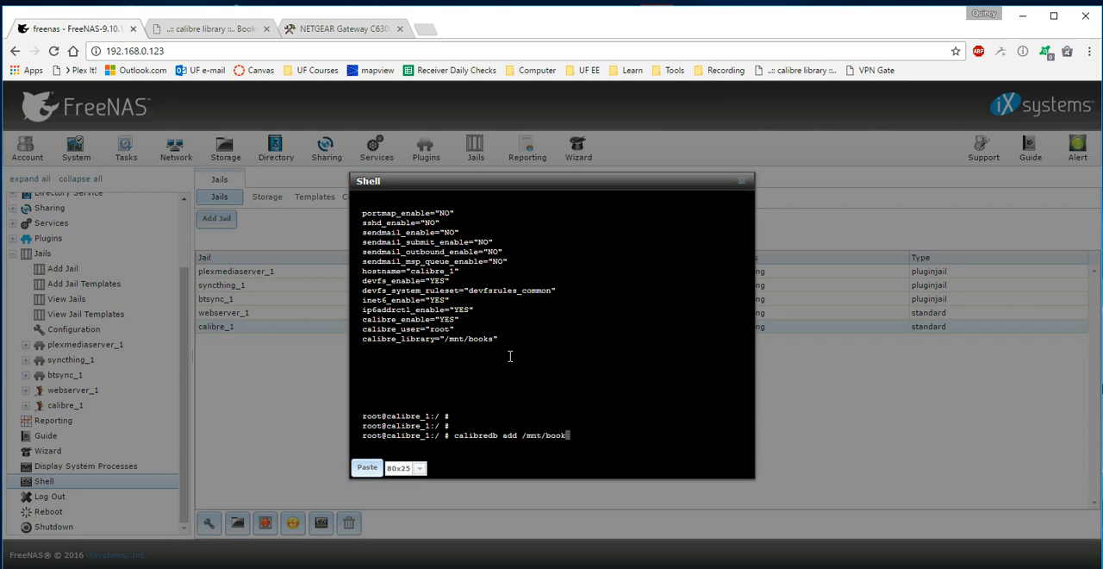
text(/)
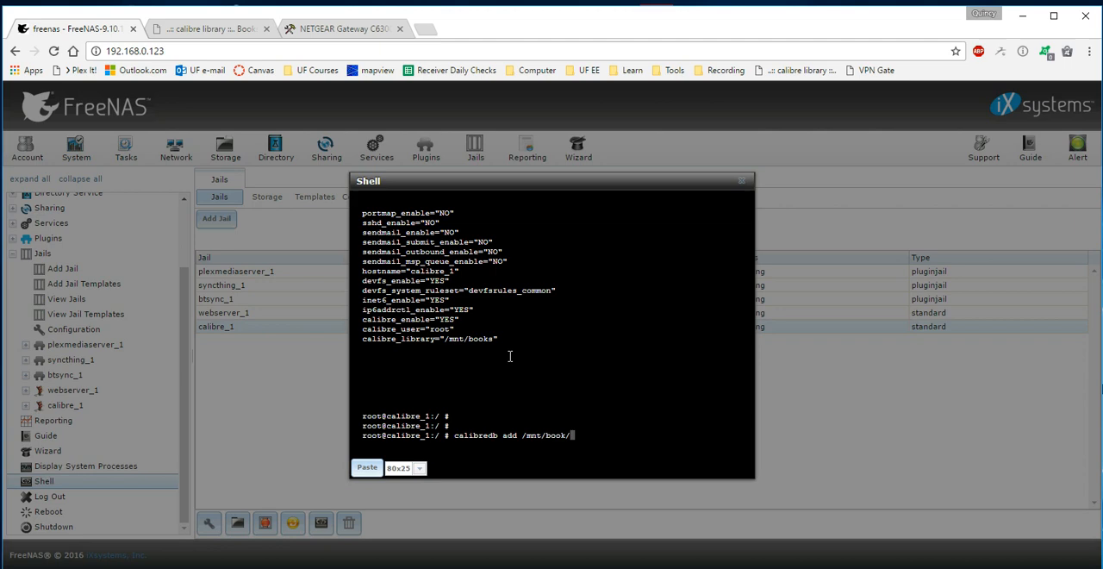
text(_toadd)
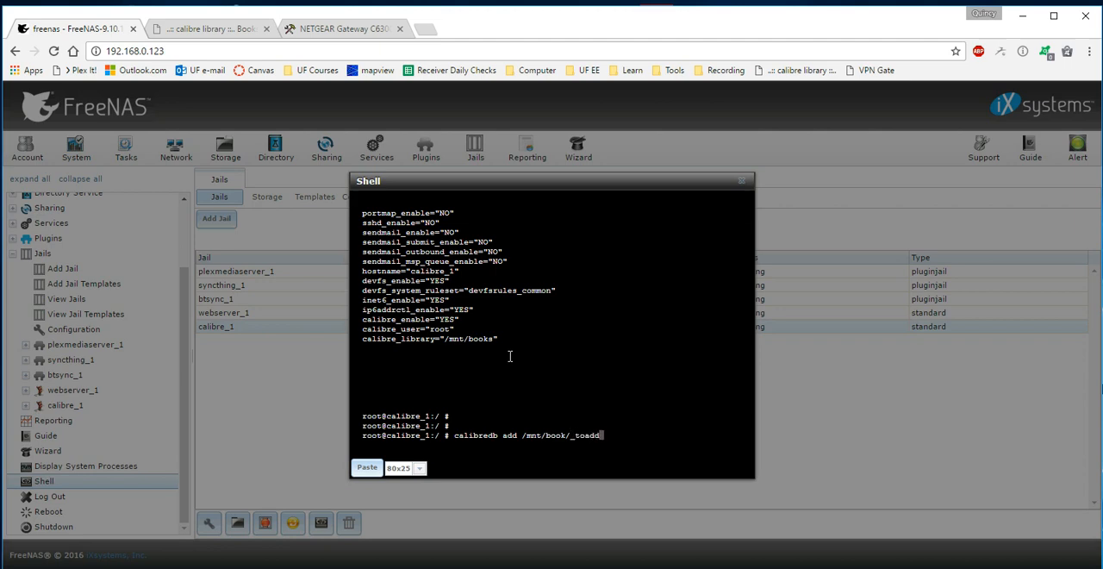
text(/*)
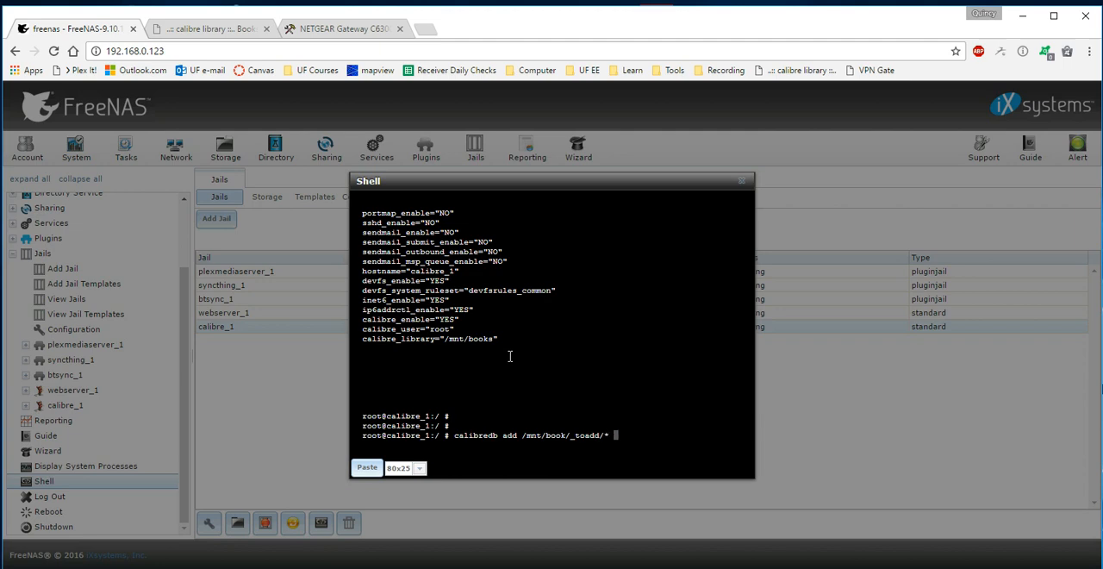
text(--libra)
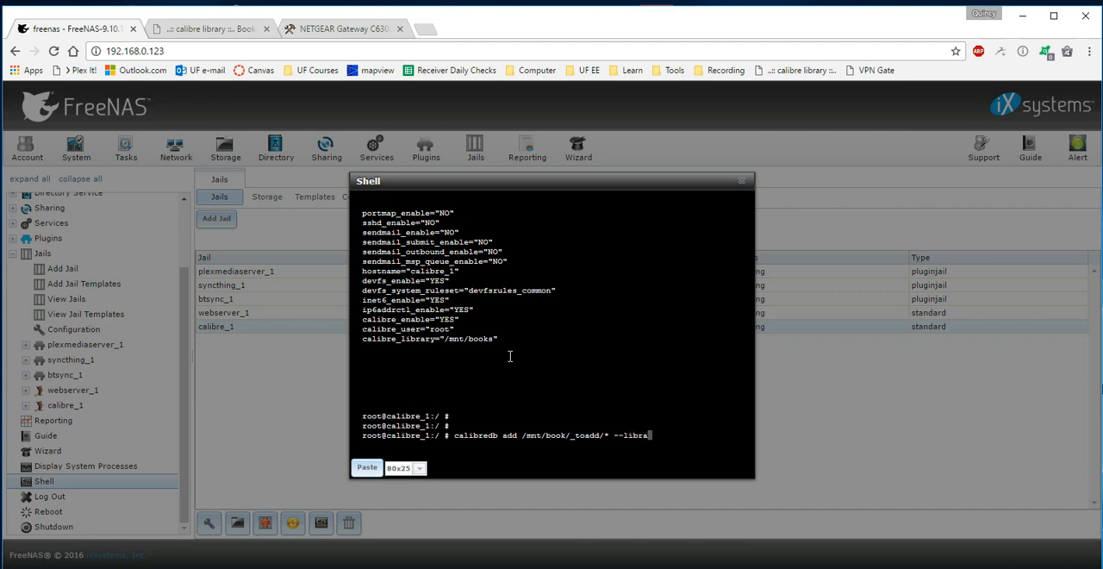
text(ry-path)
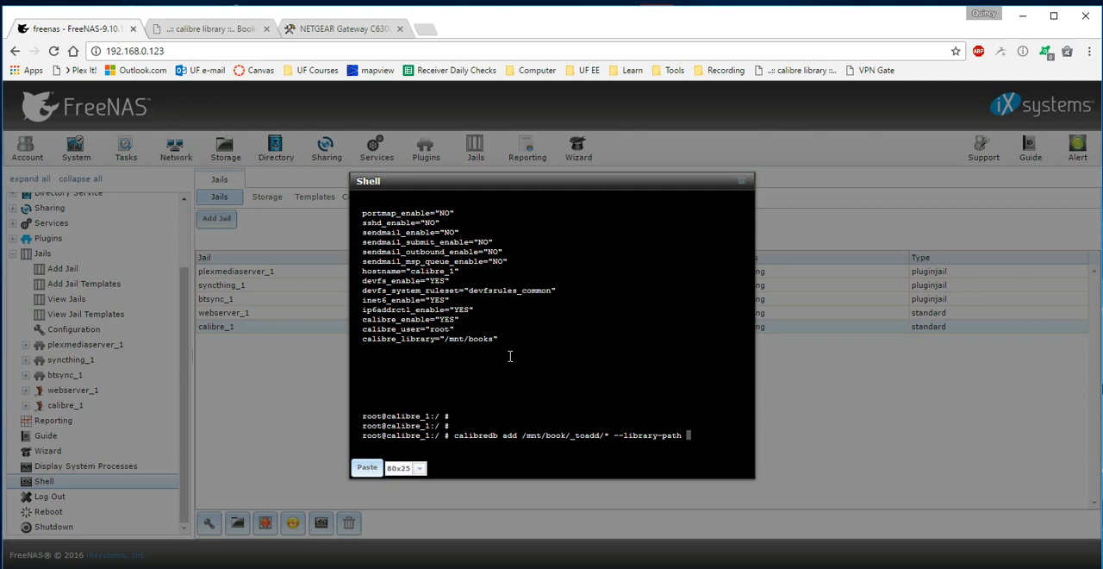
text(/)
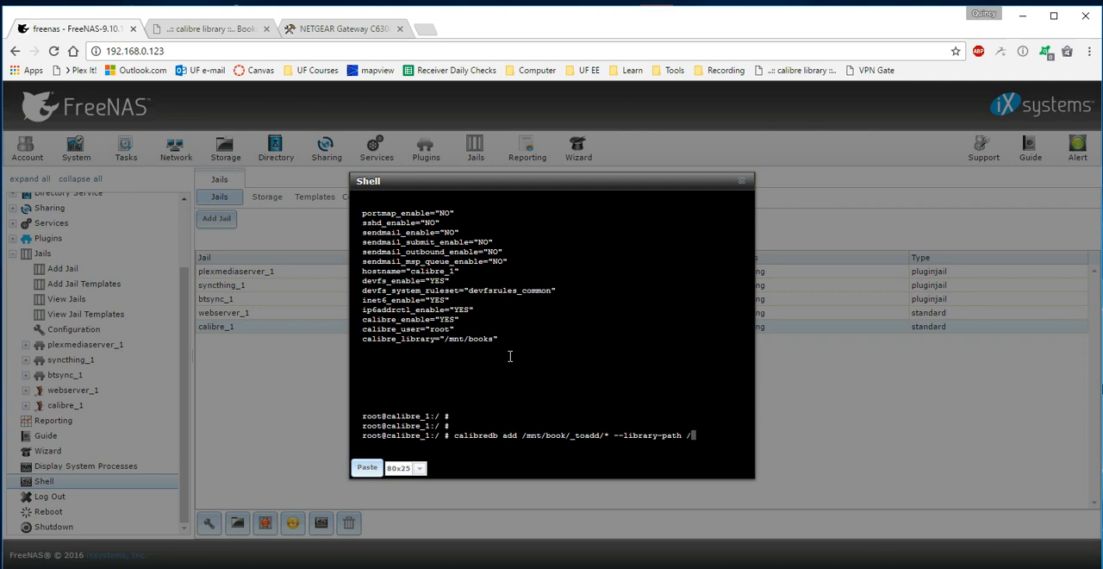
text(mnt/books)
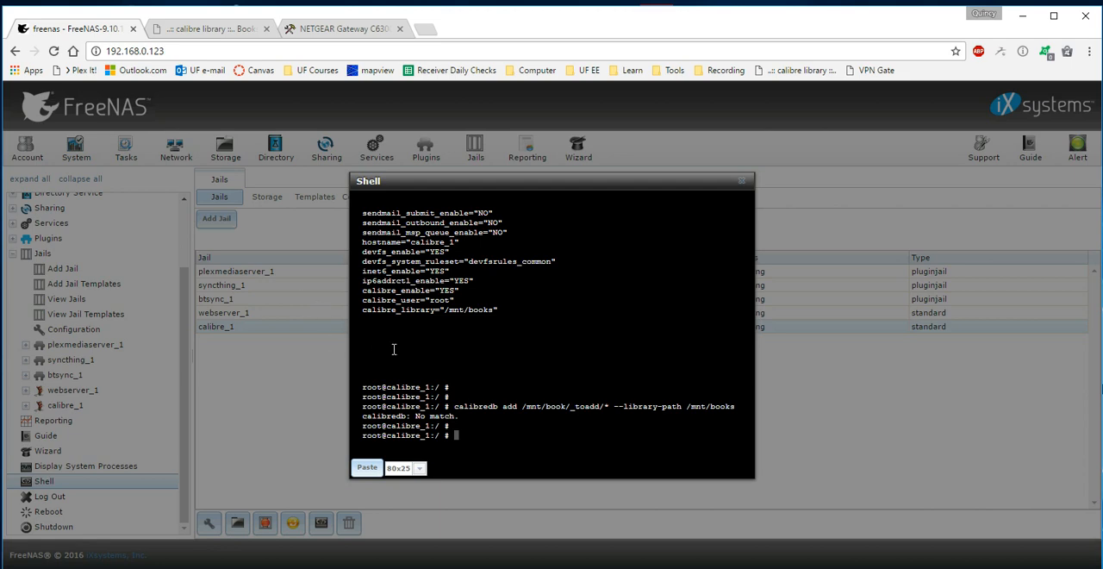
click(210, 28)
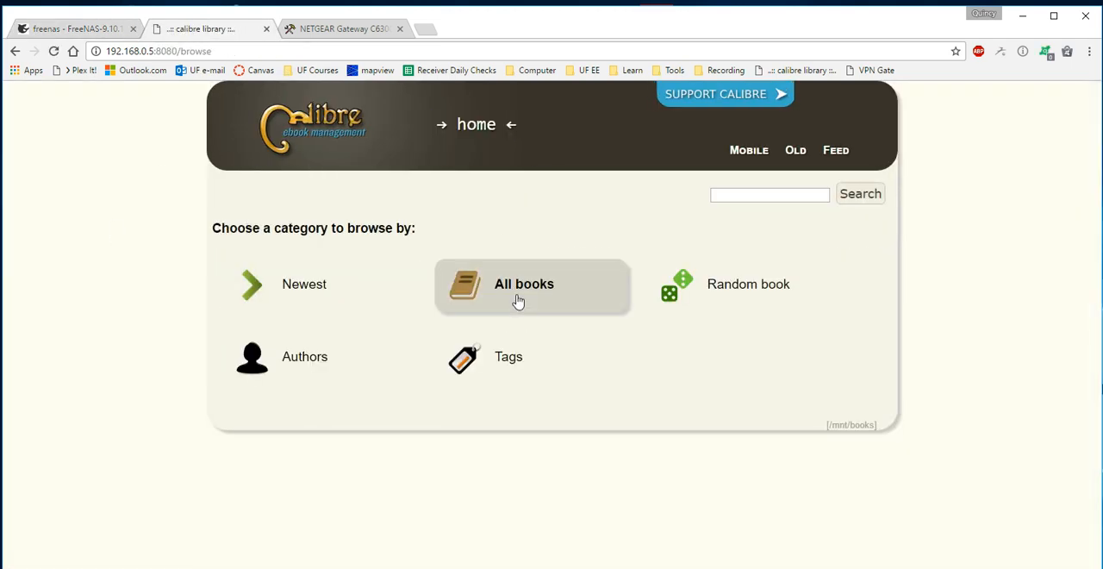
Reload the web library to look for books, then close the calibre_1 jail shell
click(524, 282)
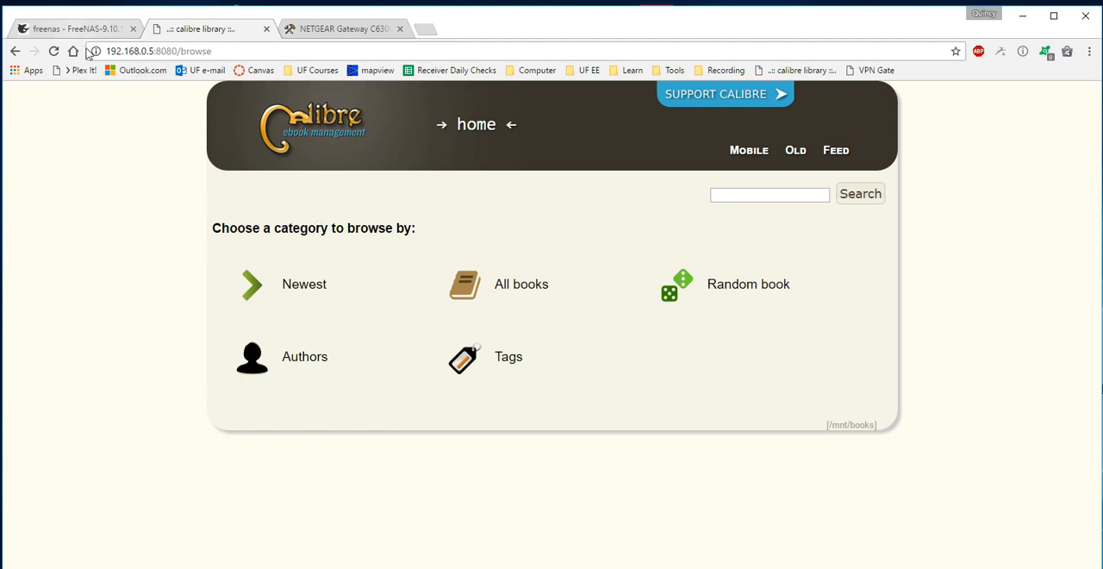
click(73, 27)
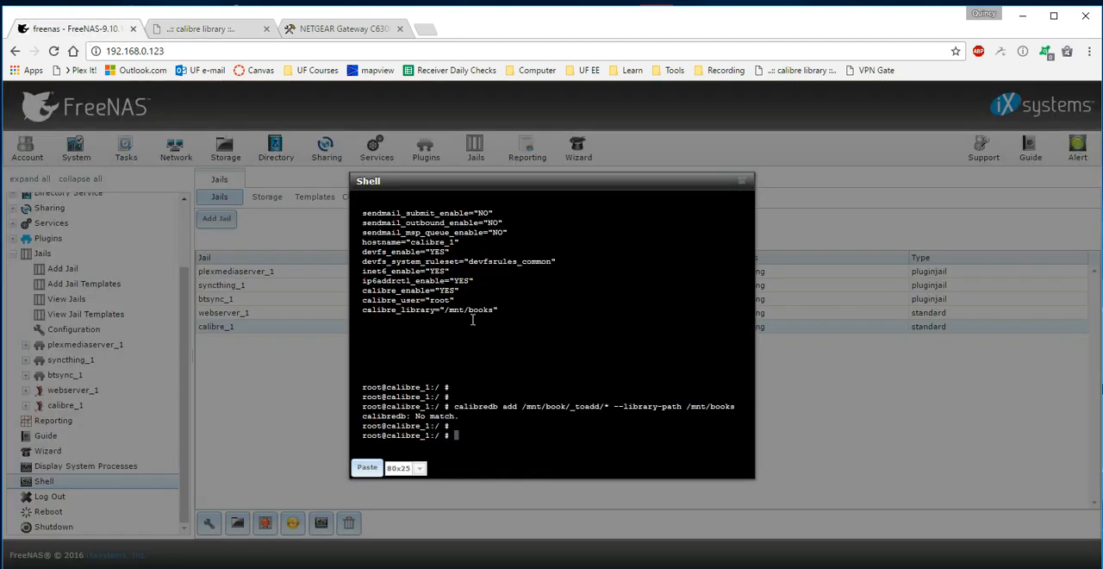
mouse_move(521, 351)
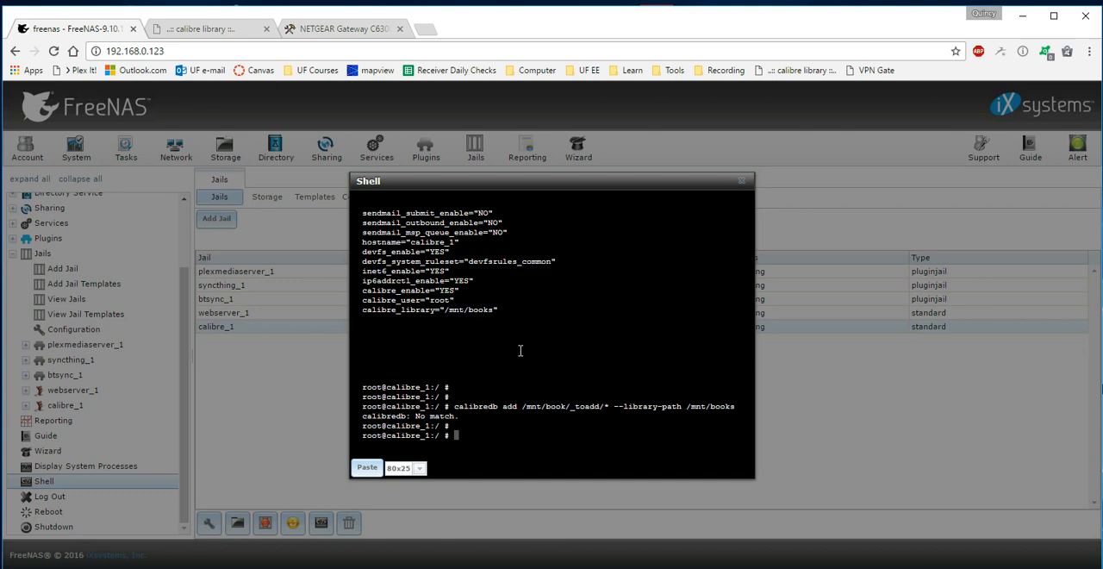
mouse_move(524, 423)
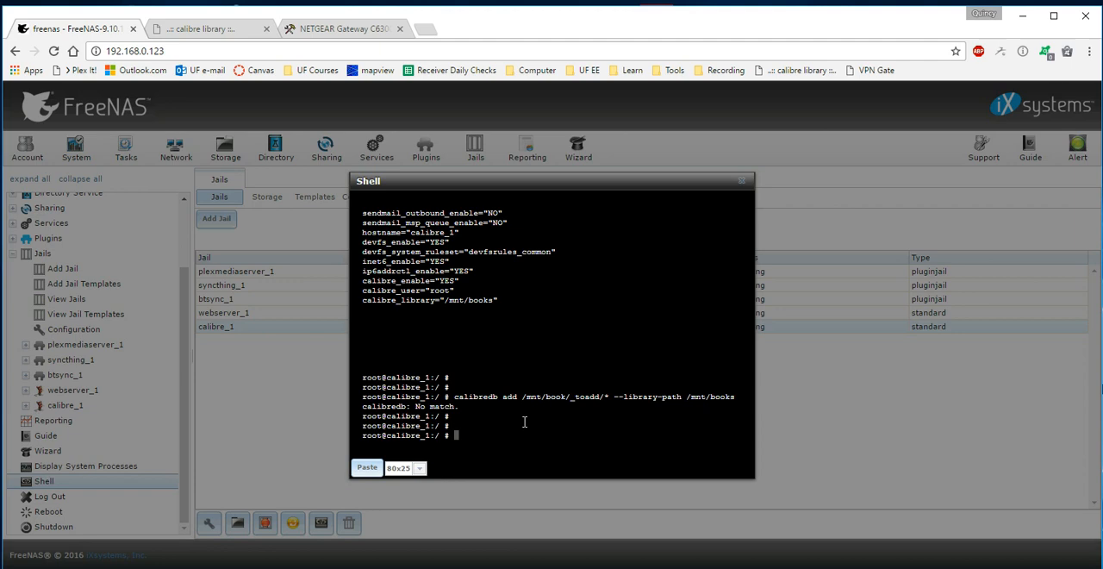
click(741, 179)
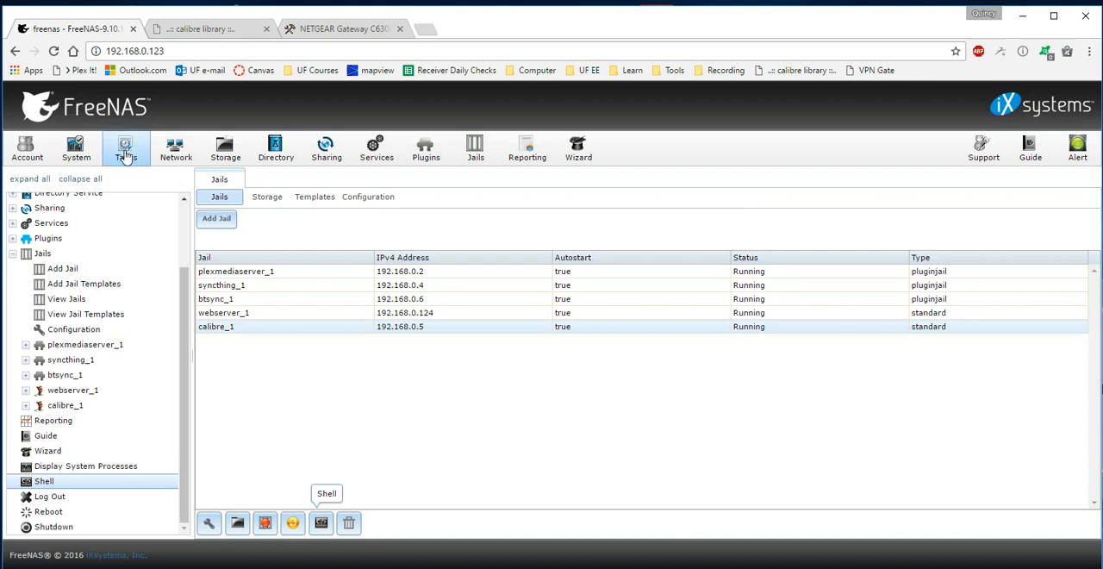
Start a new cron job as root, then leave it to review the existing calibredb add job
click(126, 147)
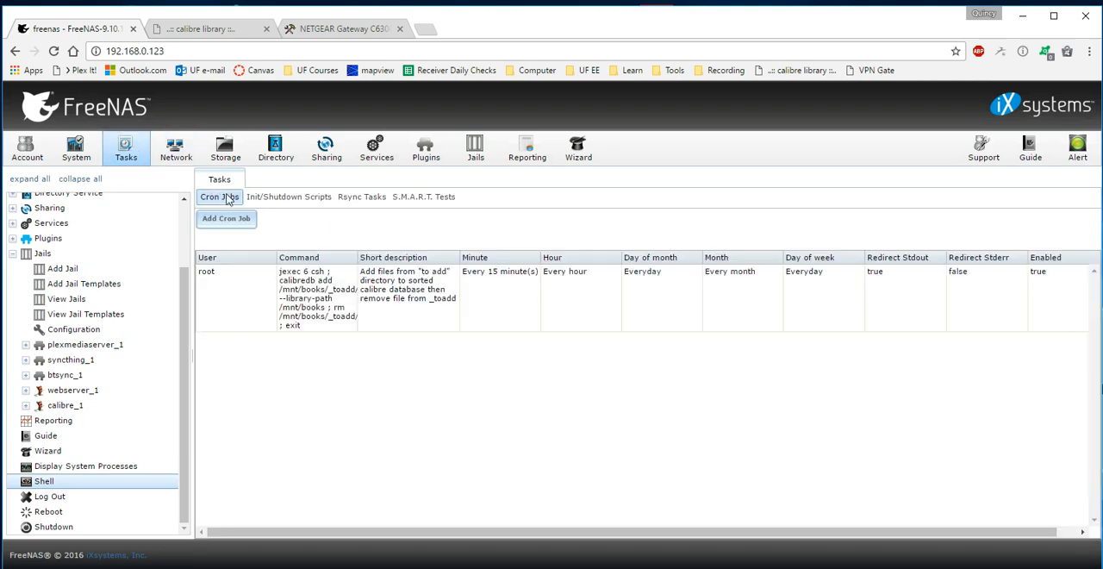
click(226, 219)
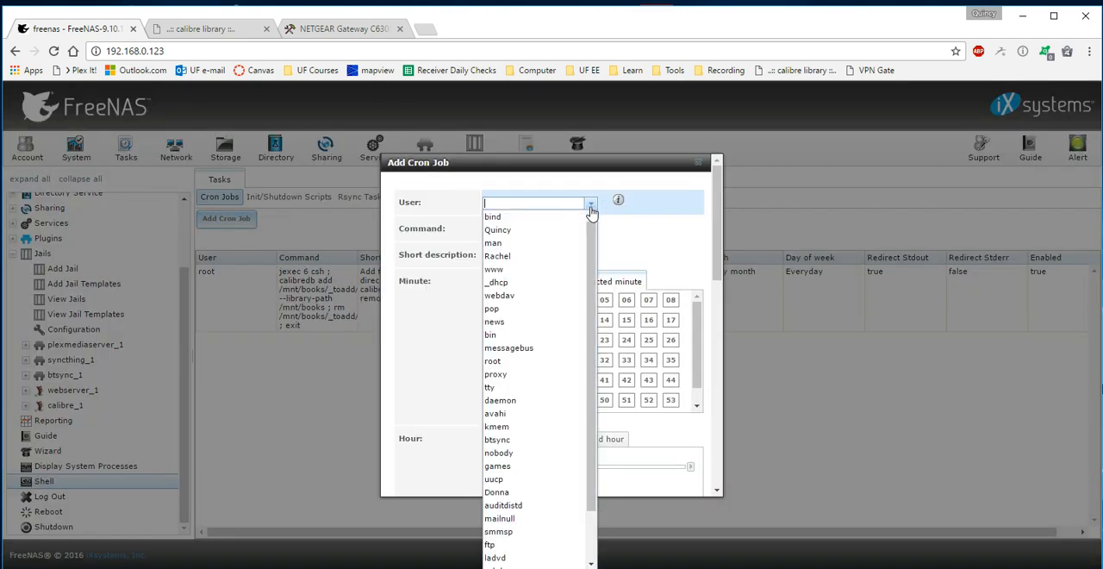
click(493, 360)
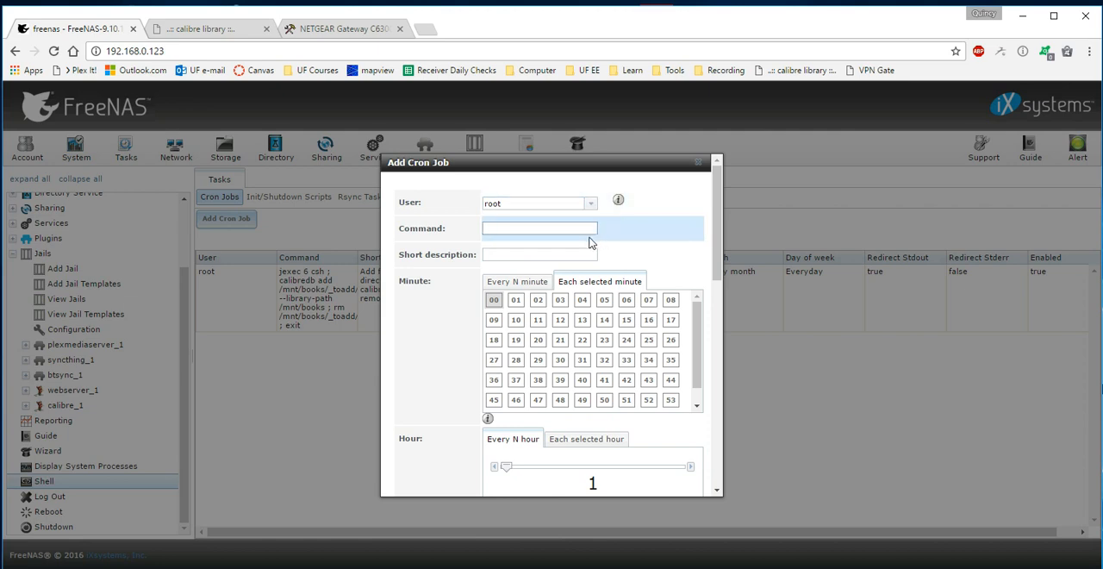
click(540, 228)
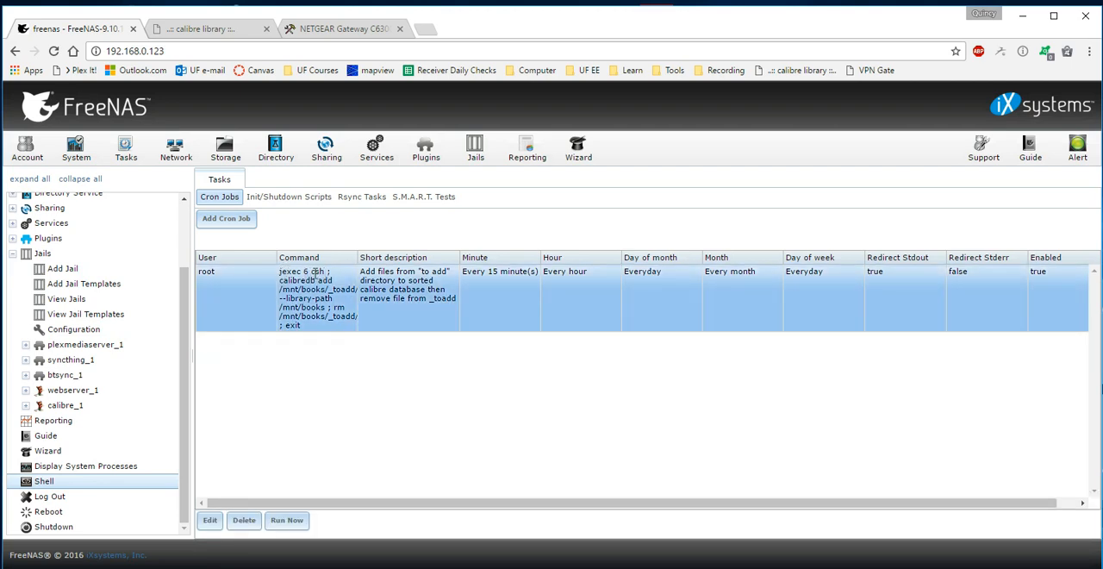
mouse_move(337, 279)
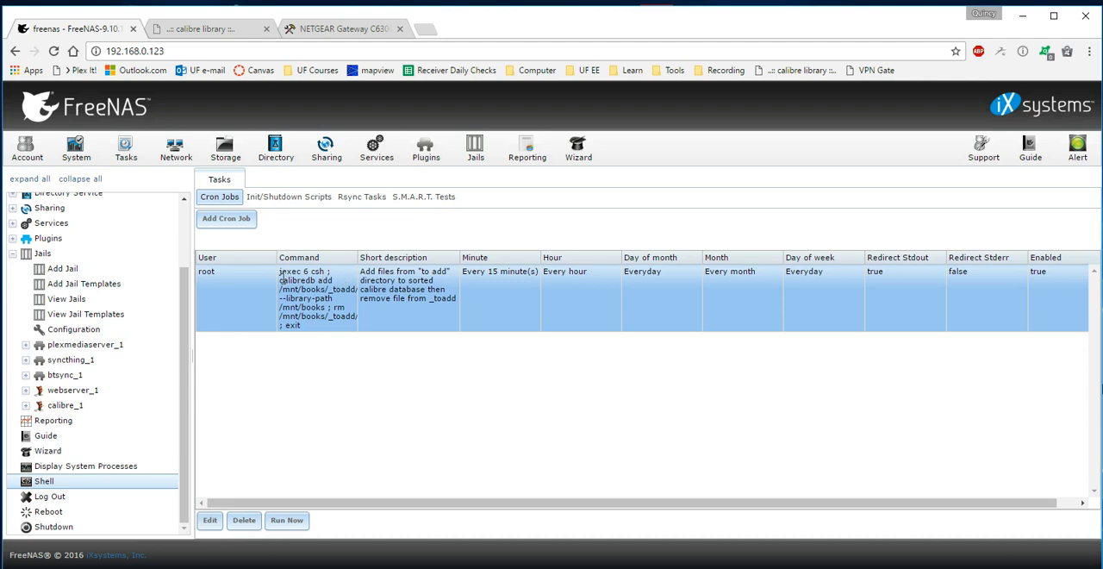
mouse_move(343, 307)
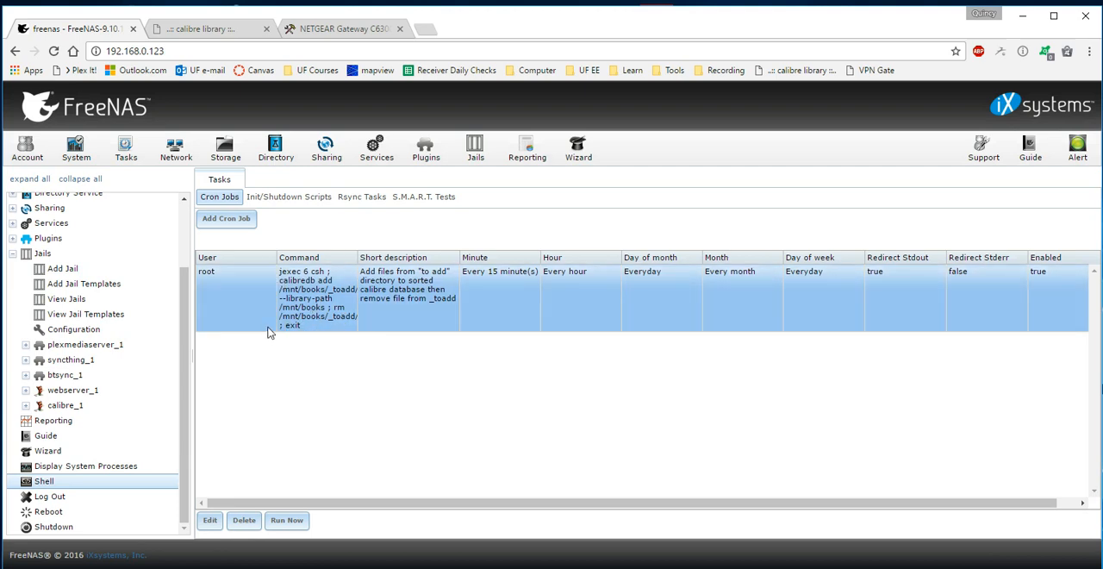
mouse_move(307, 331)
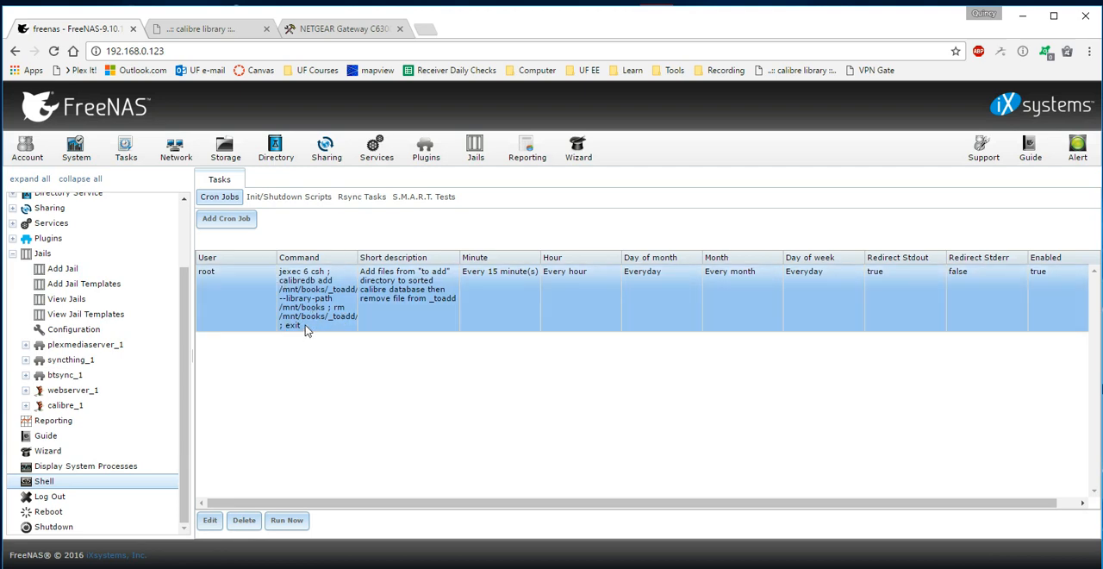
mouse_move(352, 276)
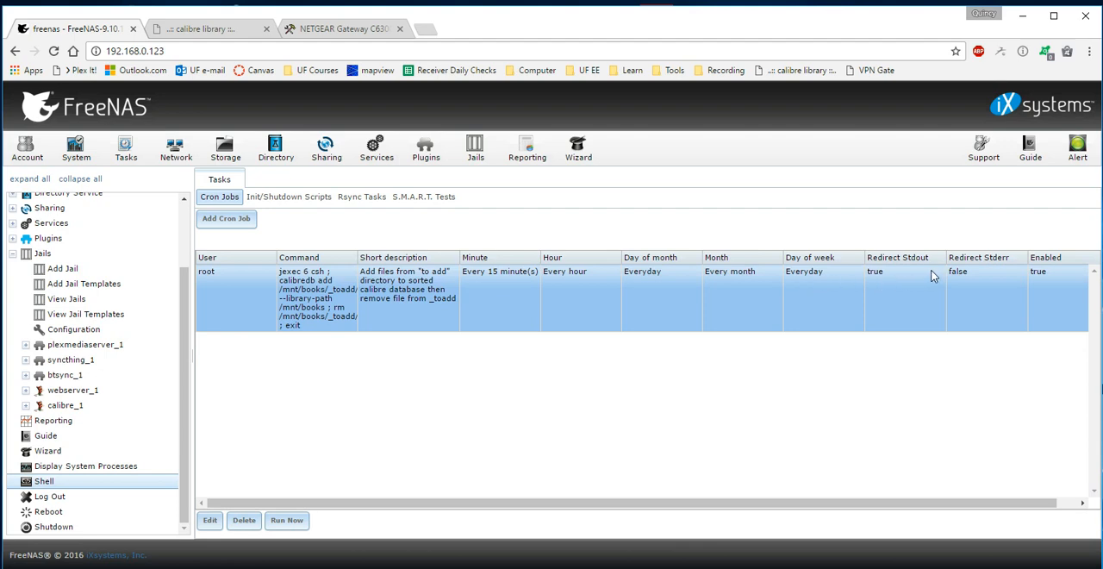
mouse_move(536, 282)
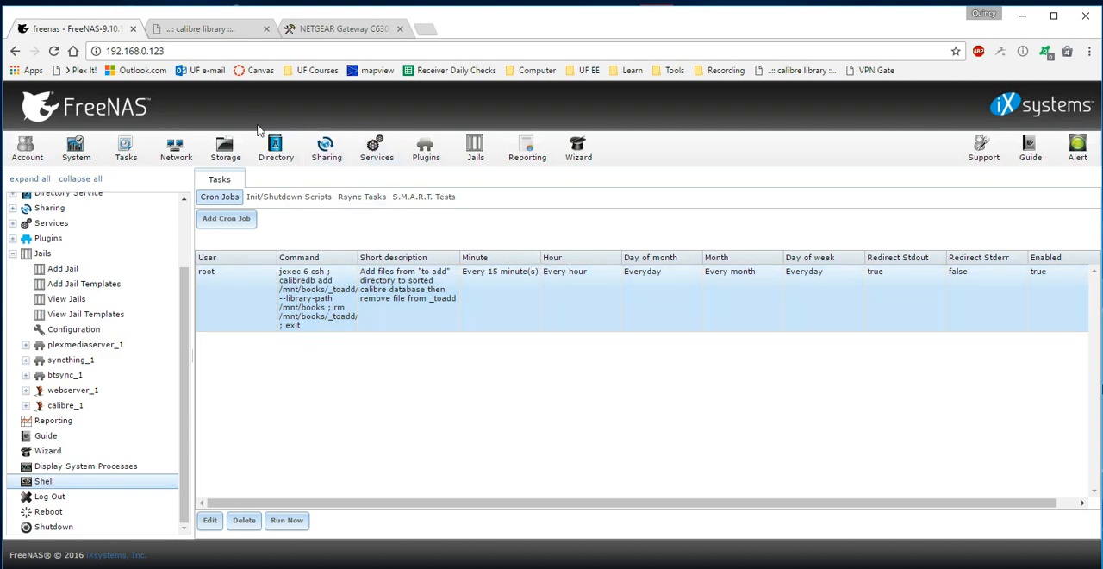
click(207, 28)
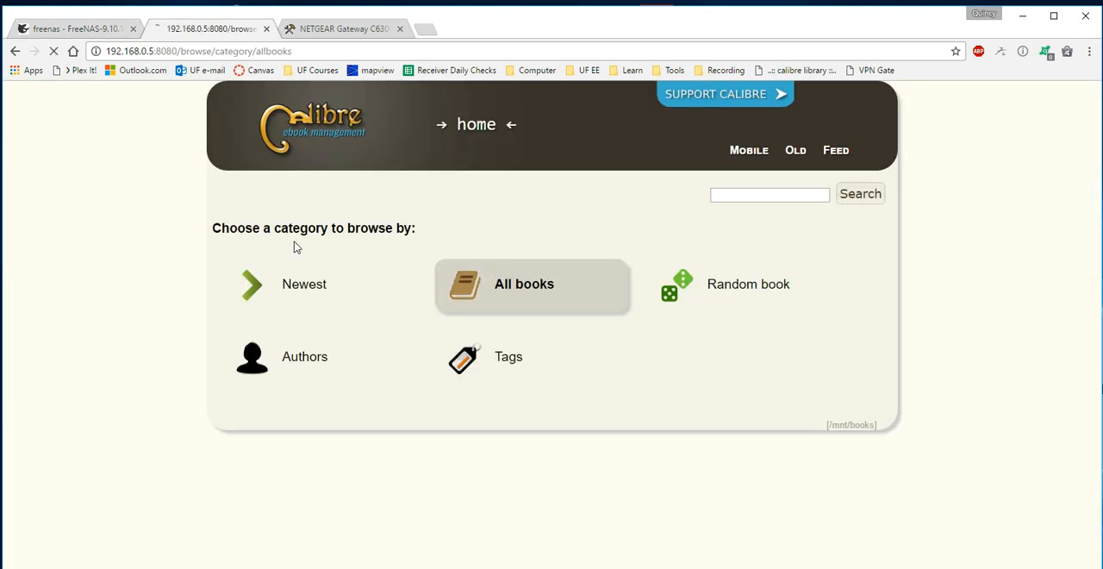
Browse All books in the Calibre web library, listing its 20 books
click(524, 283)
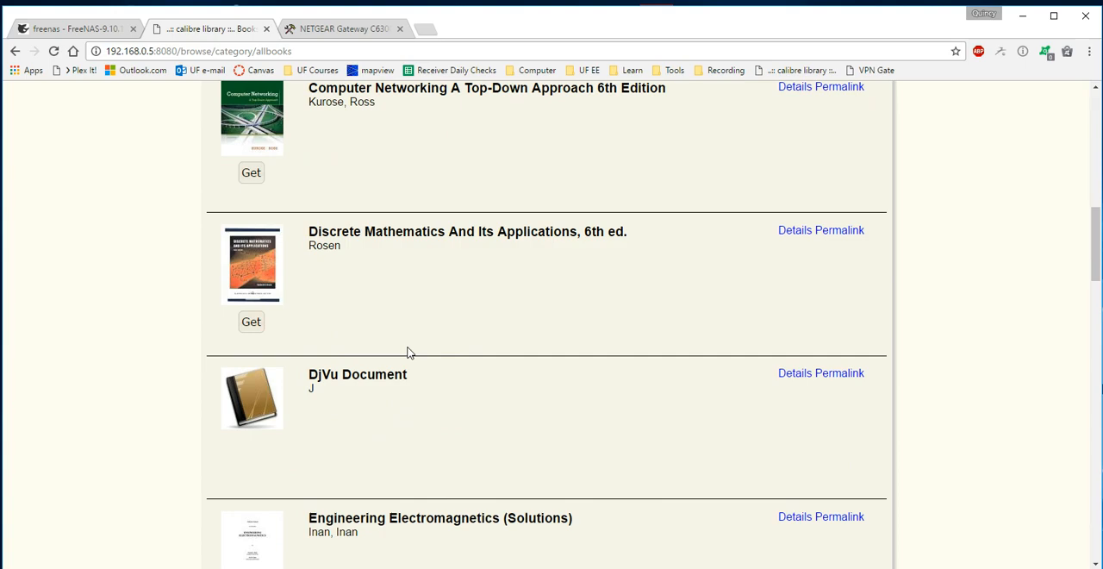
scroll(down, 3)
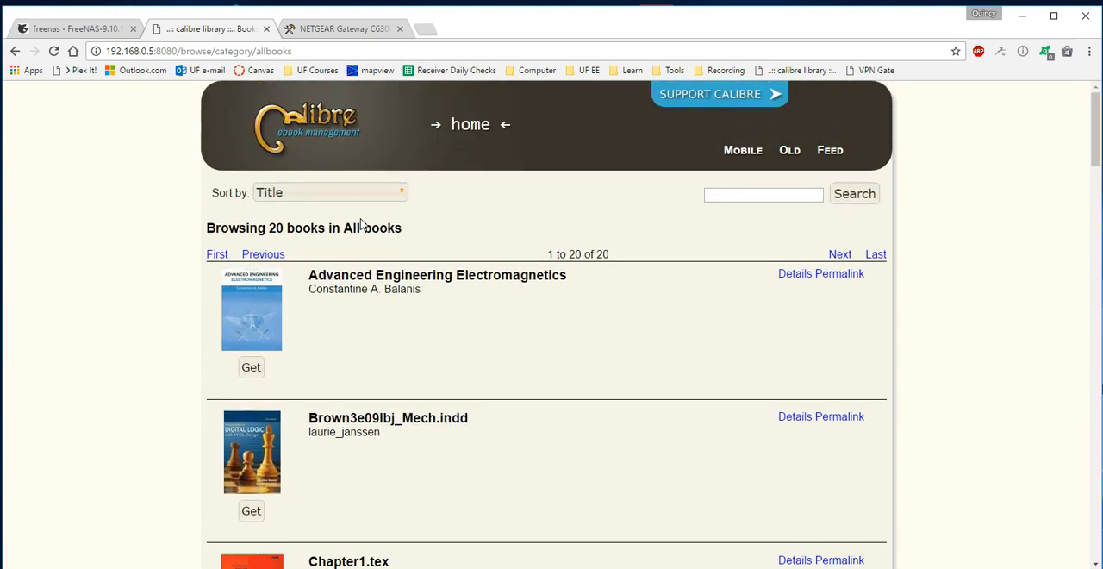
click(343, 28)
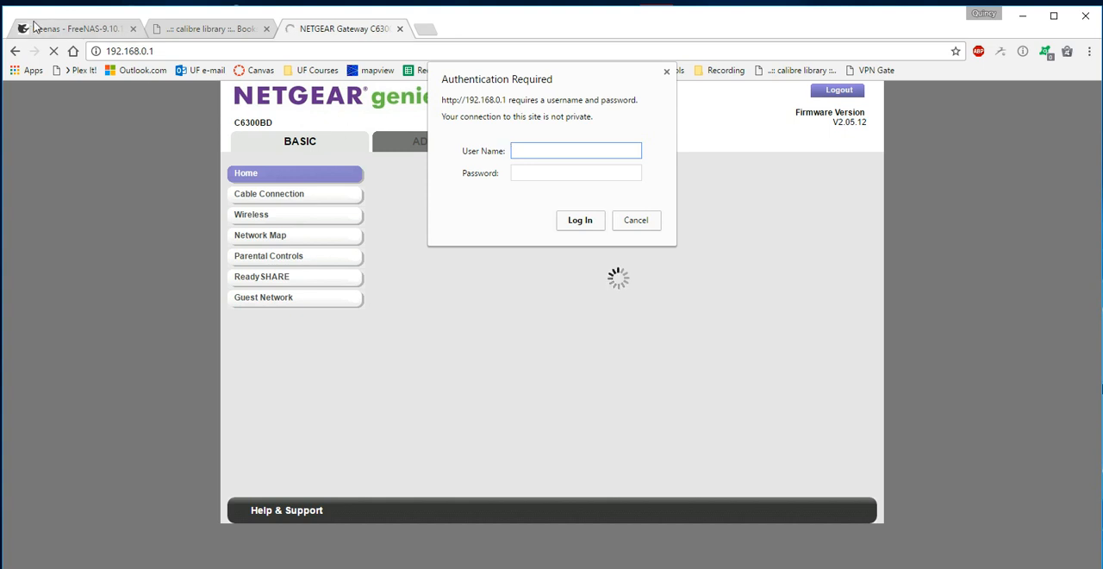
Sign in to the NETGEAR router admin as admin with its password
click(129, 50)
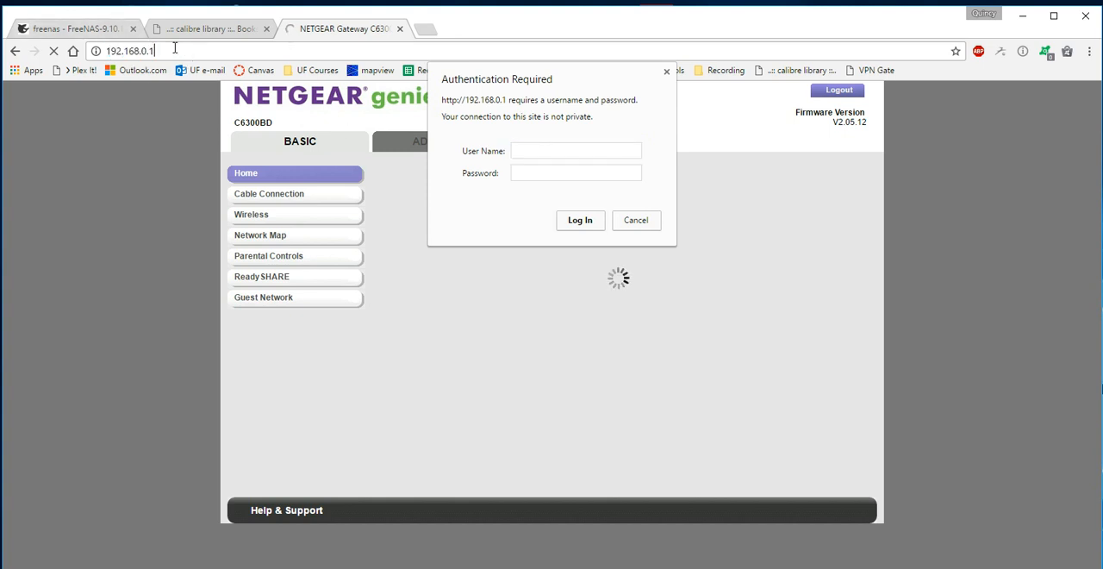
click(576, 150)
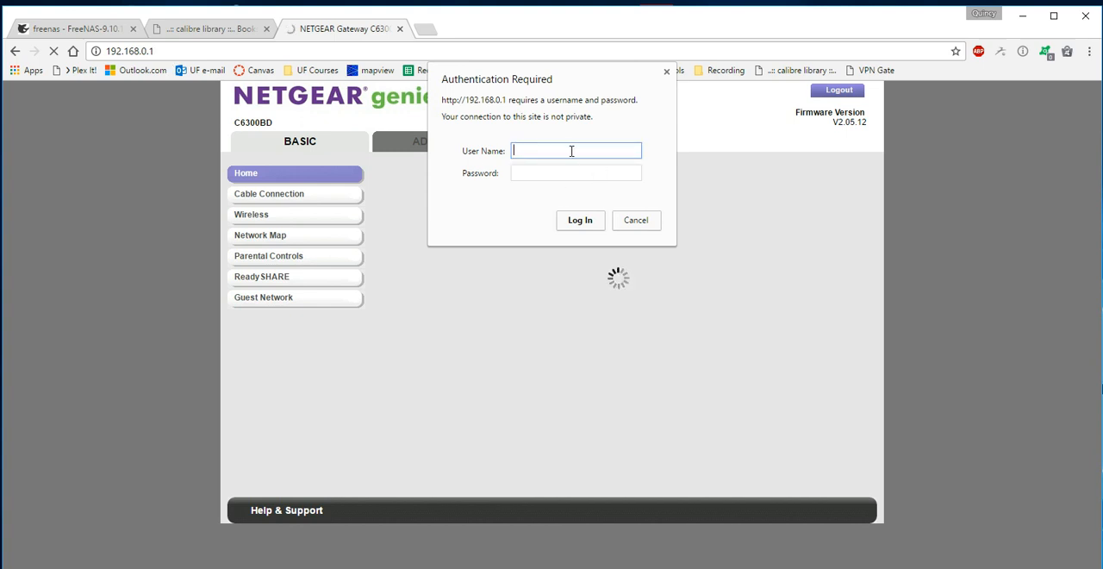
text(admin)
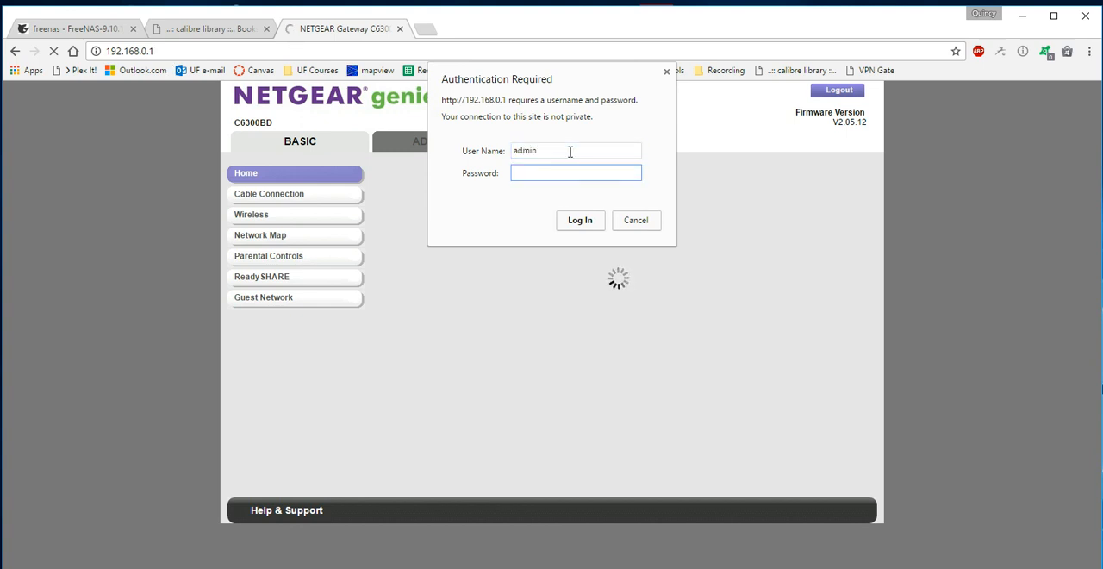
text(password)
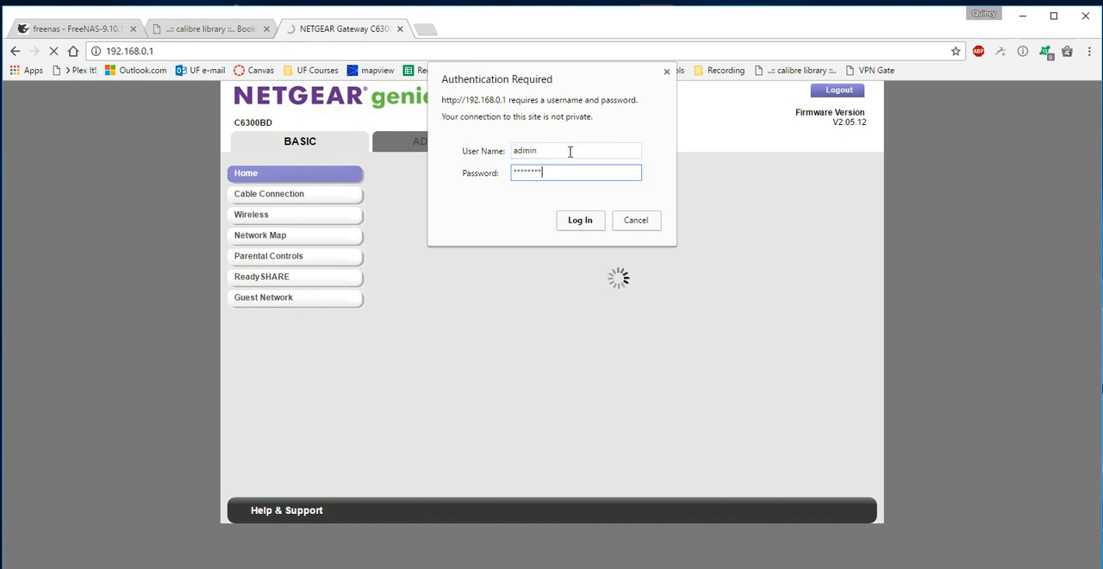
click(579, 221)
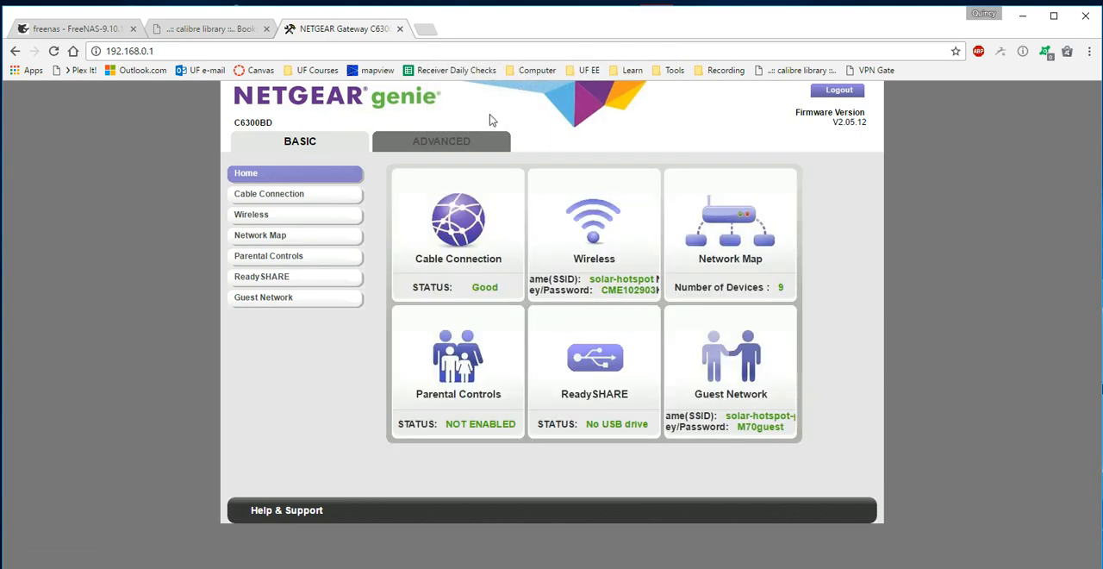
Go to the Advanced Setup Port Forwarding / Port Triggering page
click(442, 141)
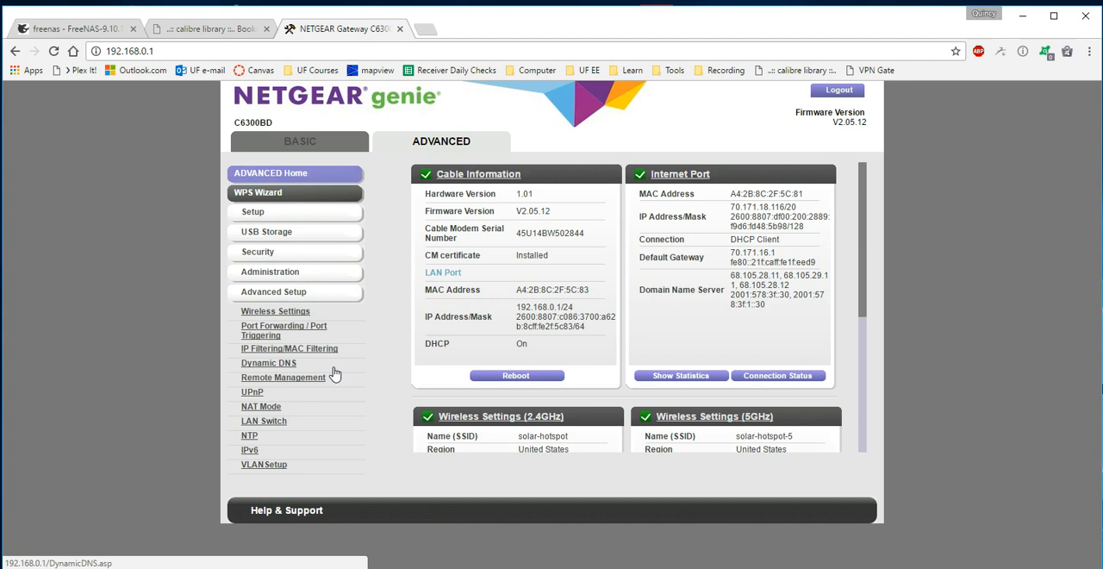
click(283, 329)
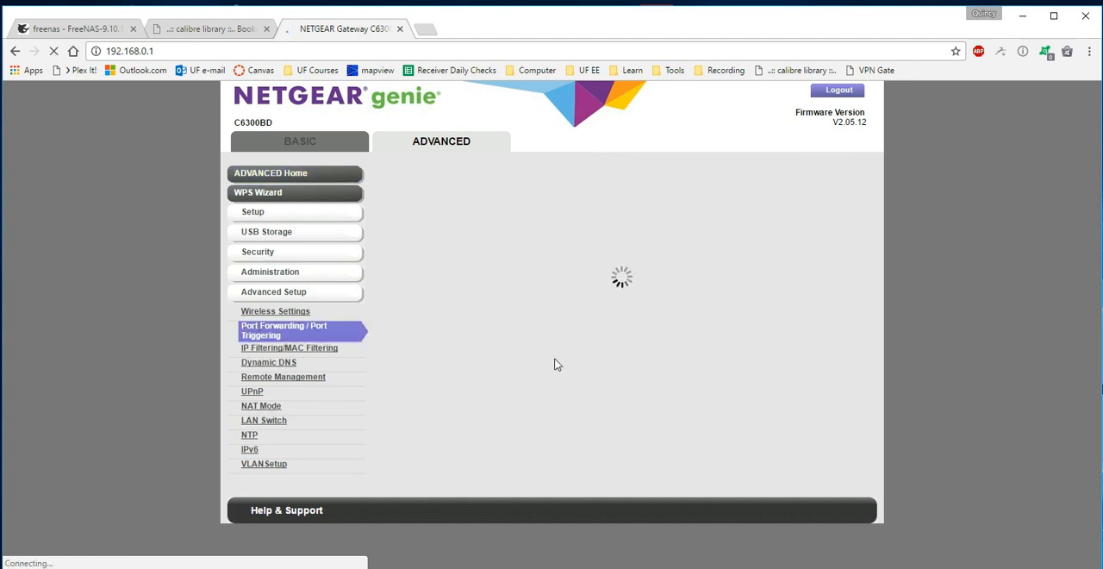
Scroll to the Portmap Table and select an Internal IP Address entry
click(283, 329)
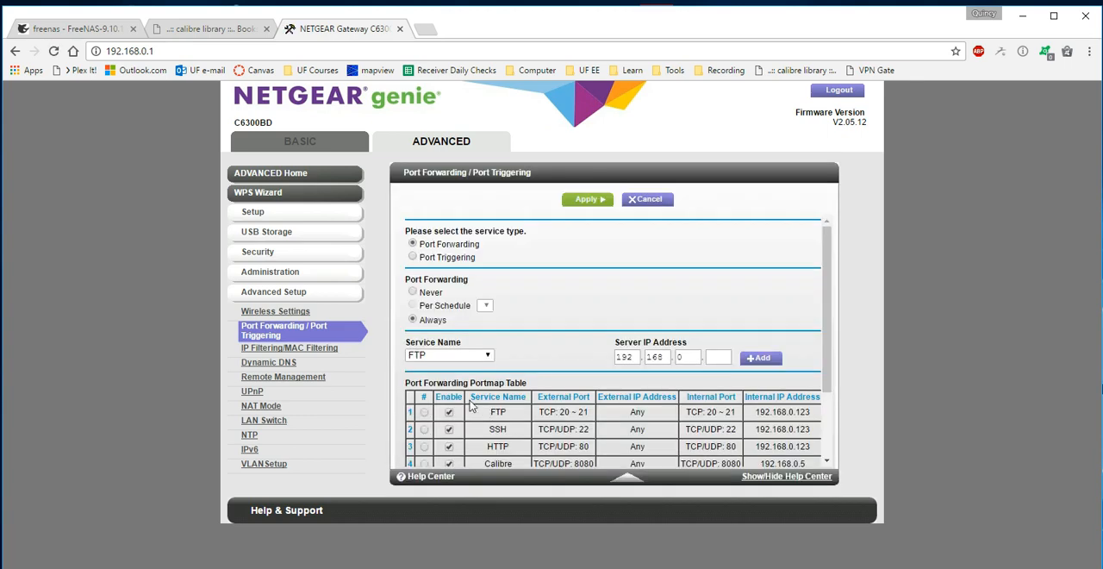
scroll(down, 3)
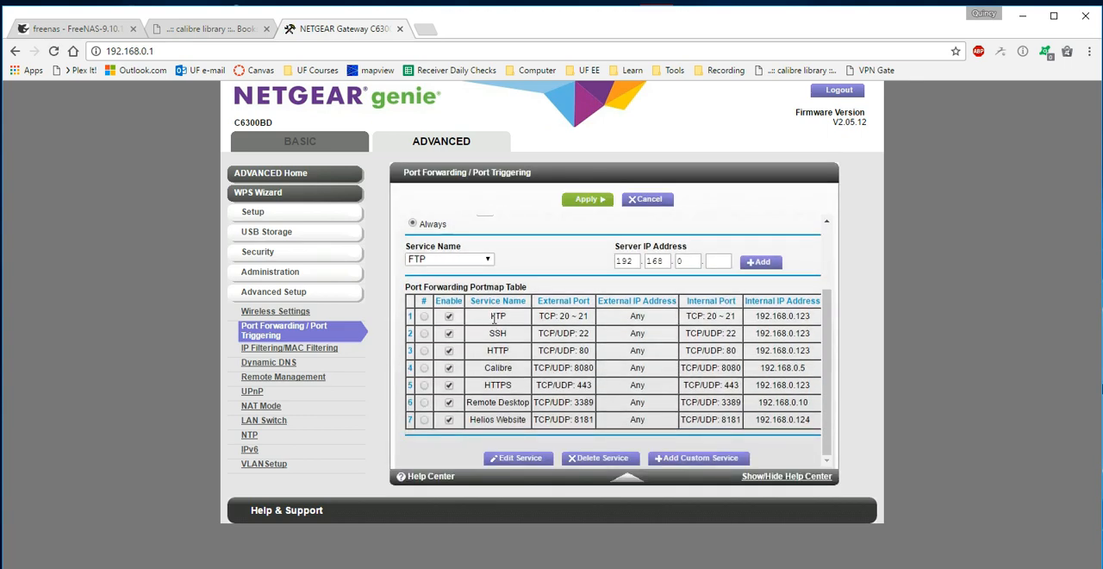
mouse_move(714, 329)
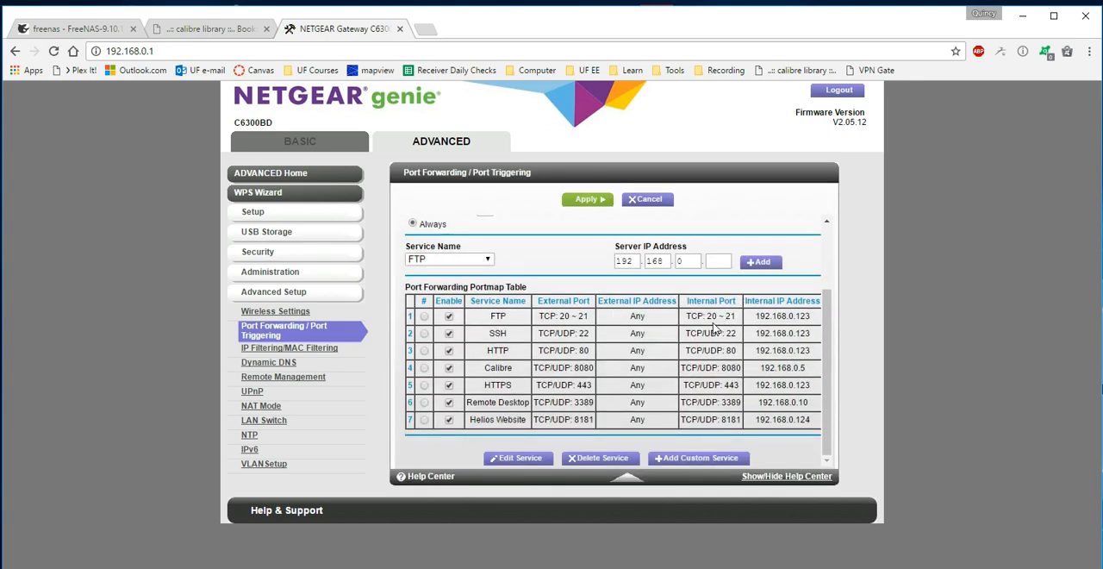
mouse_move(617, 394)
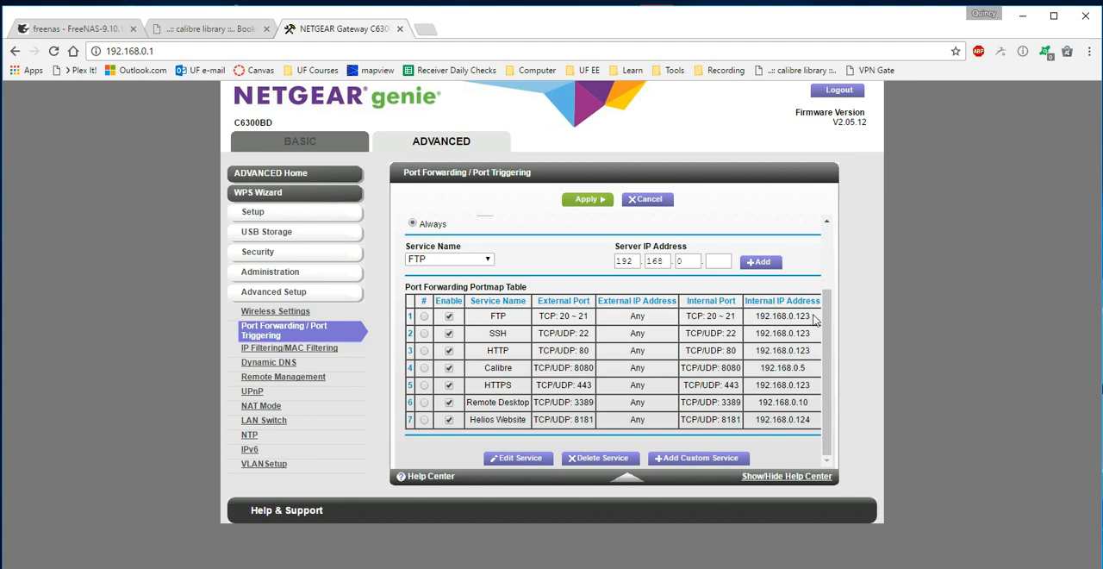
double_click(783, 315)
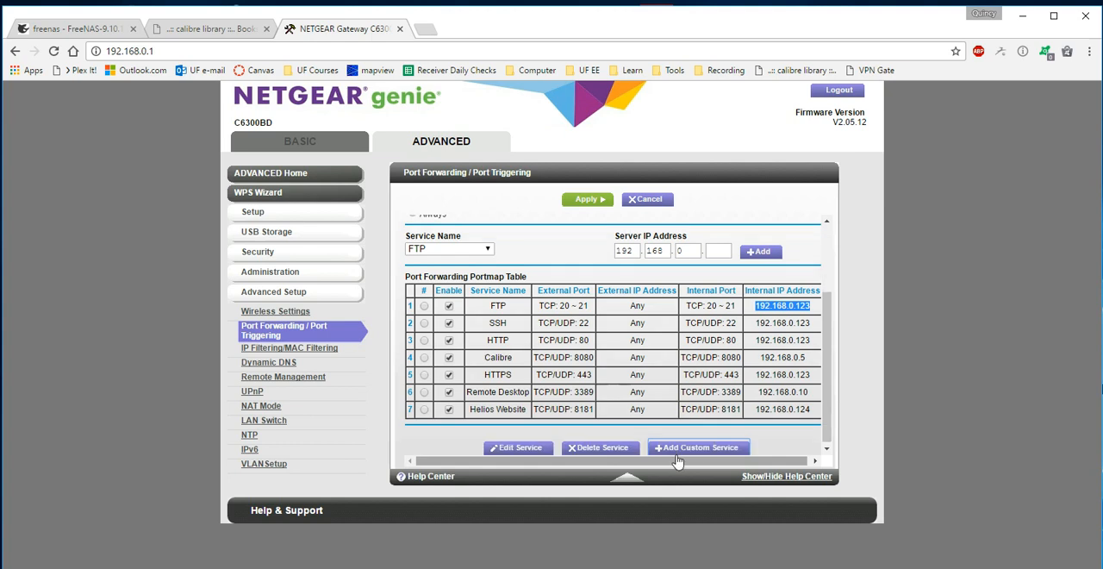
Fill a custom service Calibre with external ports 8080-8080 and internal address ending in 5
click(696, 447)
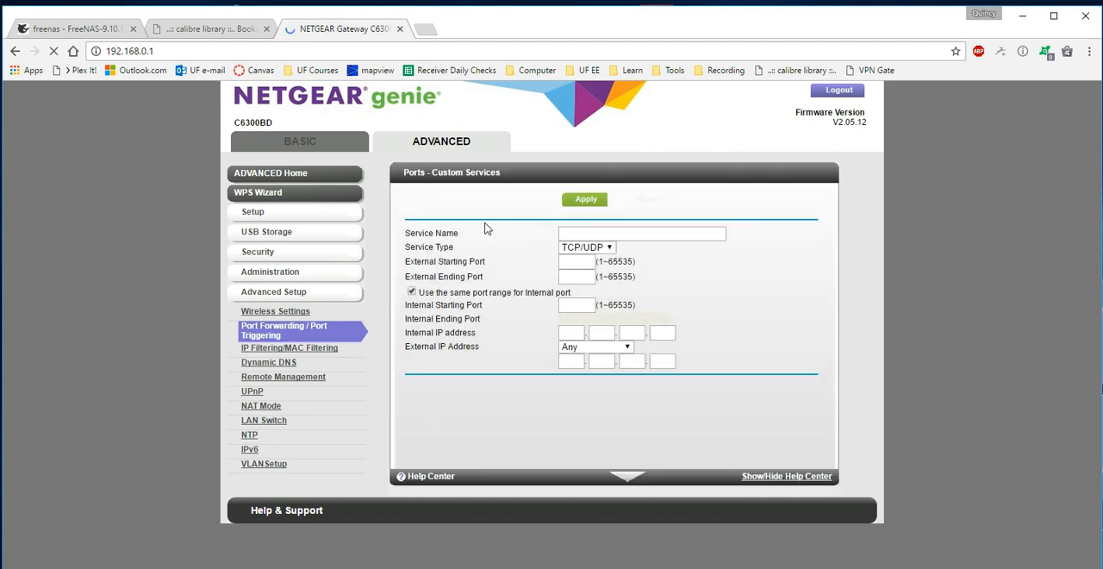
click(641, 233)
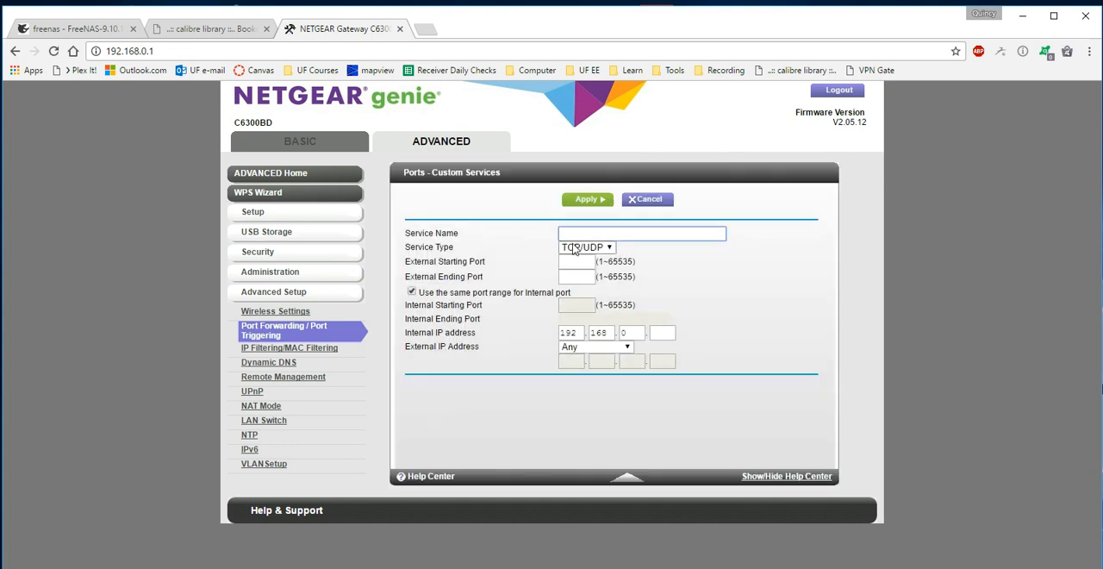
text(Calibre)
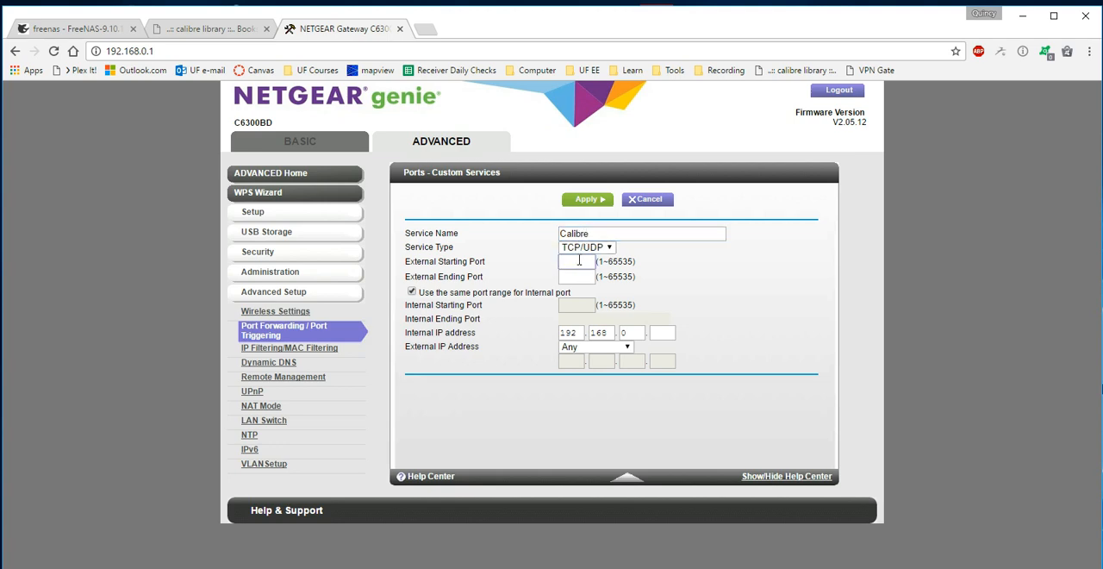
text(8080)
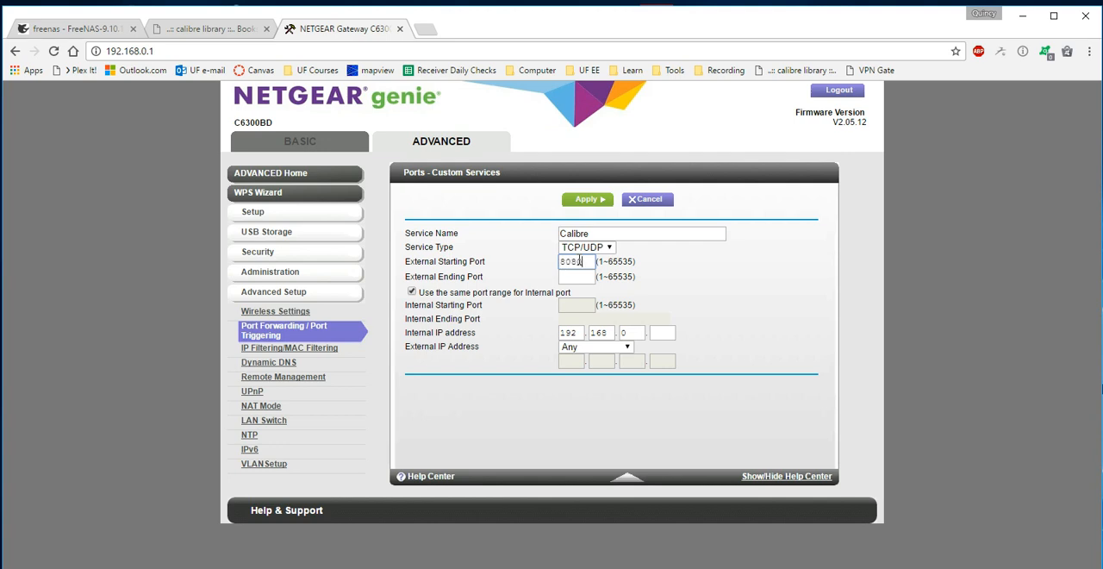
click(576, 276)
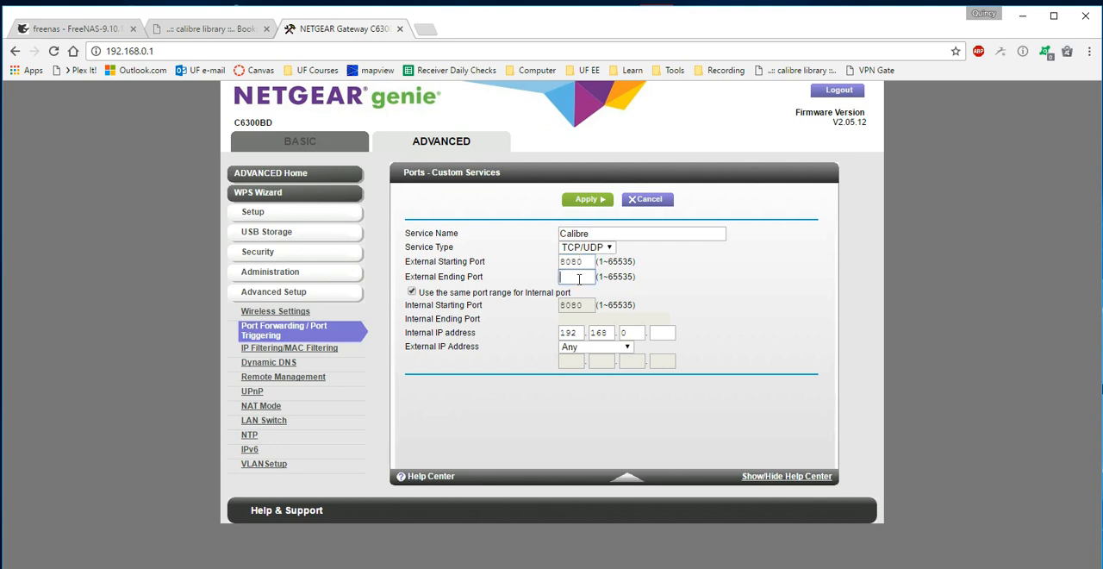
text(8080)
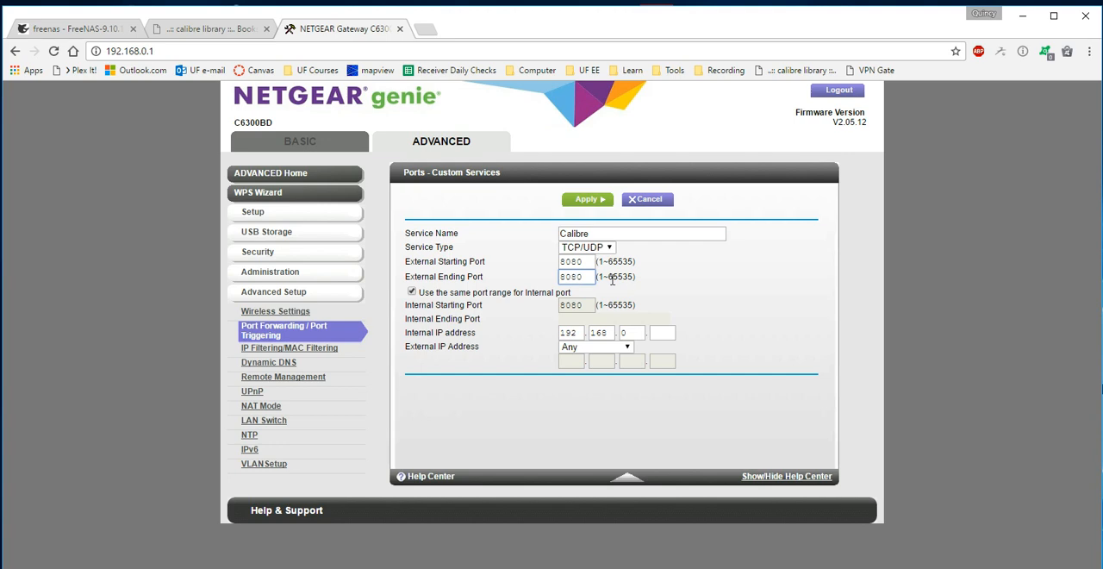
click(662, 331)
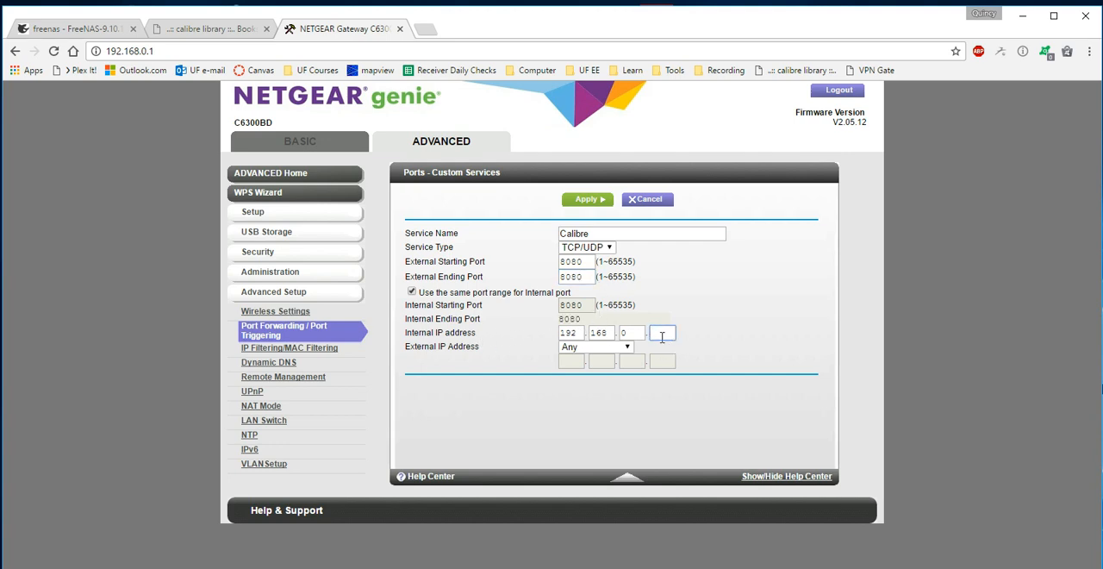
text(5)
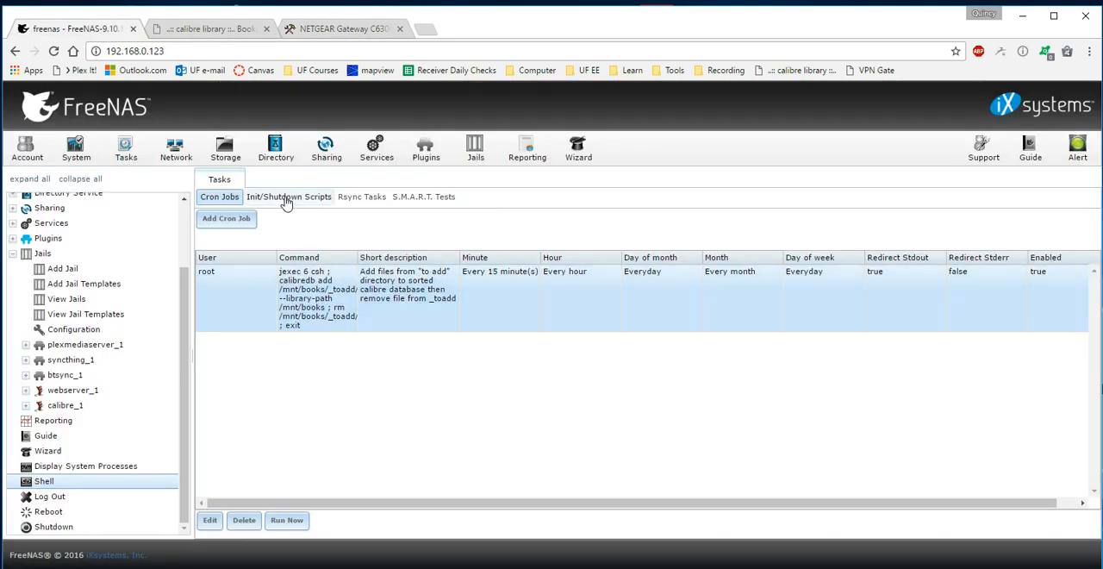
Read calibre_1's jail address 192.168.0.5 in FreeNAS Jails and return to the router form
click(475, 146)
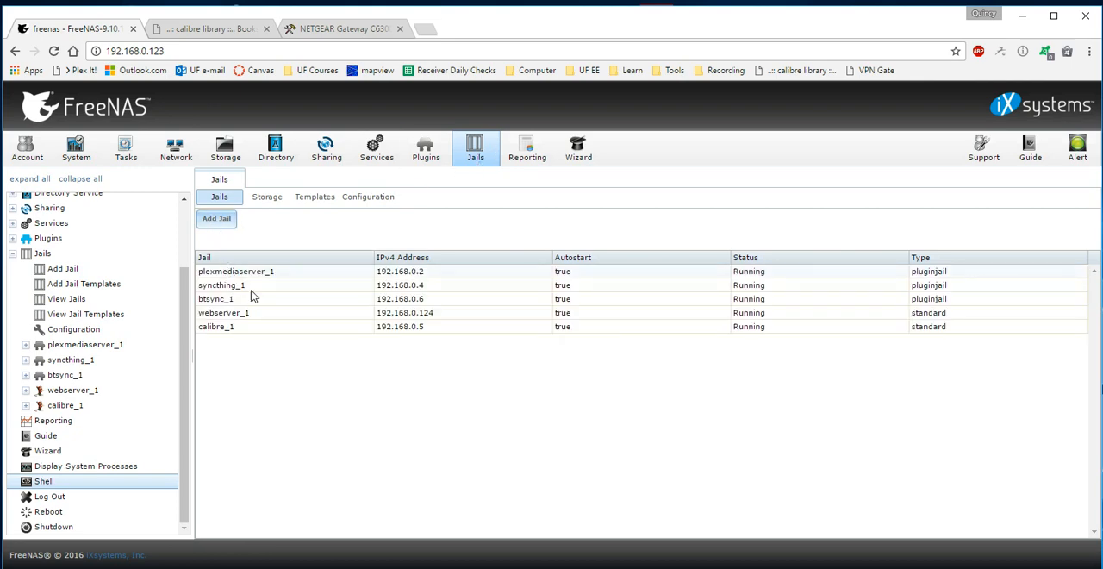
click(217, 325)
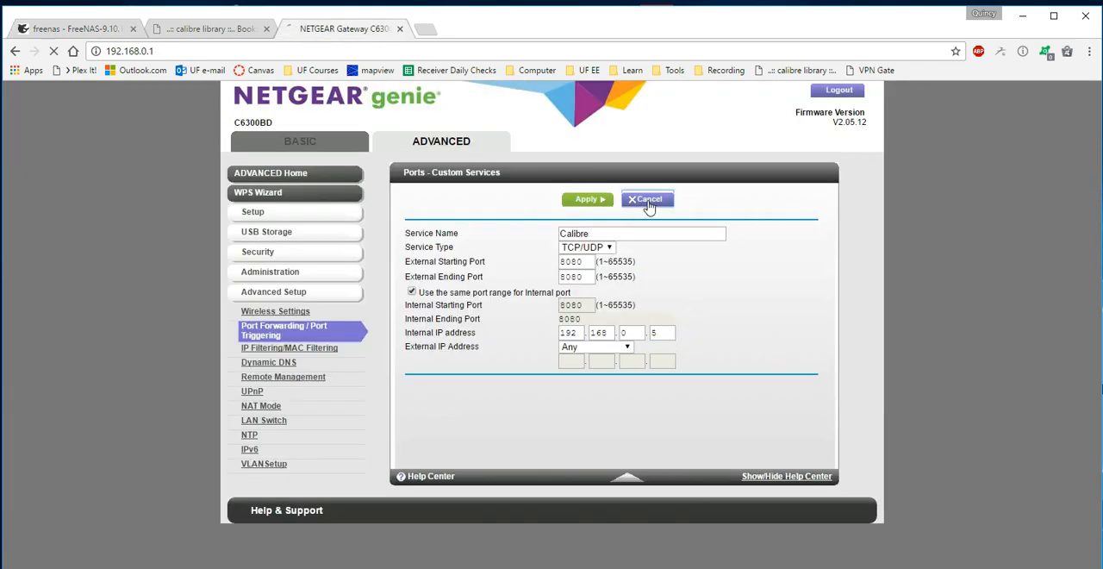
Cancel the custom service form and review the existing Calibre 8080 rule in the Portmap Table
click(648, 198)
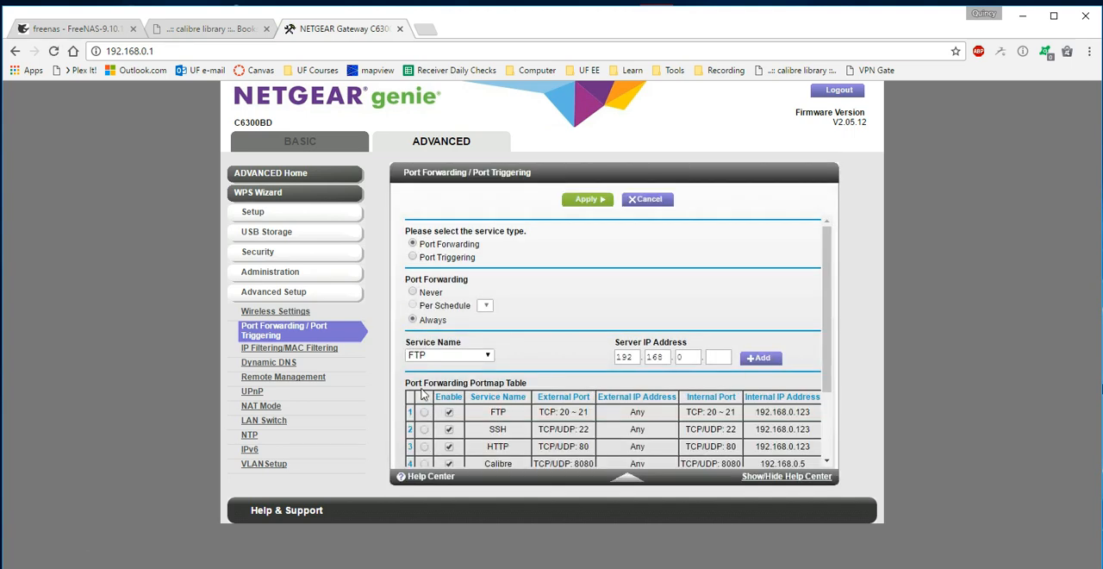
scroll(down, 3)
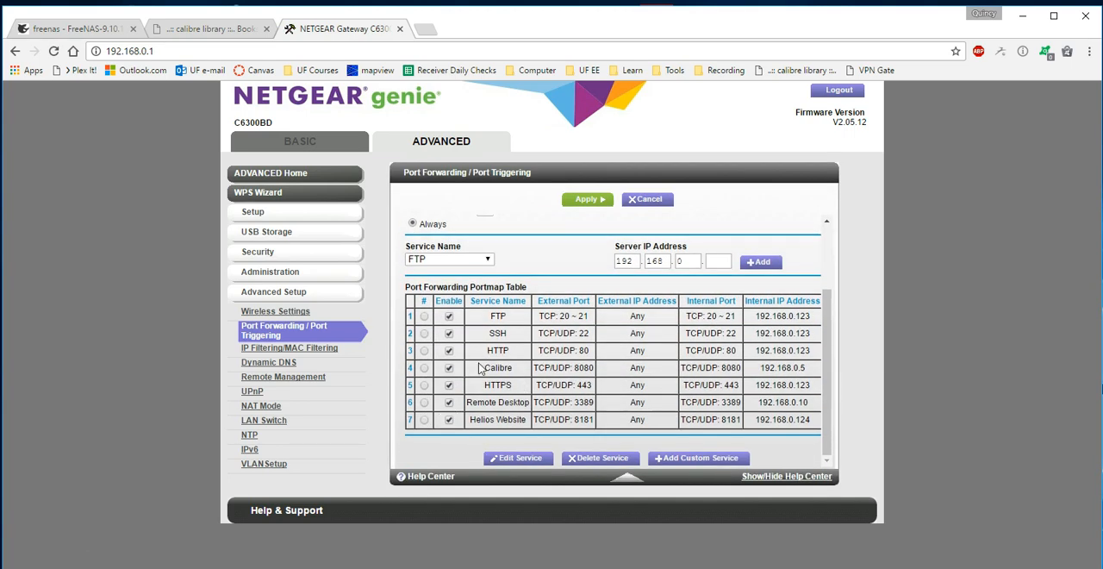
mouse_move(531, 379)
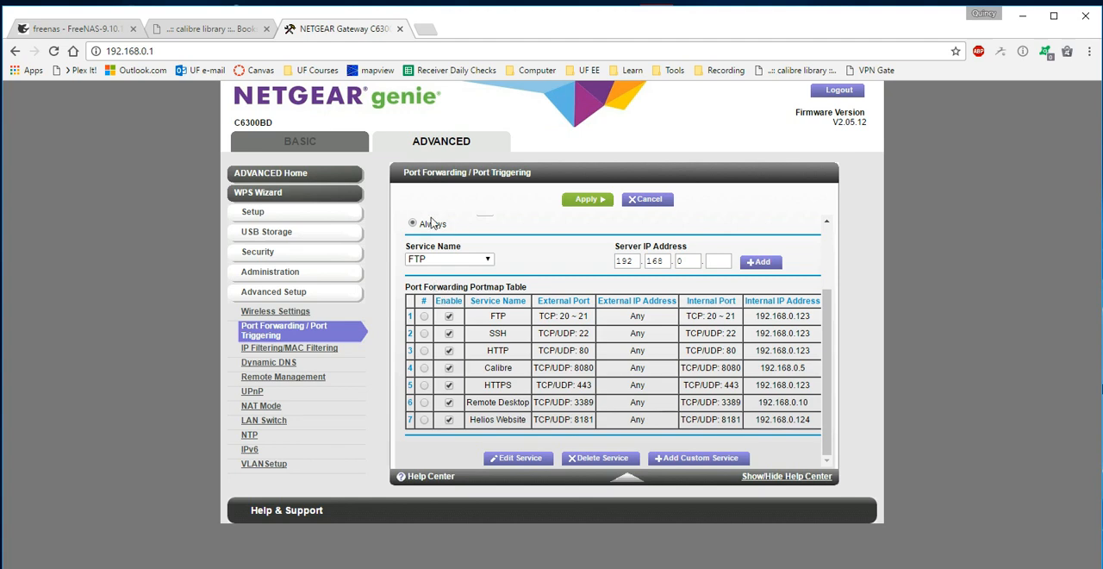
mouse_move(376, 199)
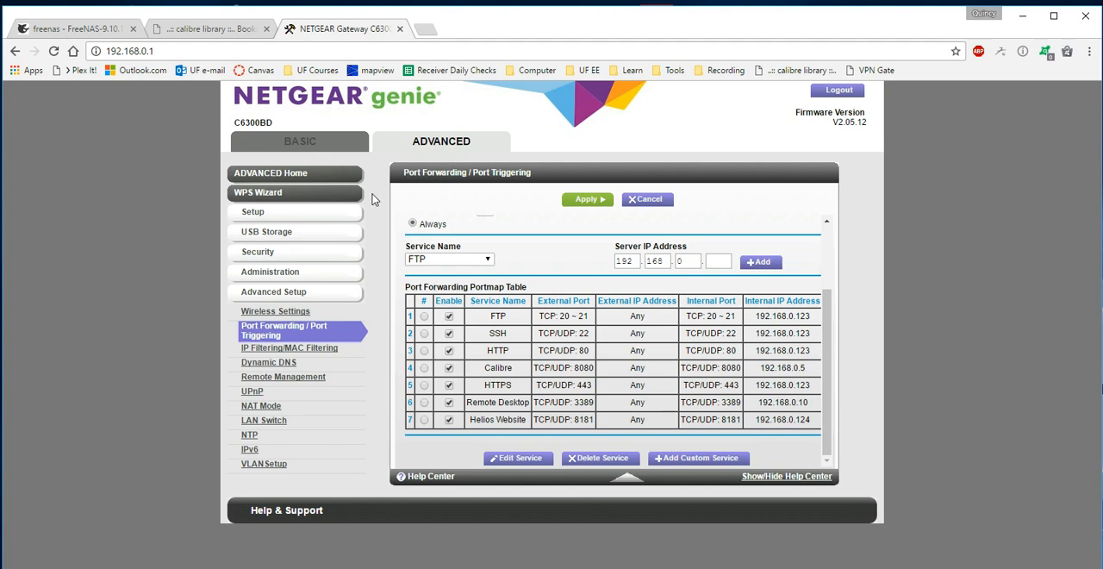
mouse_move(375, 218)
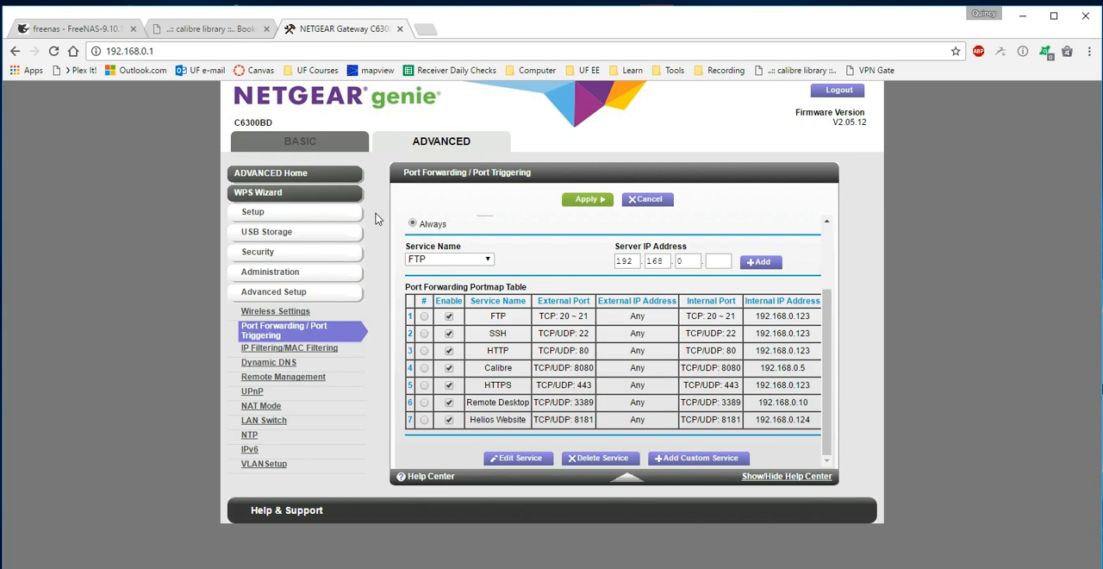
mouse_move(389, 213)
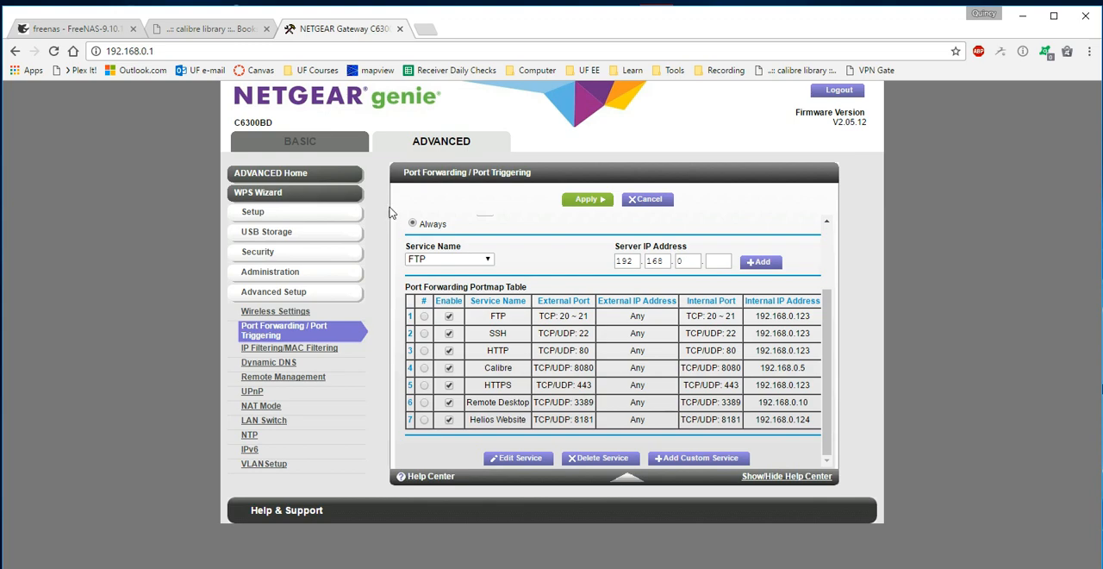
Return to the Calibre web library and scroll through the 20 books with covers and authors
click(209, 27)
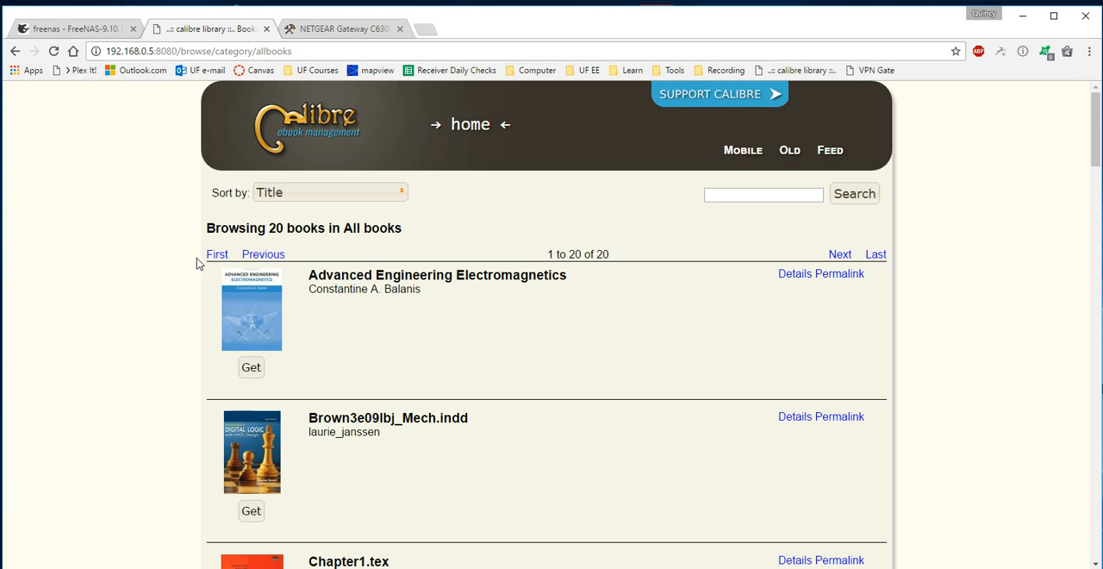
mouse_move(379, 320)
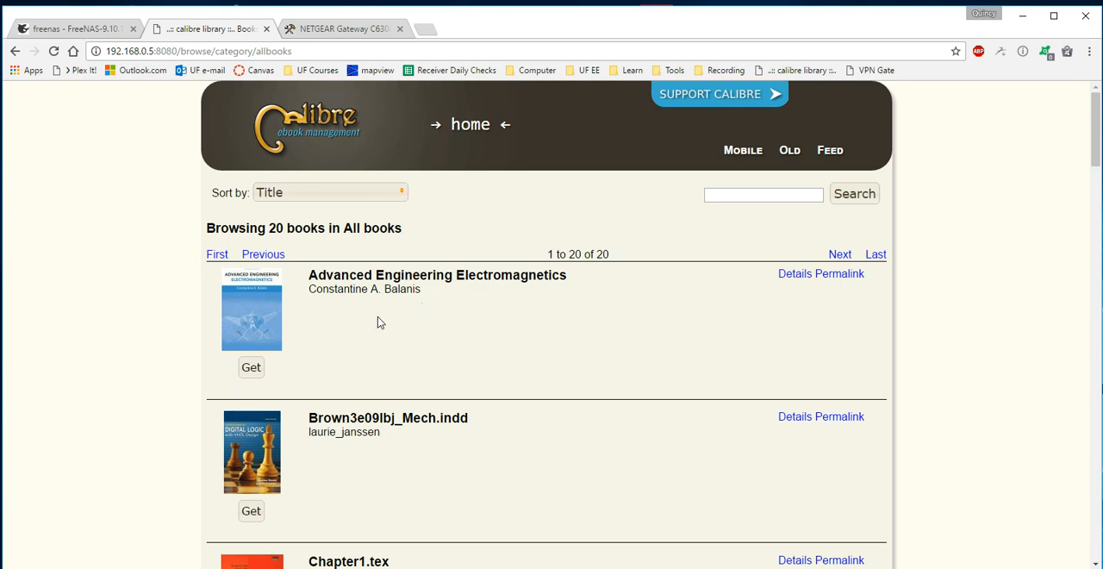
scroll(down, 3)
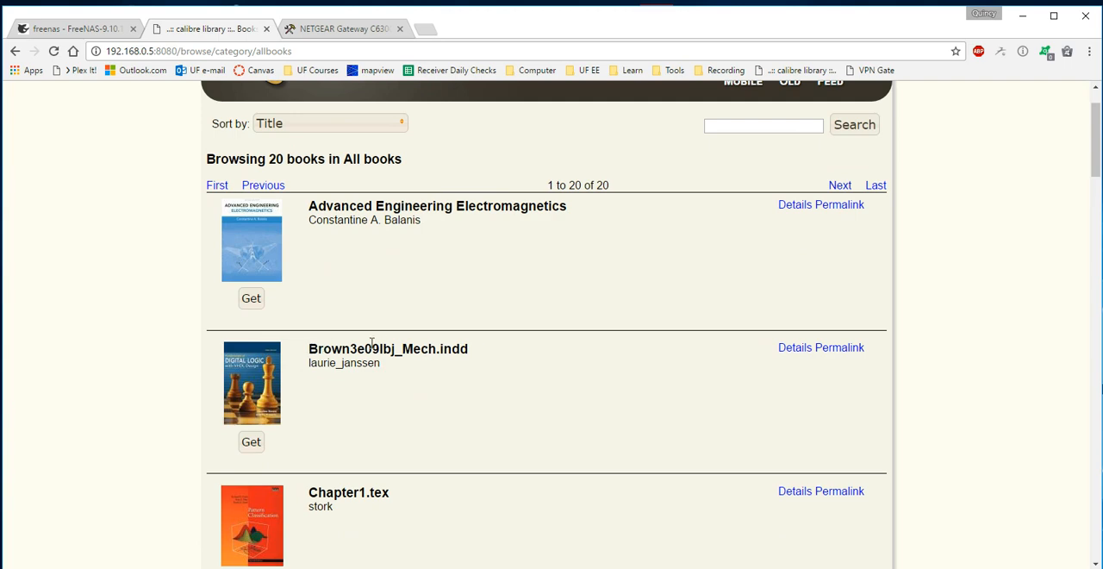
mouse_move(371, 345)
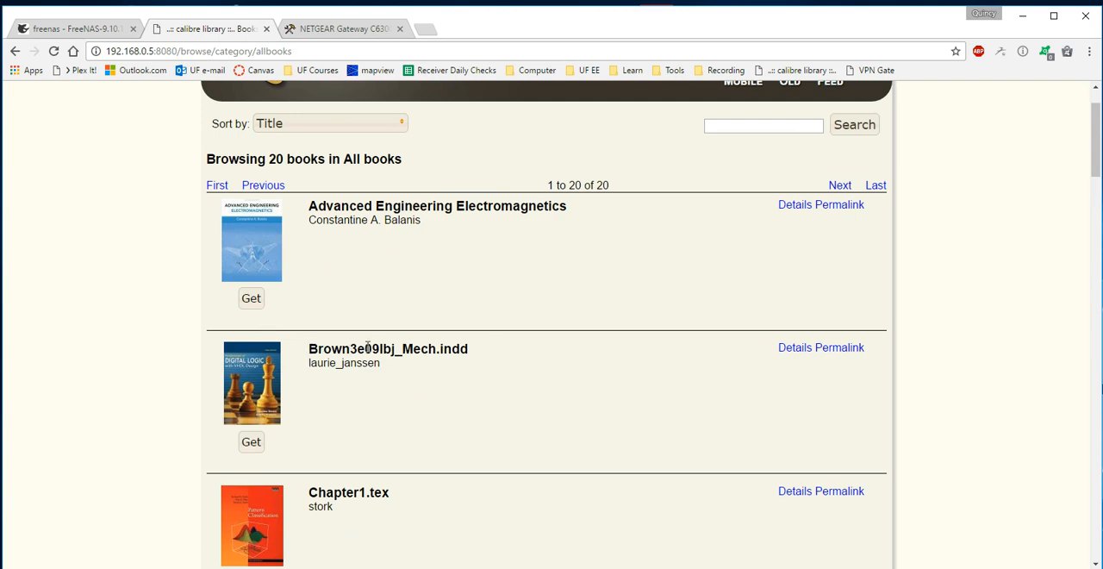
double_click(379, 348)
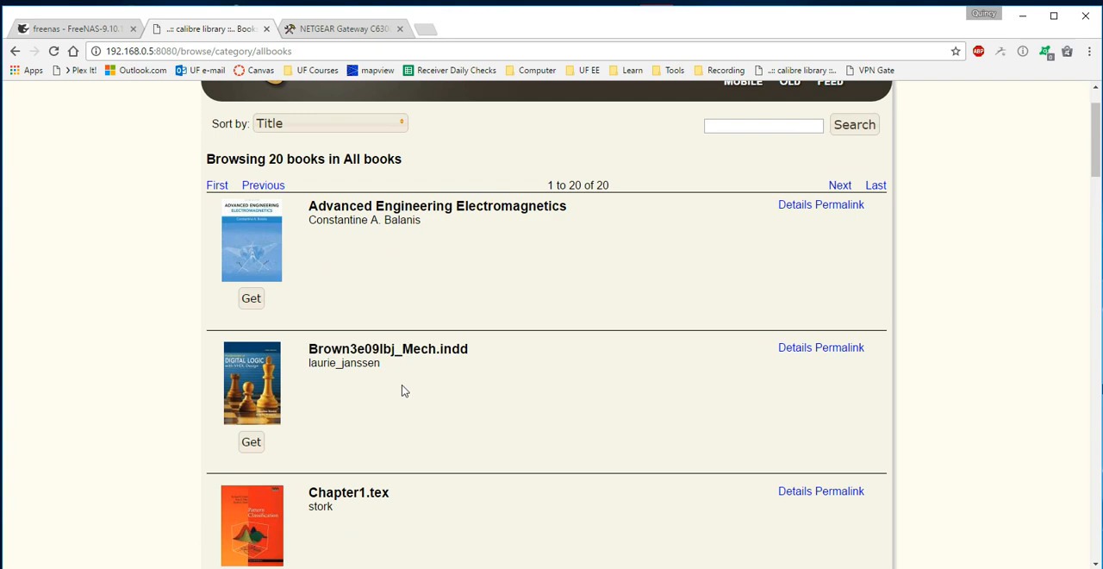
mouse_move(407, 389)
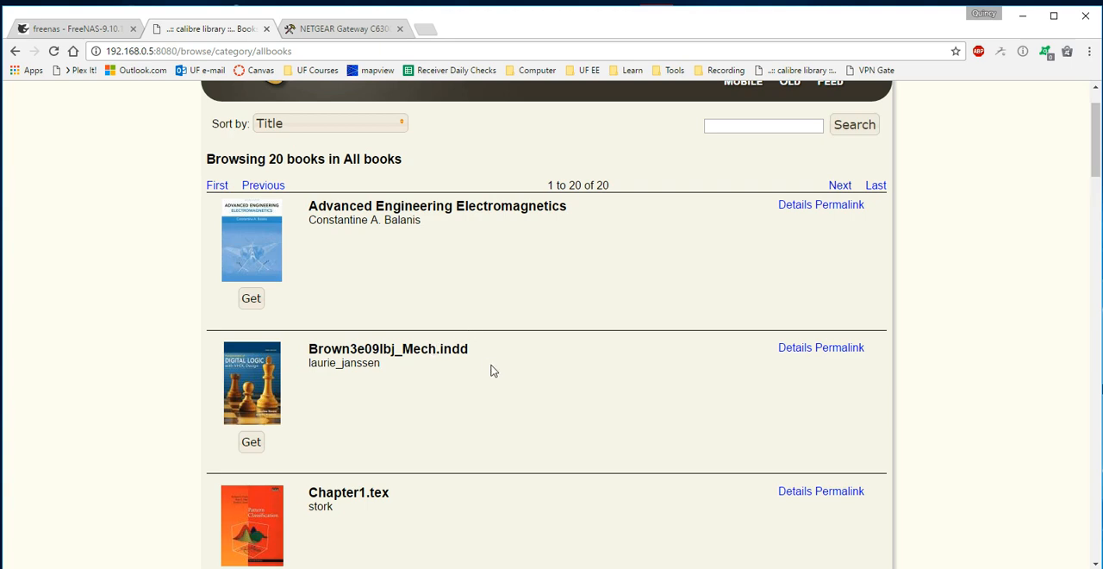
mouse_move(606, 458)
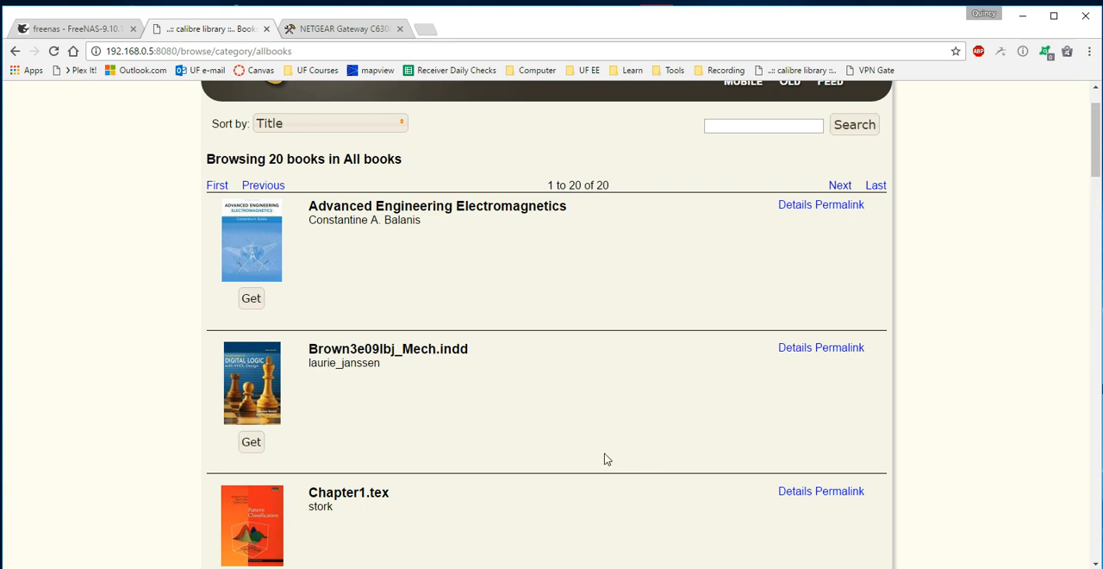
mouse_move(610, 422)
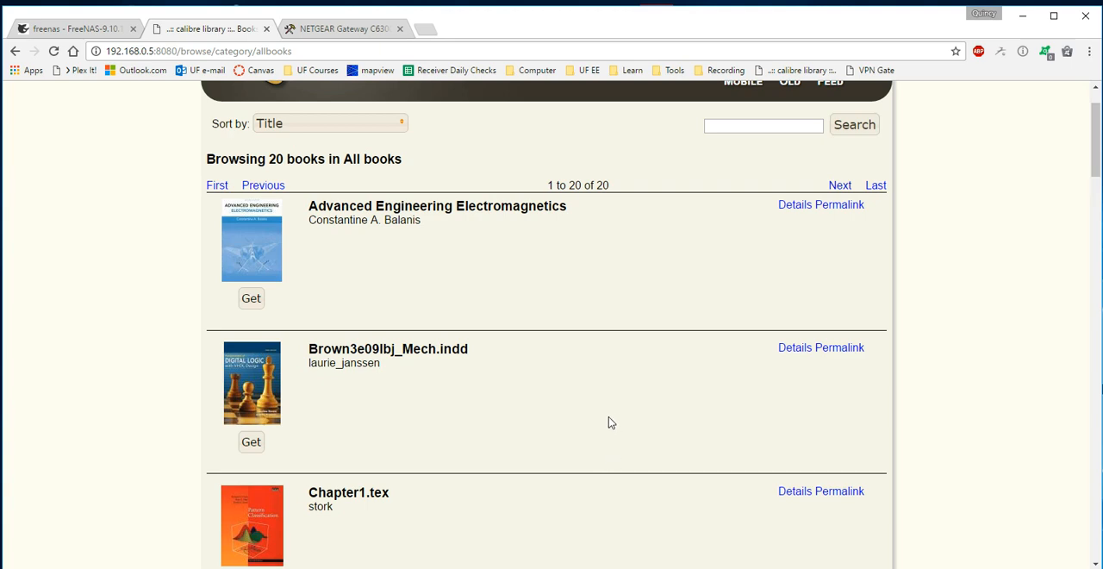
mouse_move(959, 533)
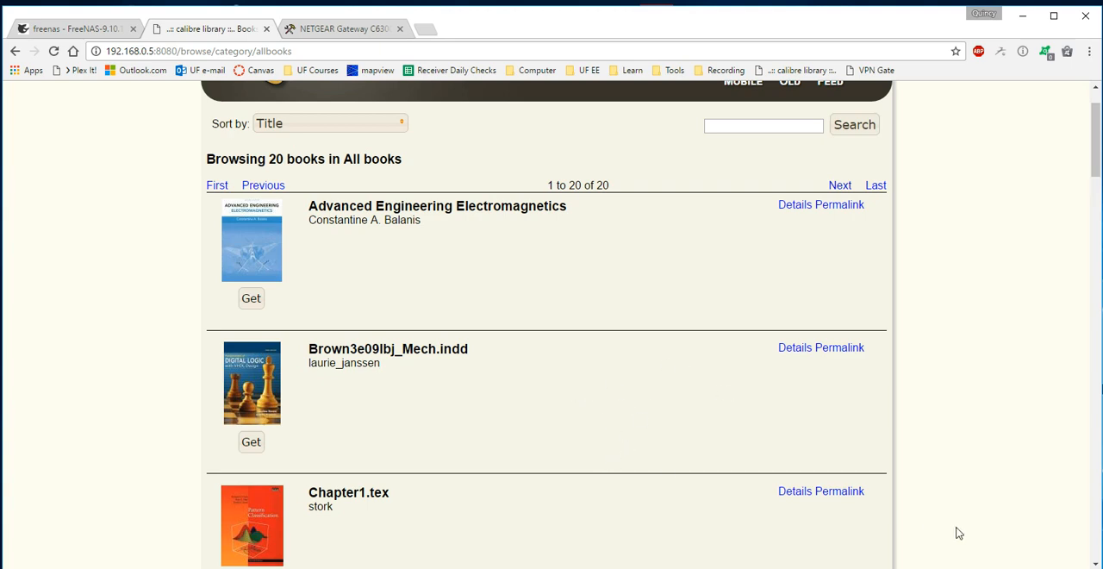